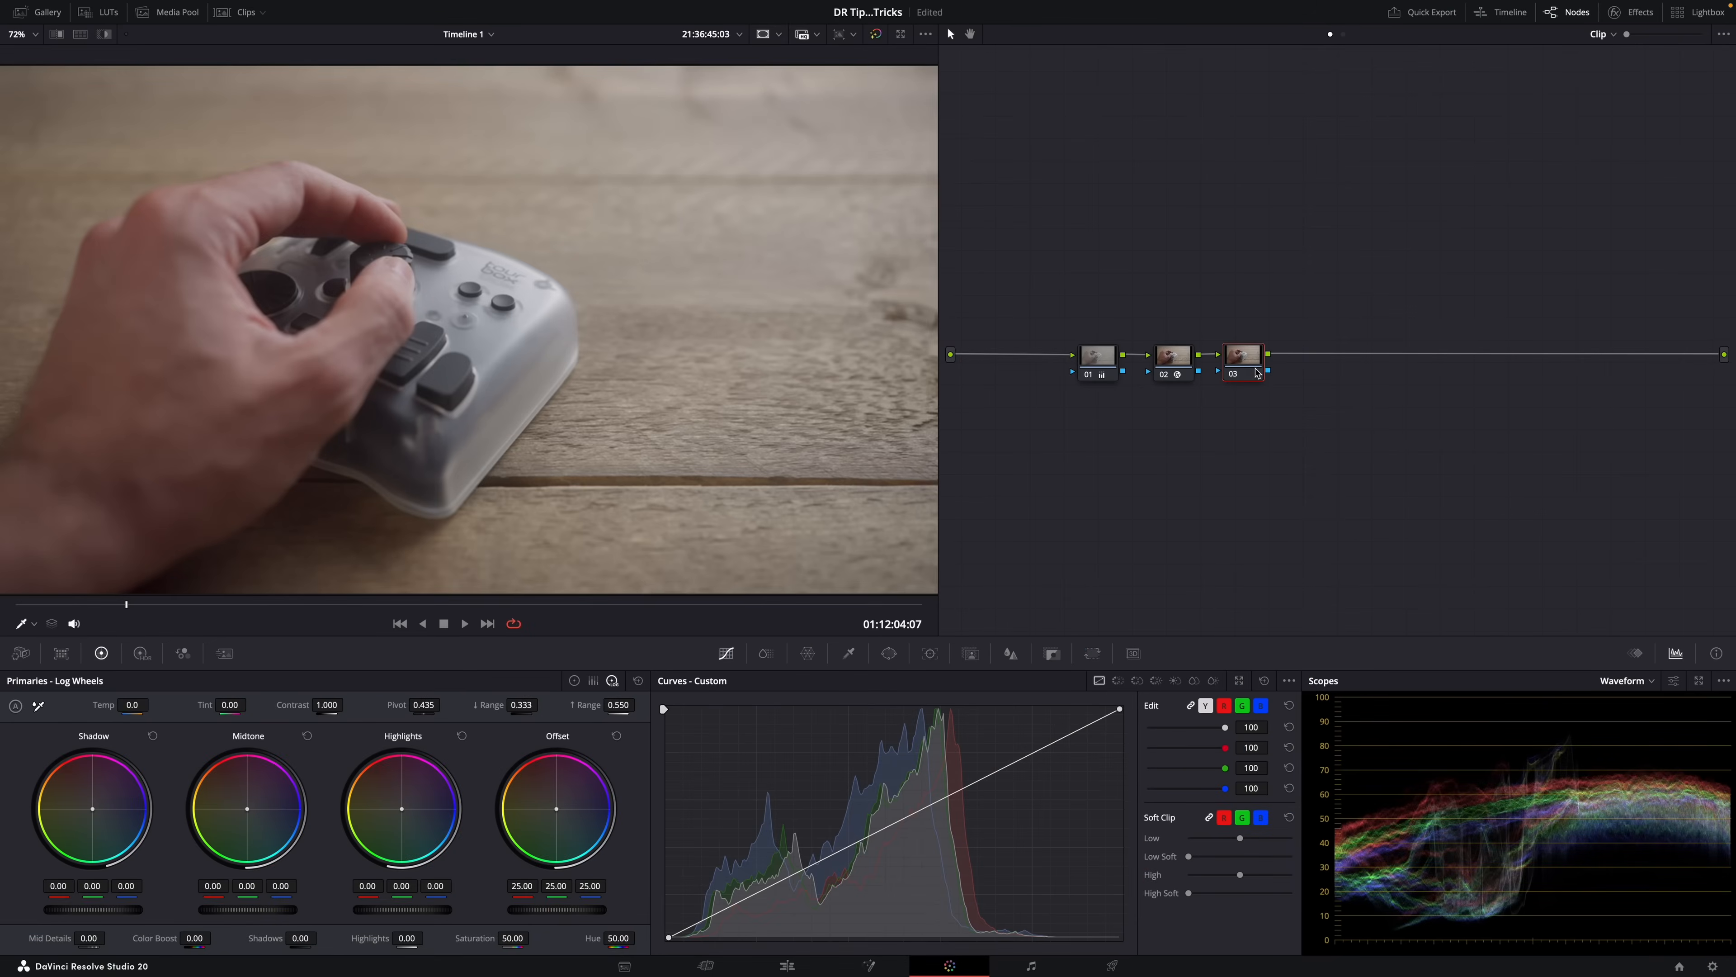
# Step: Add a parallel node beside node 03, cool the temperature and pull the custom curve down to darken
pyautogui.rightClick(1243, 356)
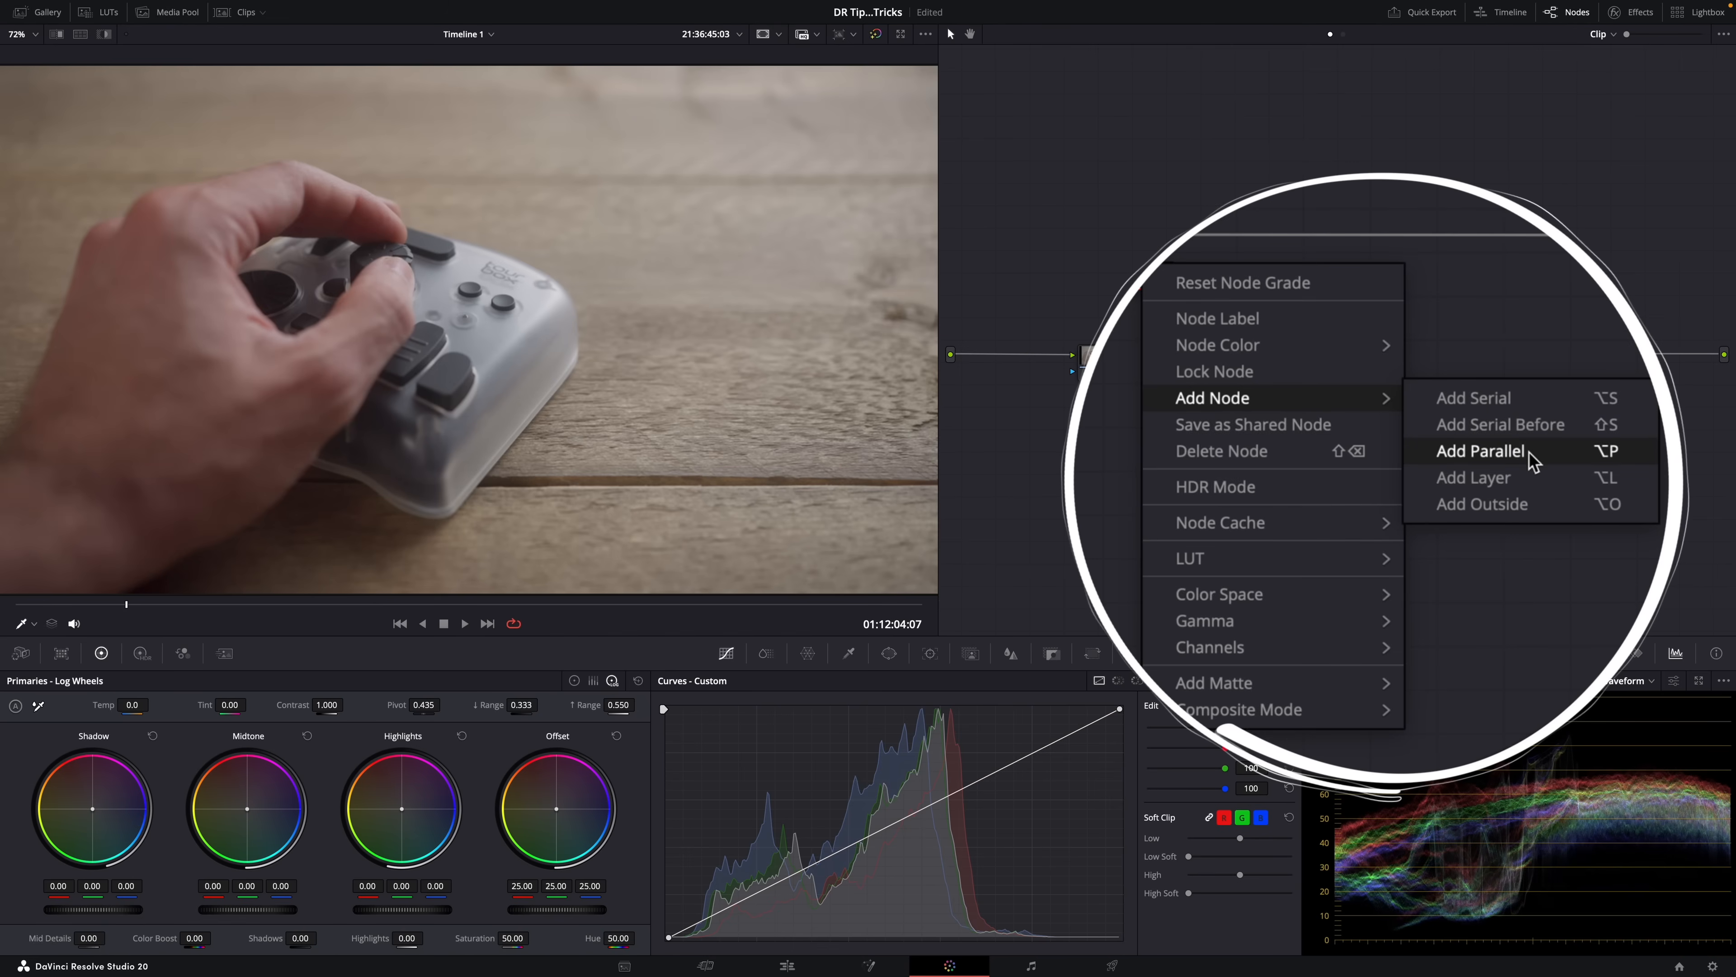
pyautogui.moveTo(1473, 477)
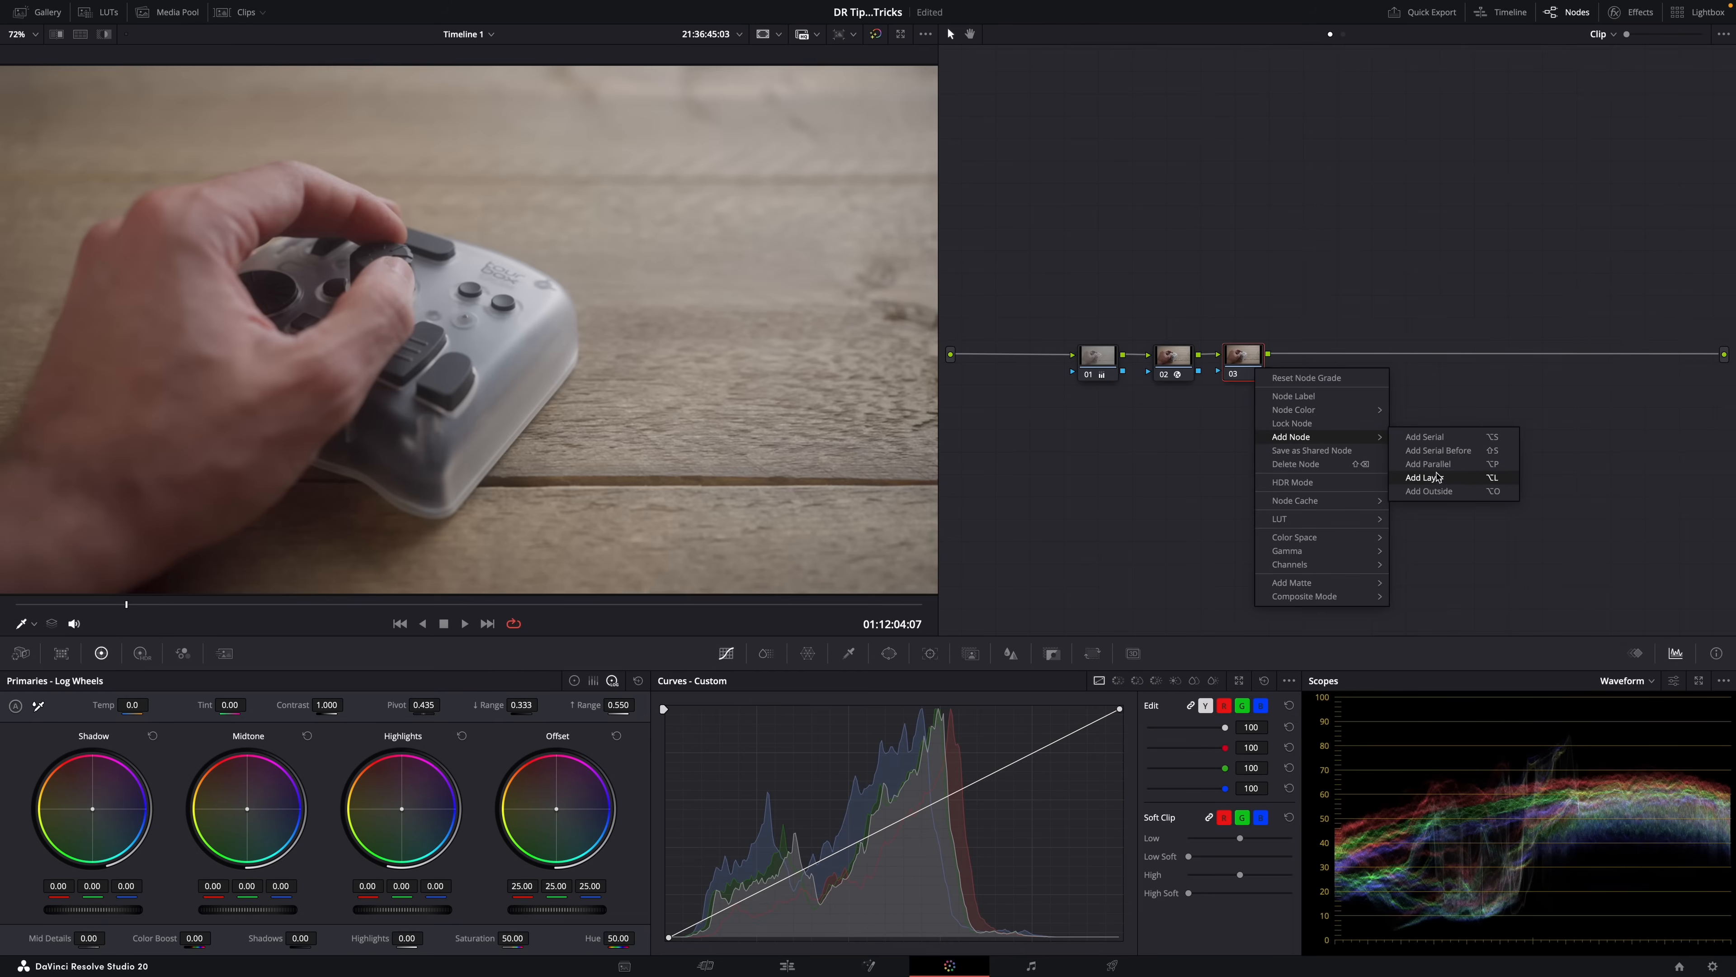
pyautogui.moveTo(1440, 479)
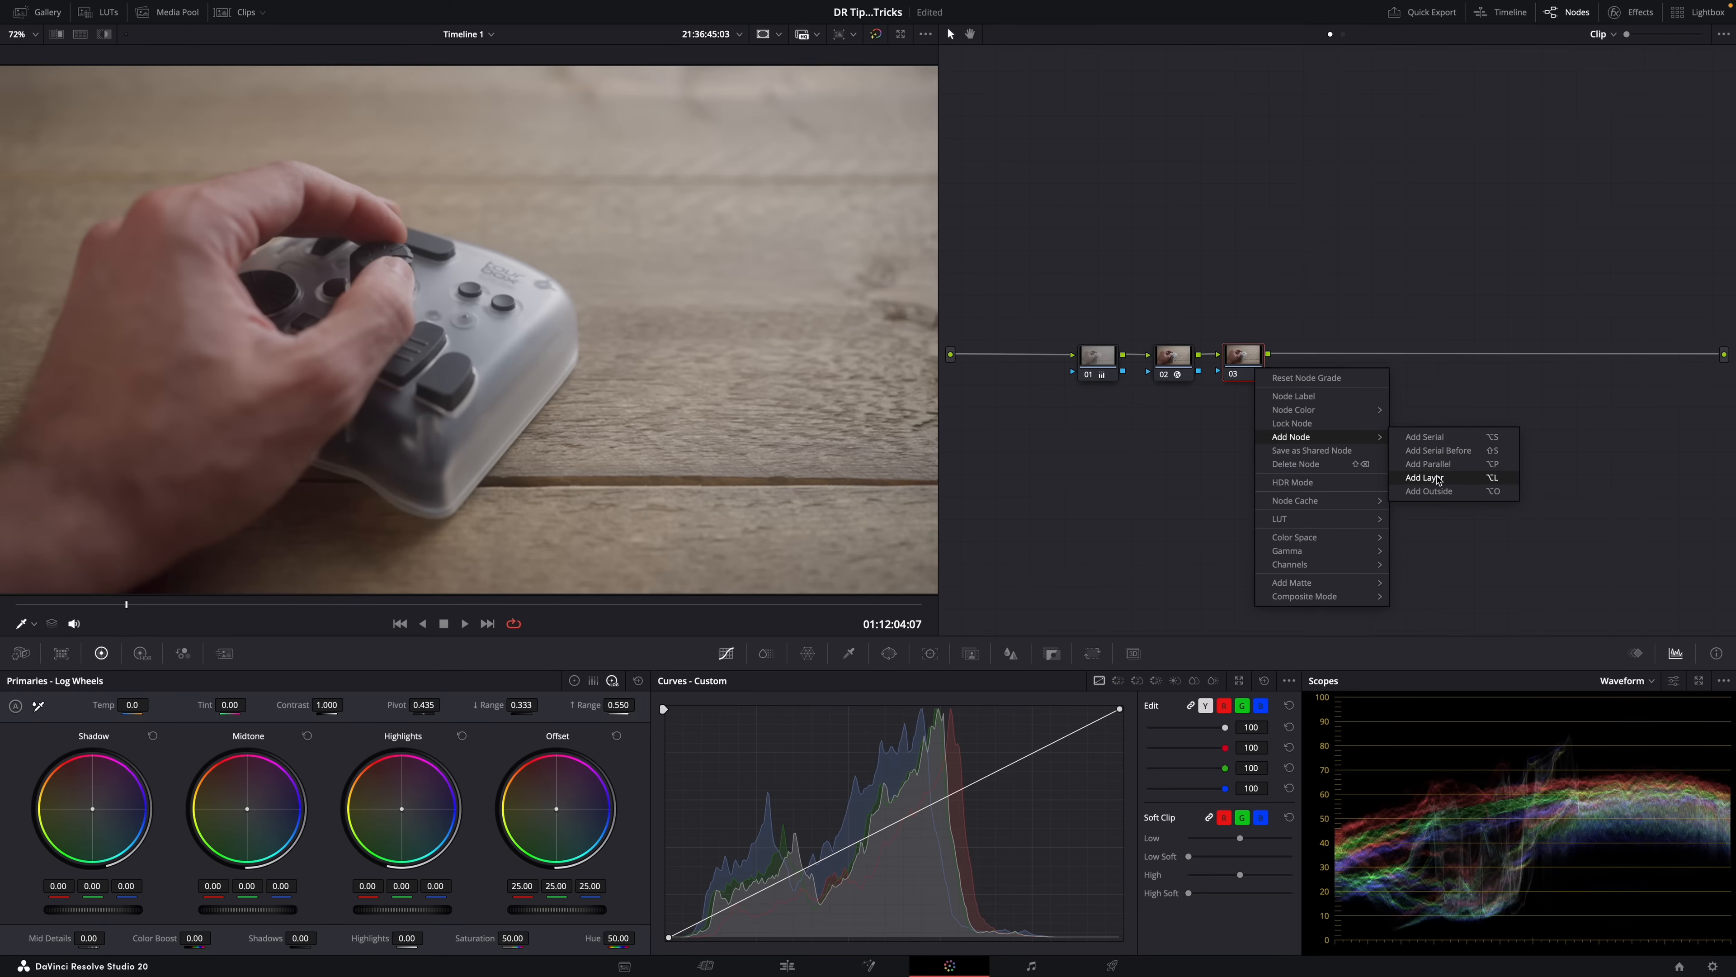
pyautogui.moveTo(1427, 463)
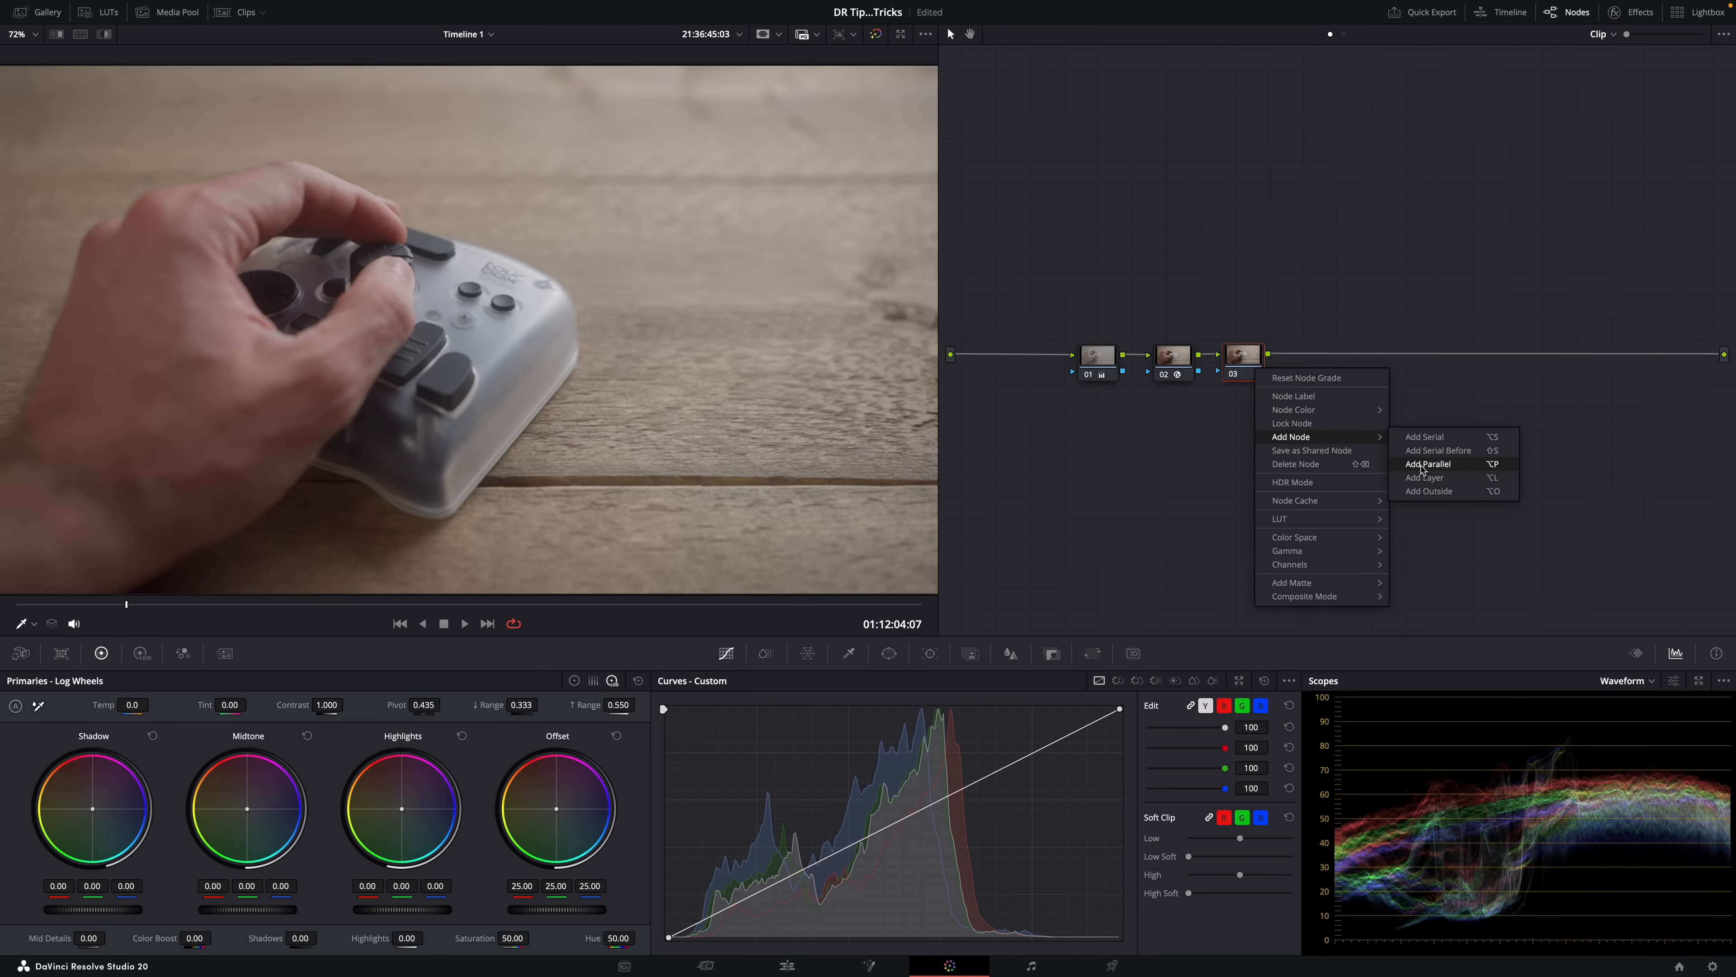
pyautogui.click(1426, 463)
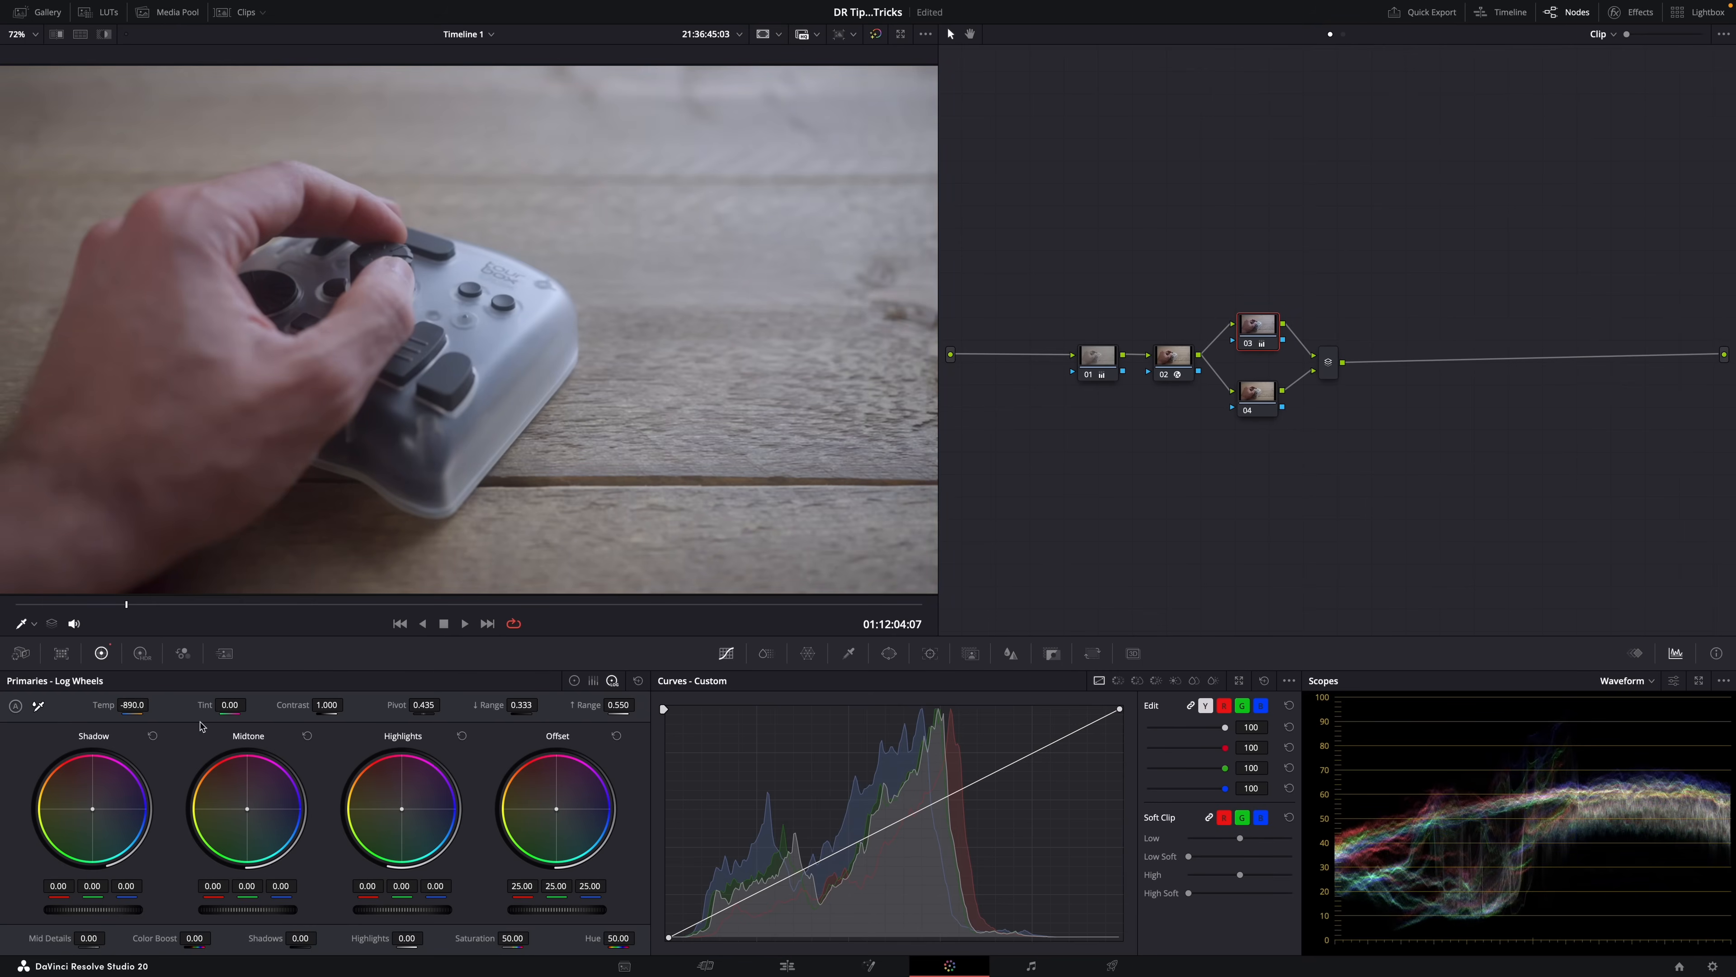
pyautogui.moveTo(556, 808); pyautogui.dragTo(564, 815)
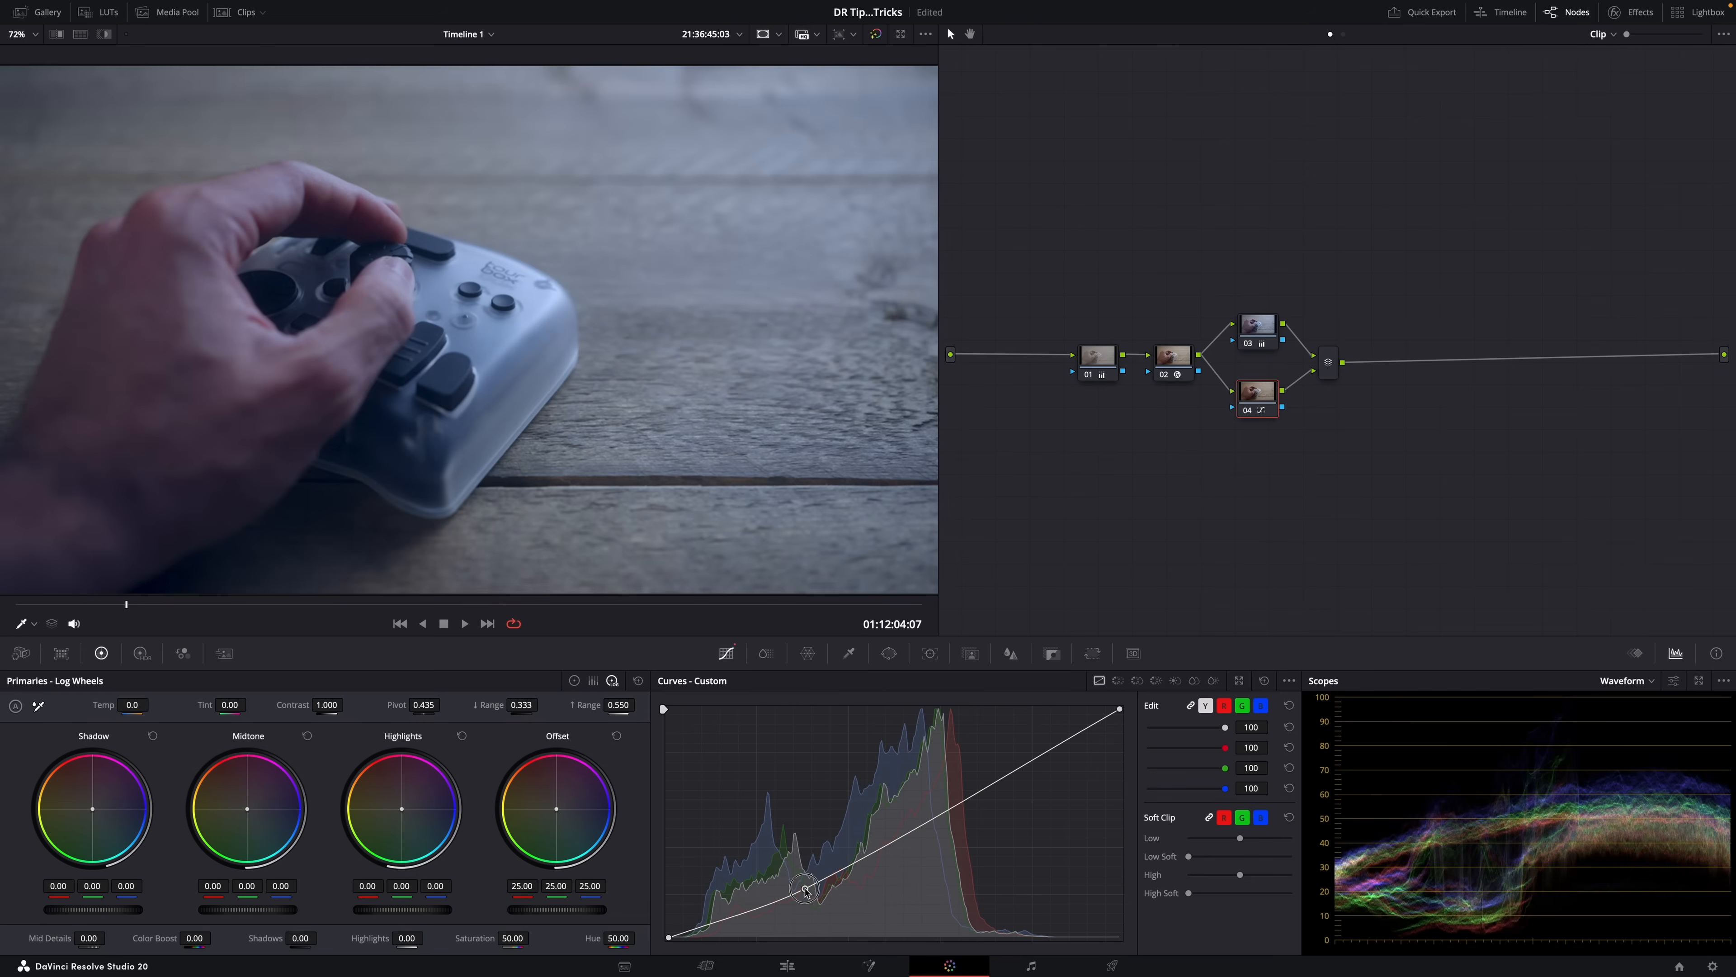
pyautogui.moveTo(804, 889); pyautogui.dragTo(966, 781)
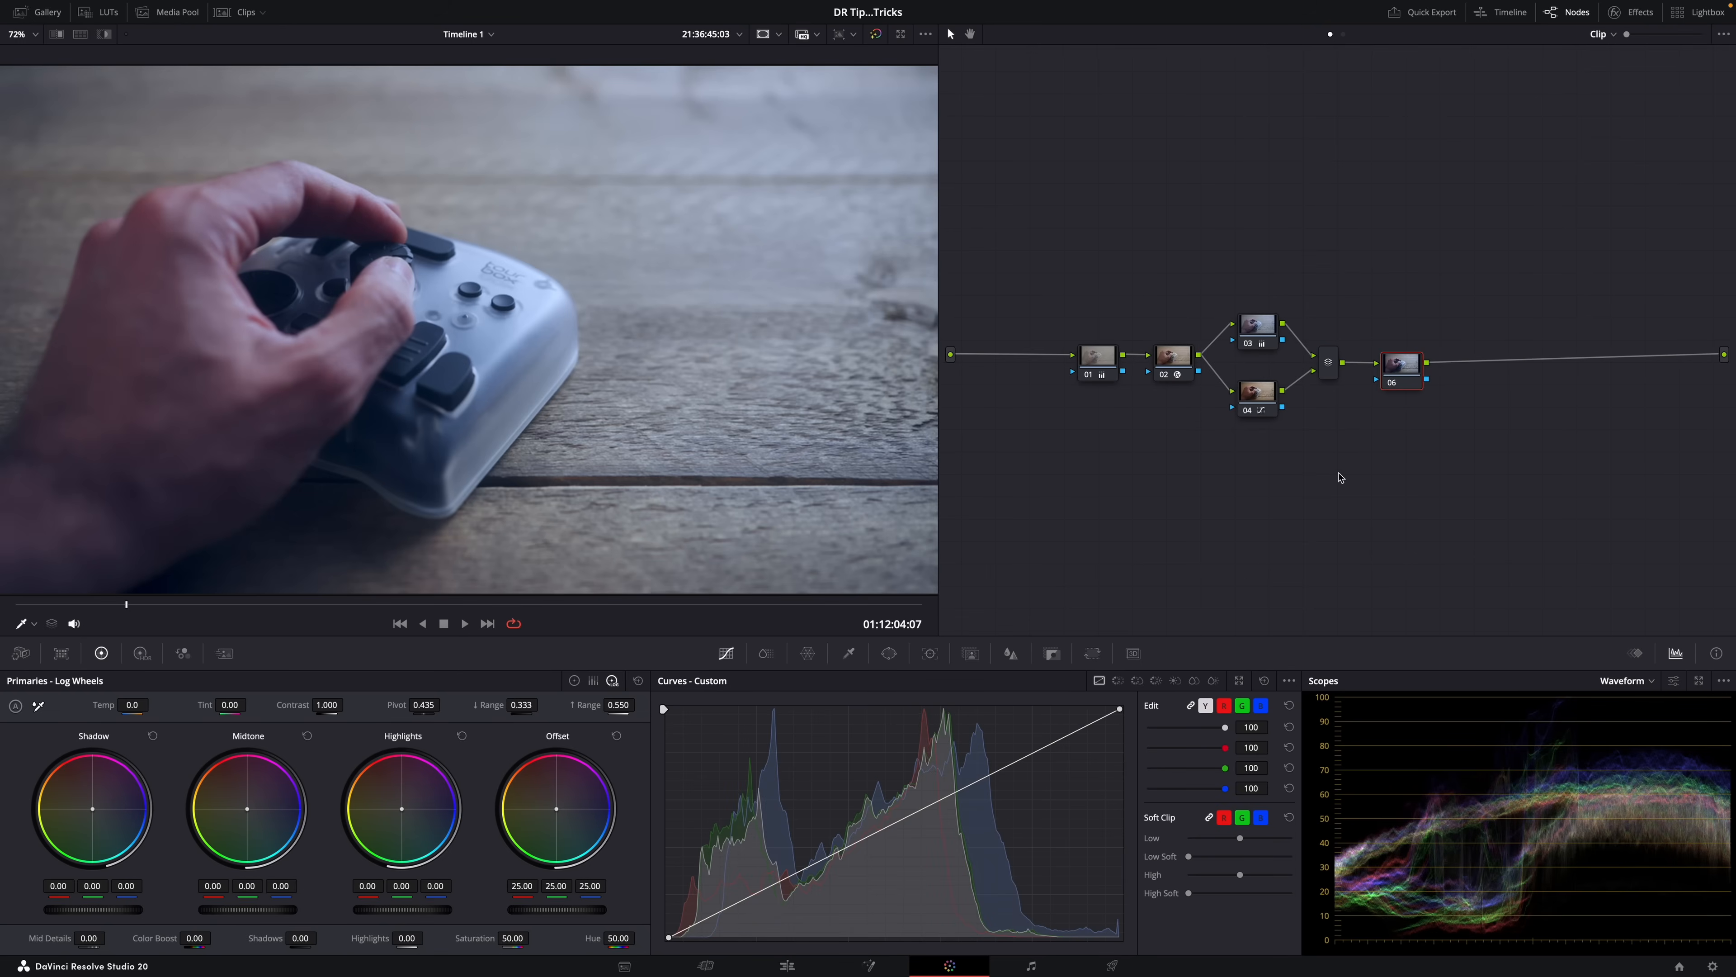
# Step: Add a layer node beside node 03, qualify the hand on the lower node and tint it orange
pyautogui.rightClick(1259, 355)
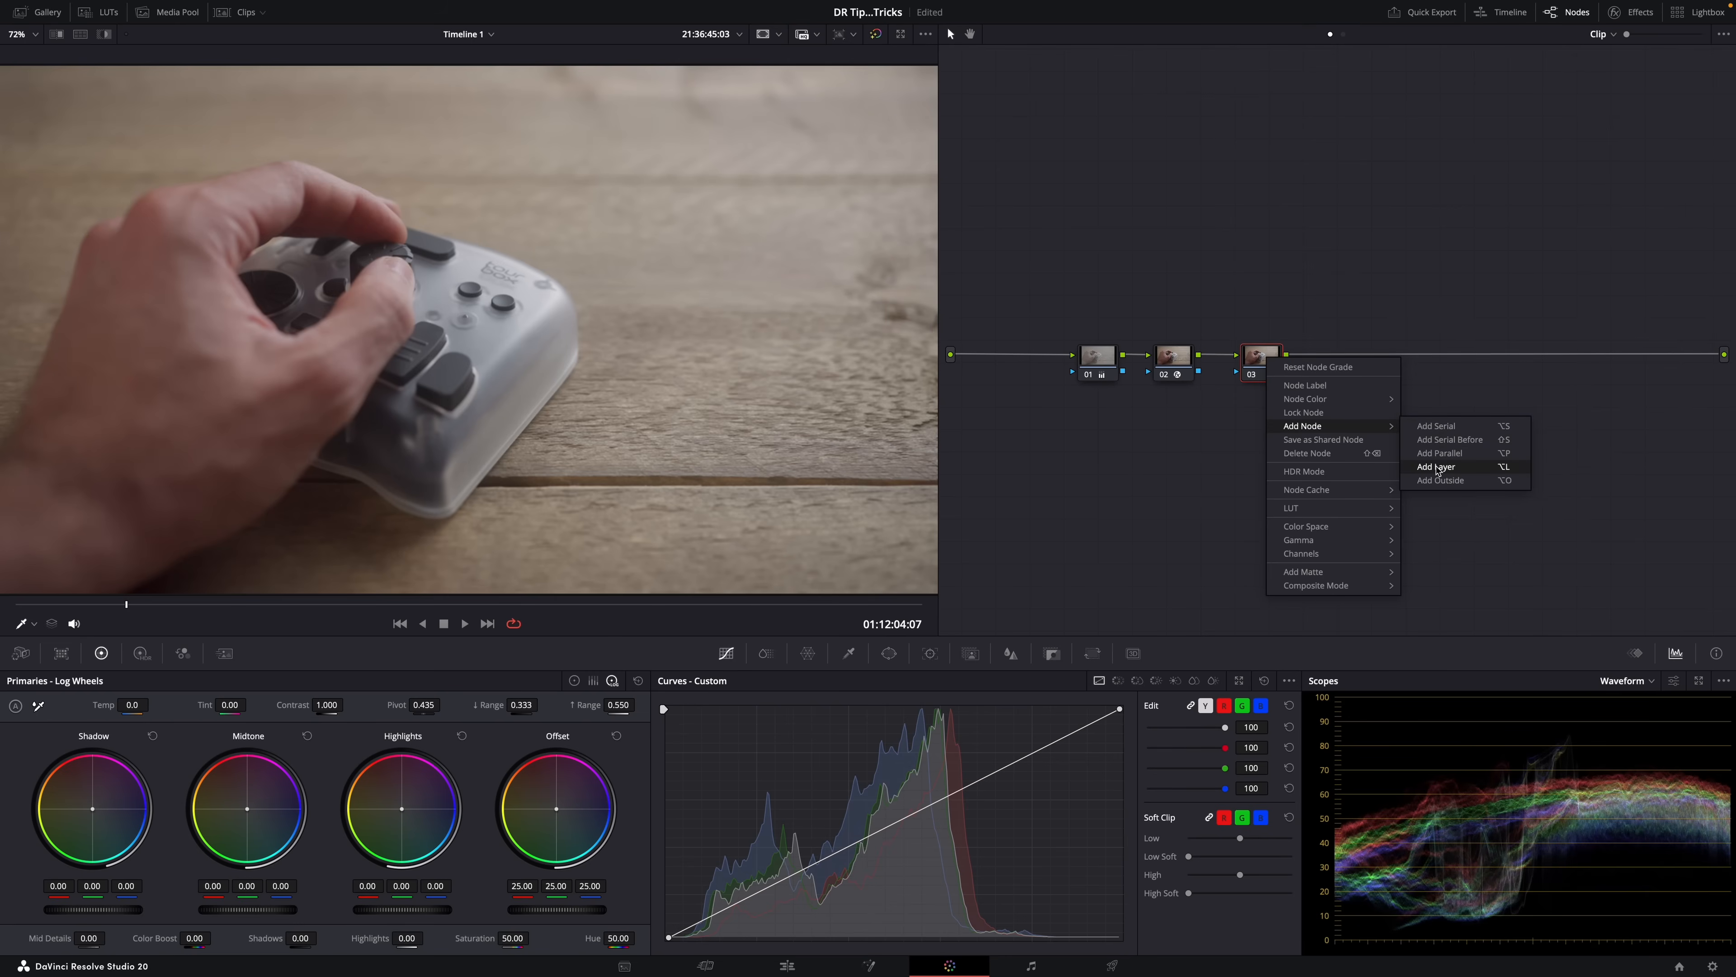
pyautogui.click(1436, 467)
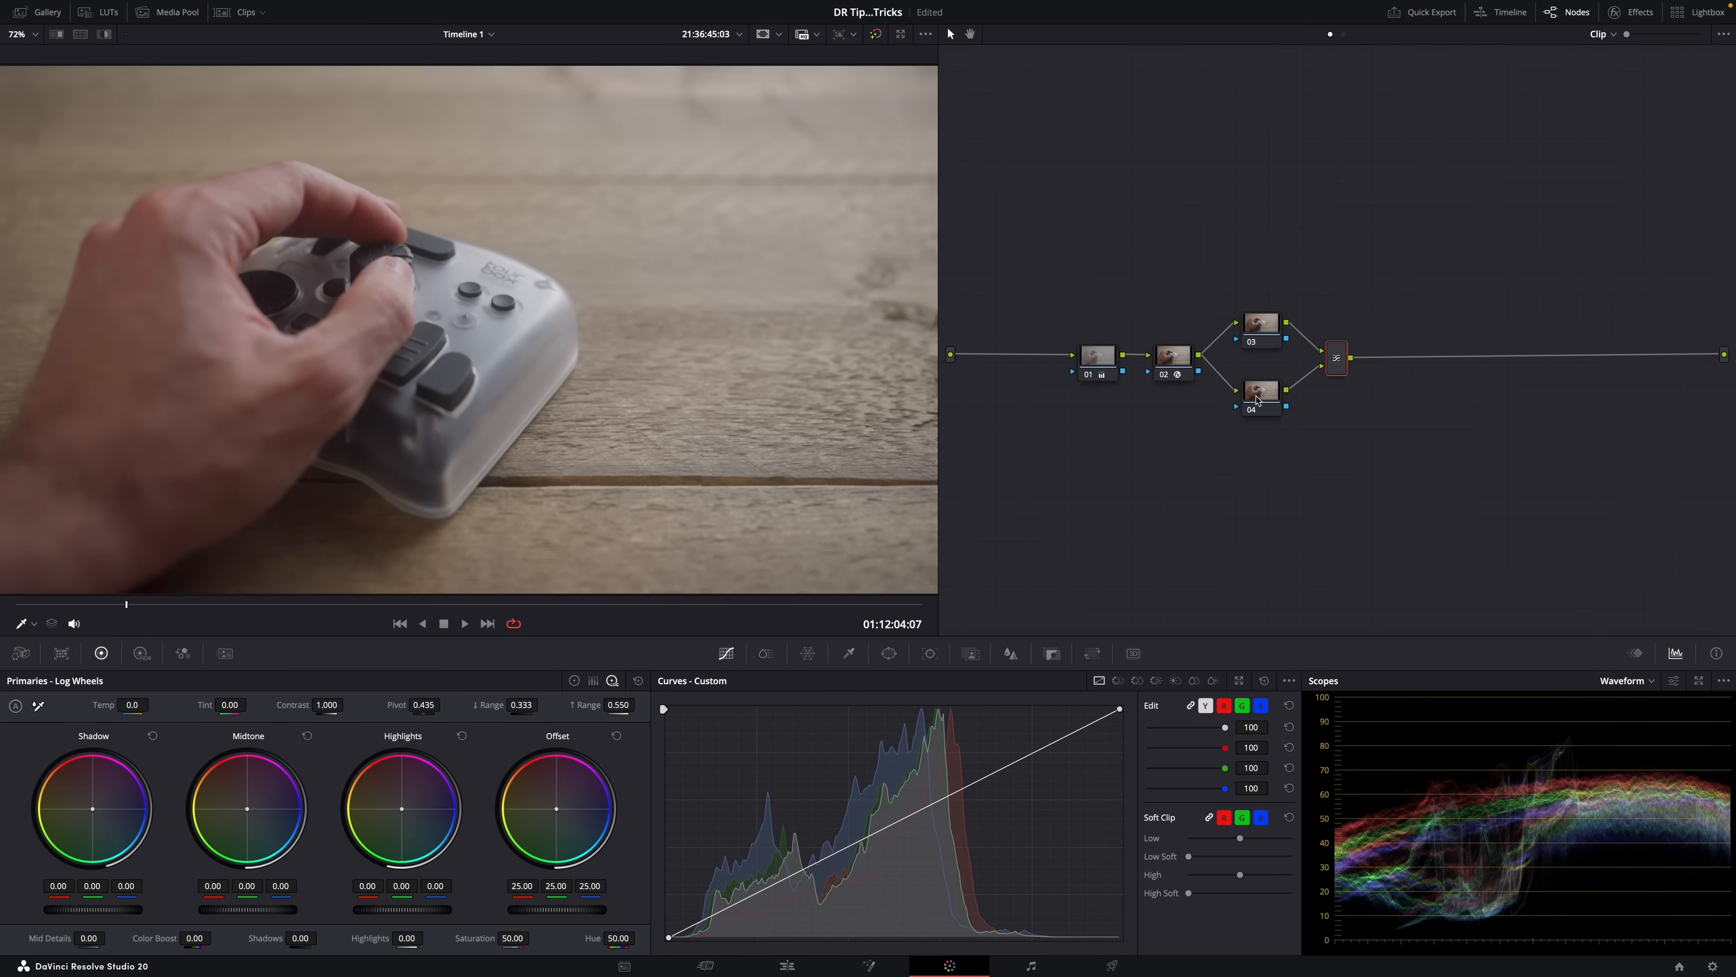
pyautogui.click(1259, 393)
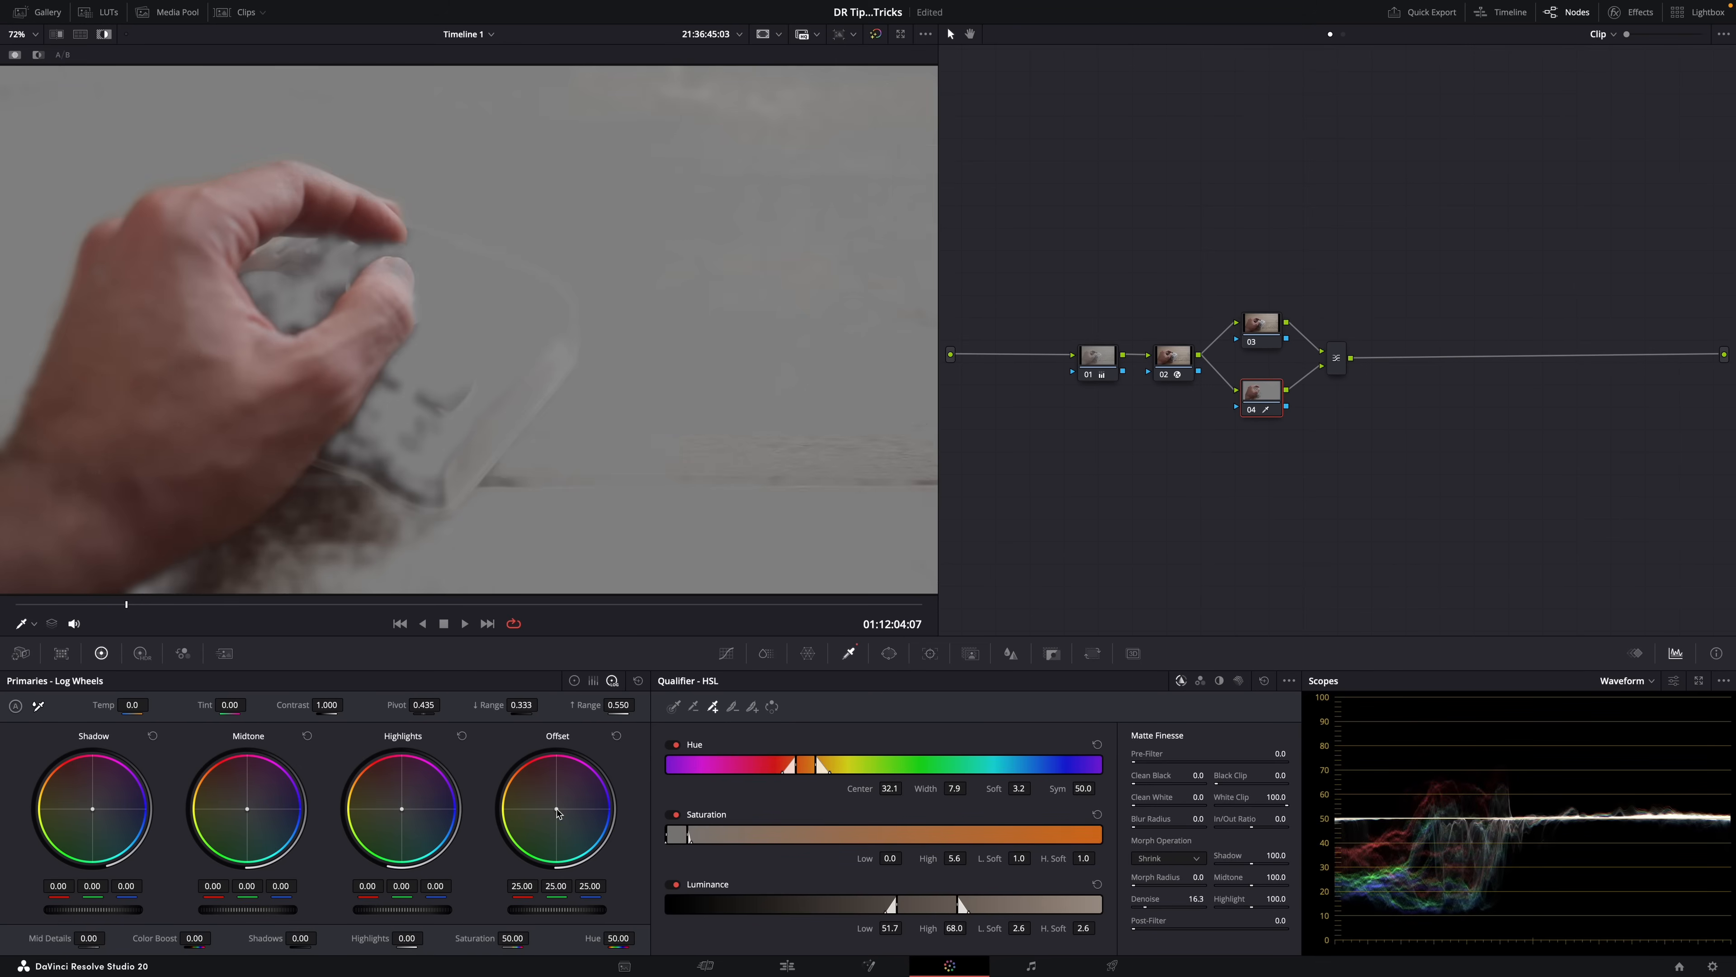
pyautogui.moveTo(557, 809); pyautogui.dragTo(531, 784)
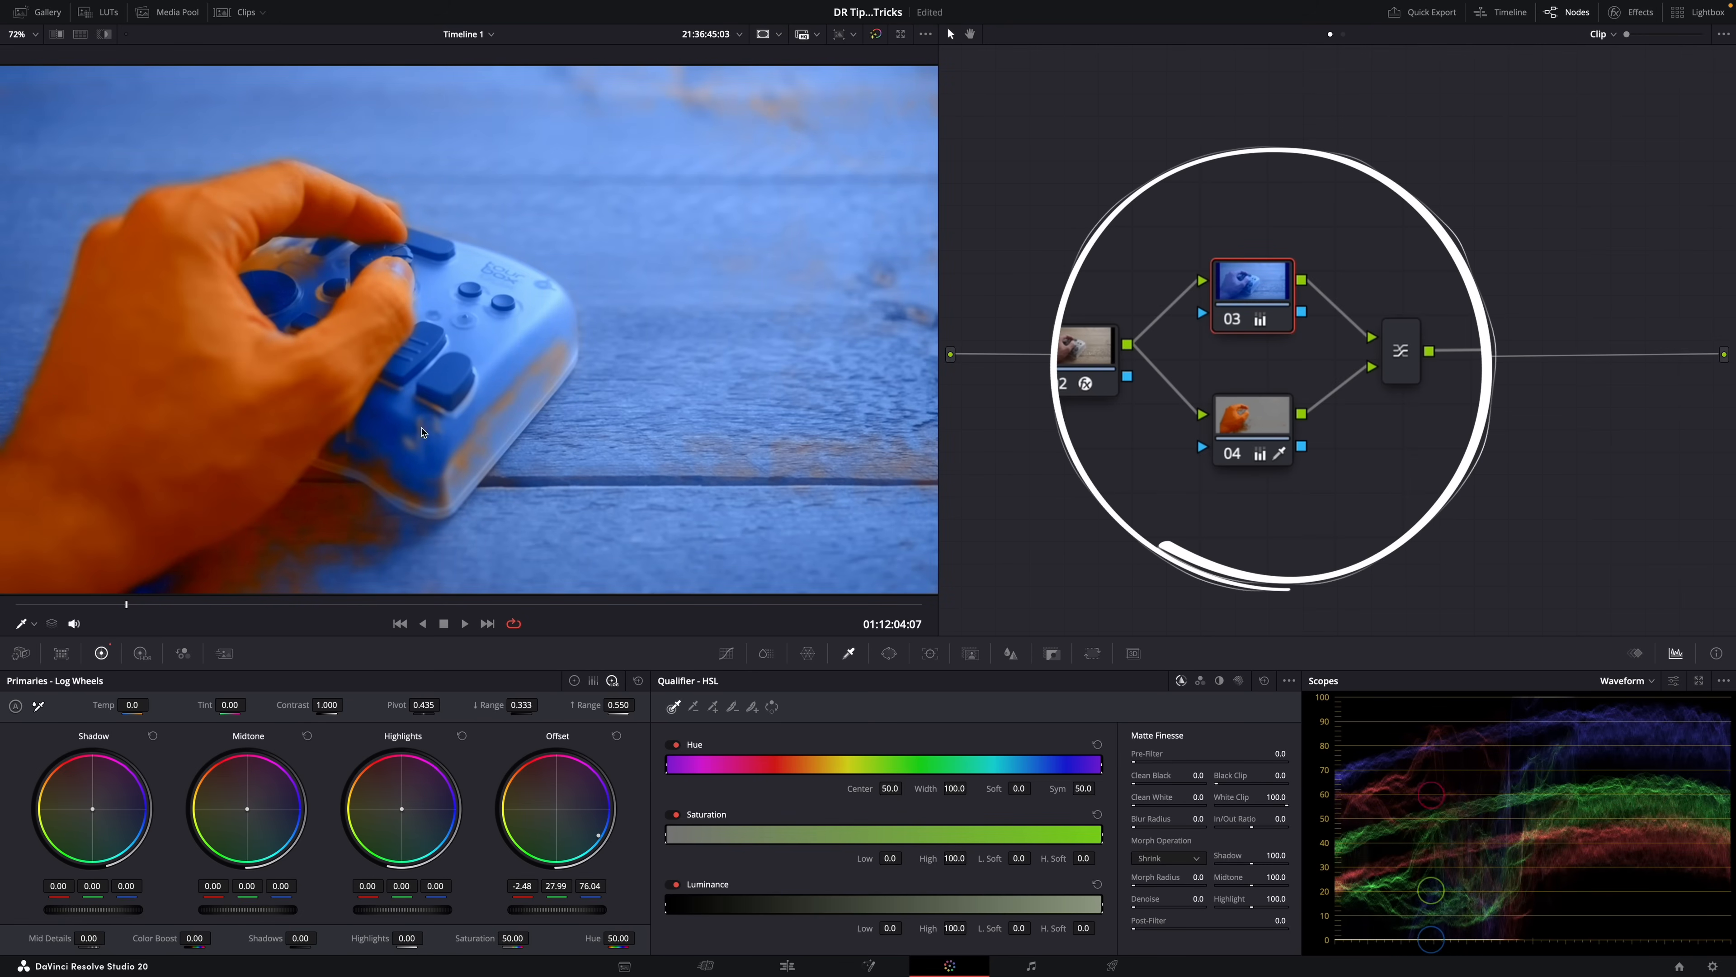
pyautogui.click(1252, 429)
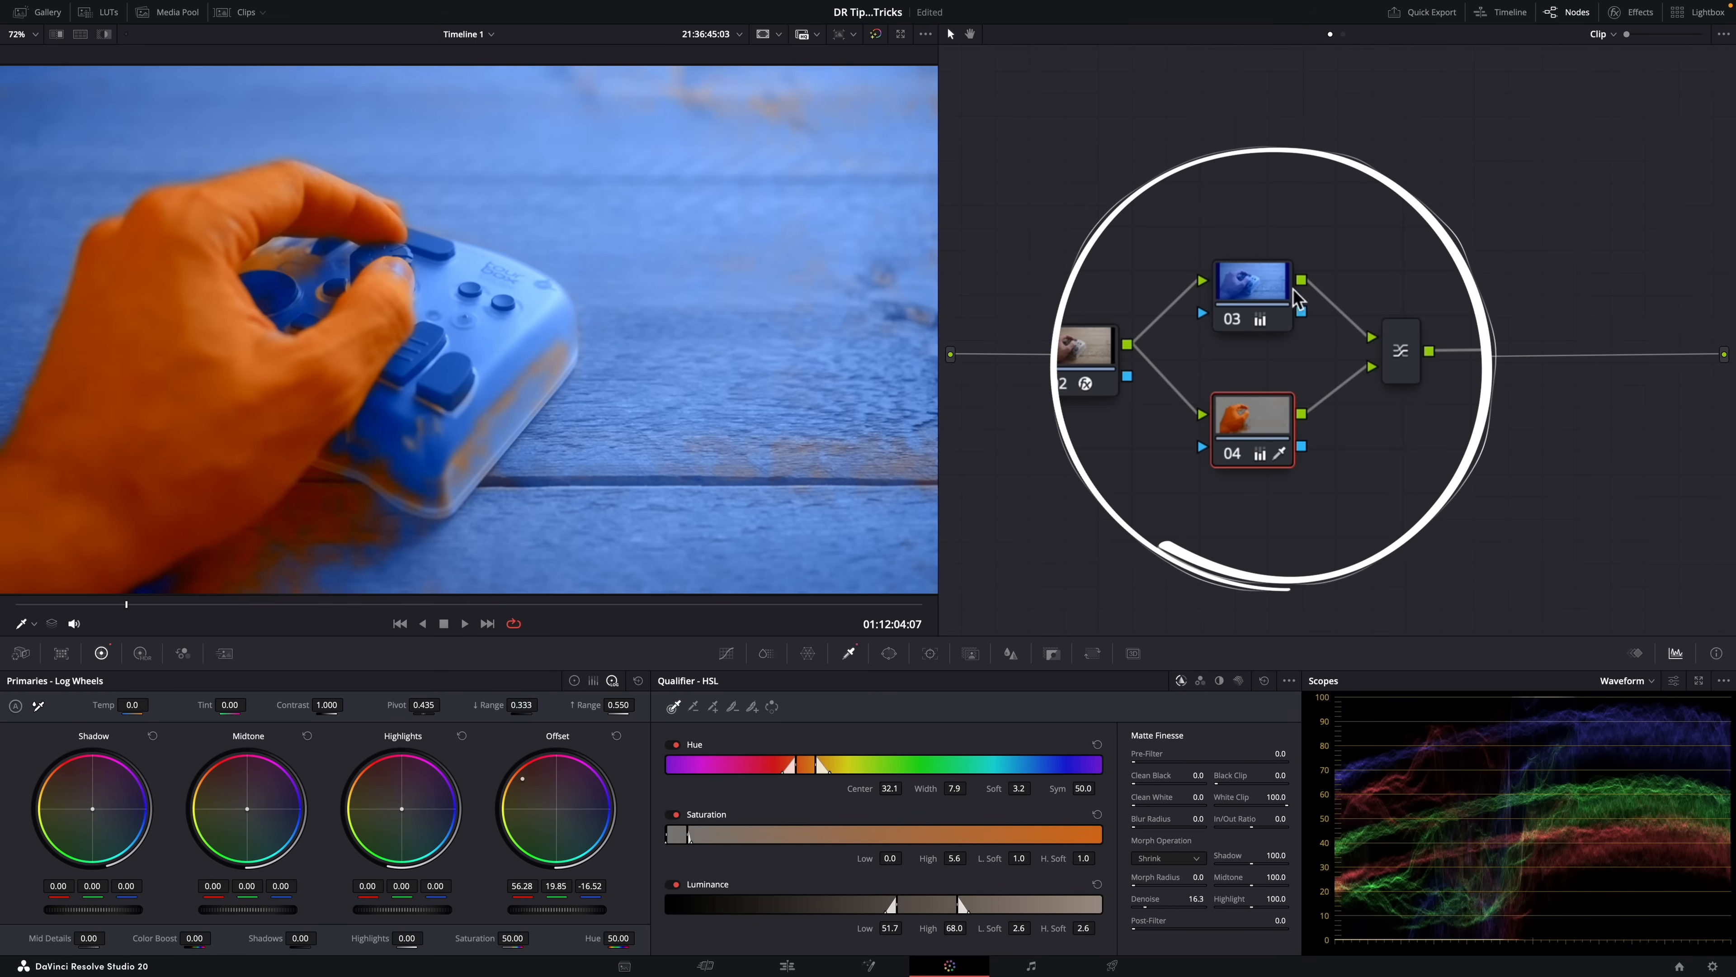
pyautogui.moveTo(1262, 307)
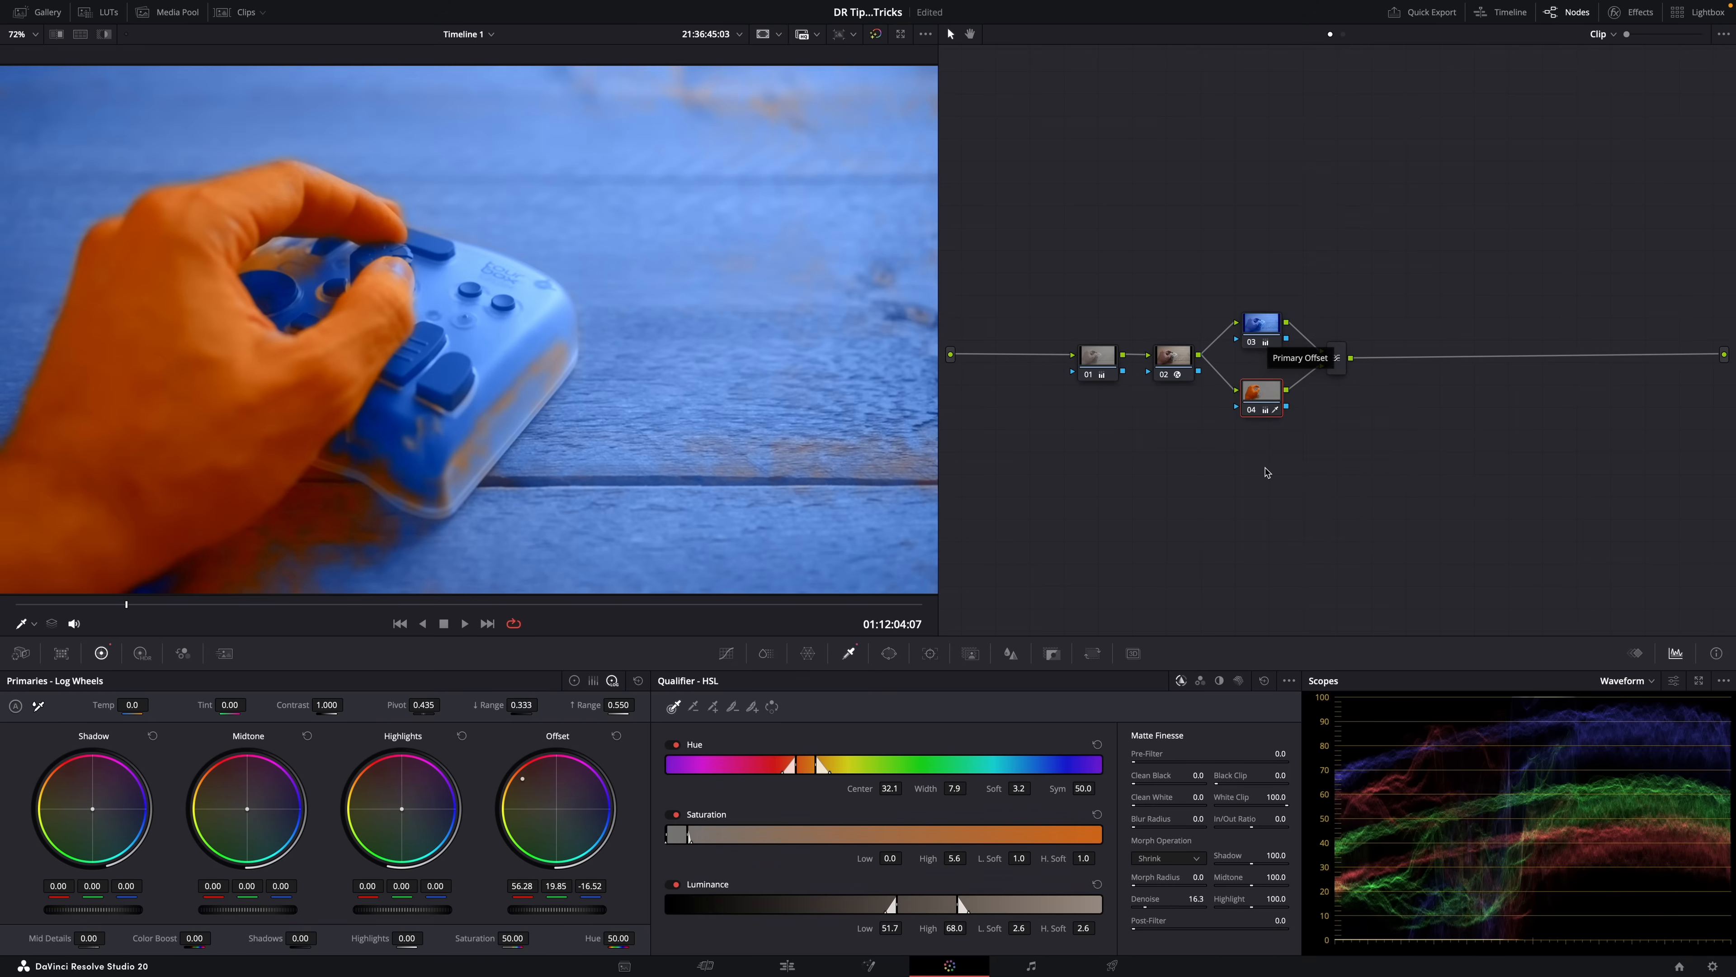
pyautogui.moveTo(1266, 472)
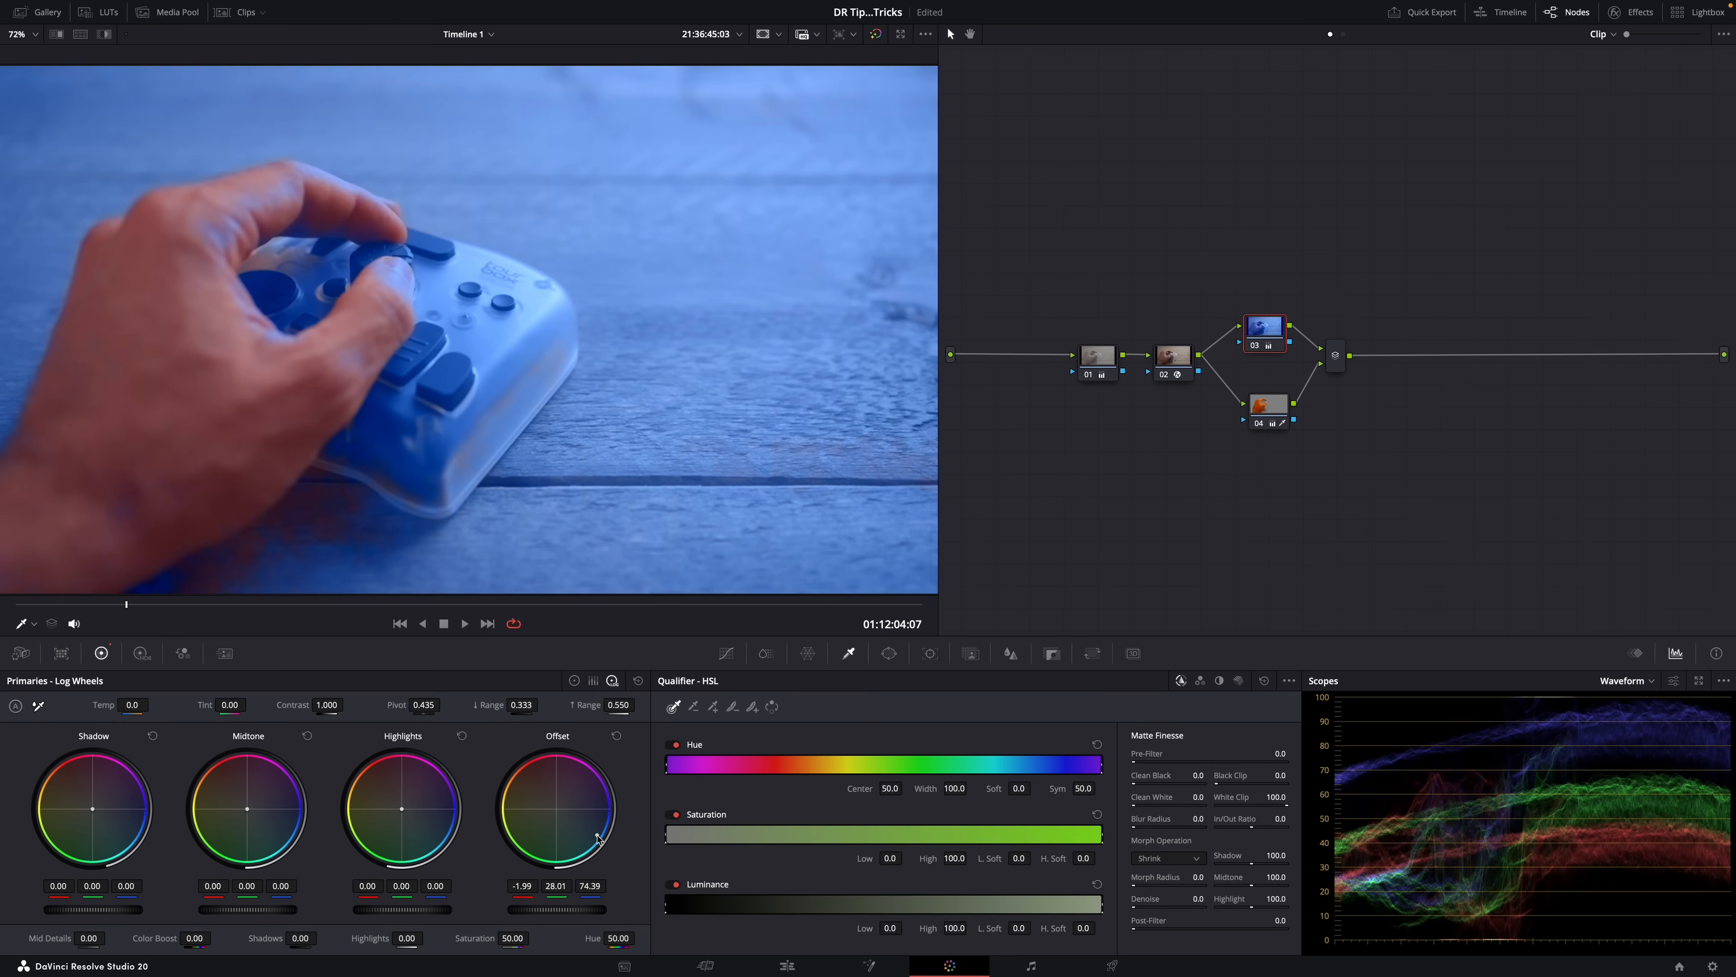
pyautogui.moveTo(526, 781)
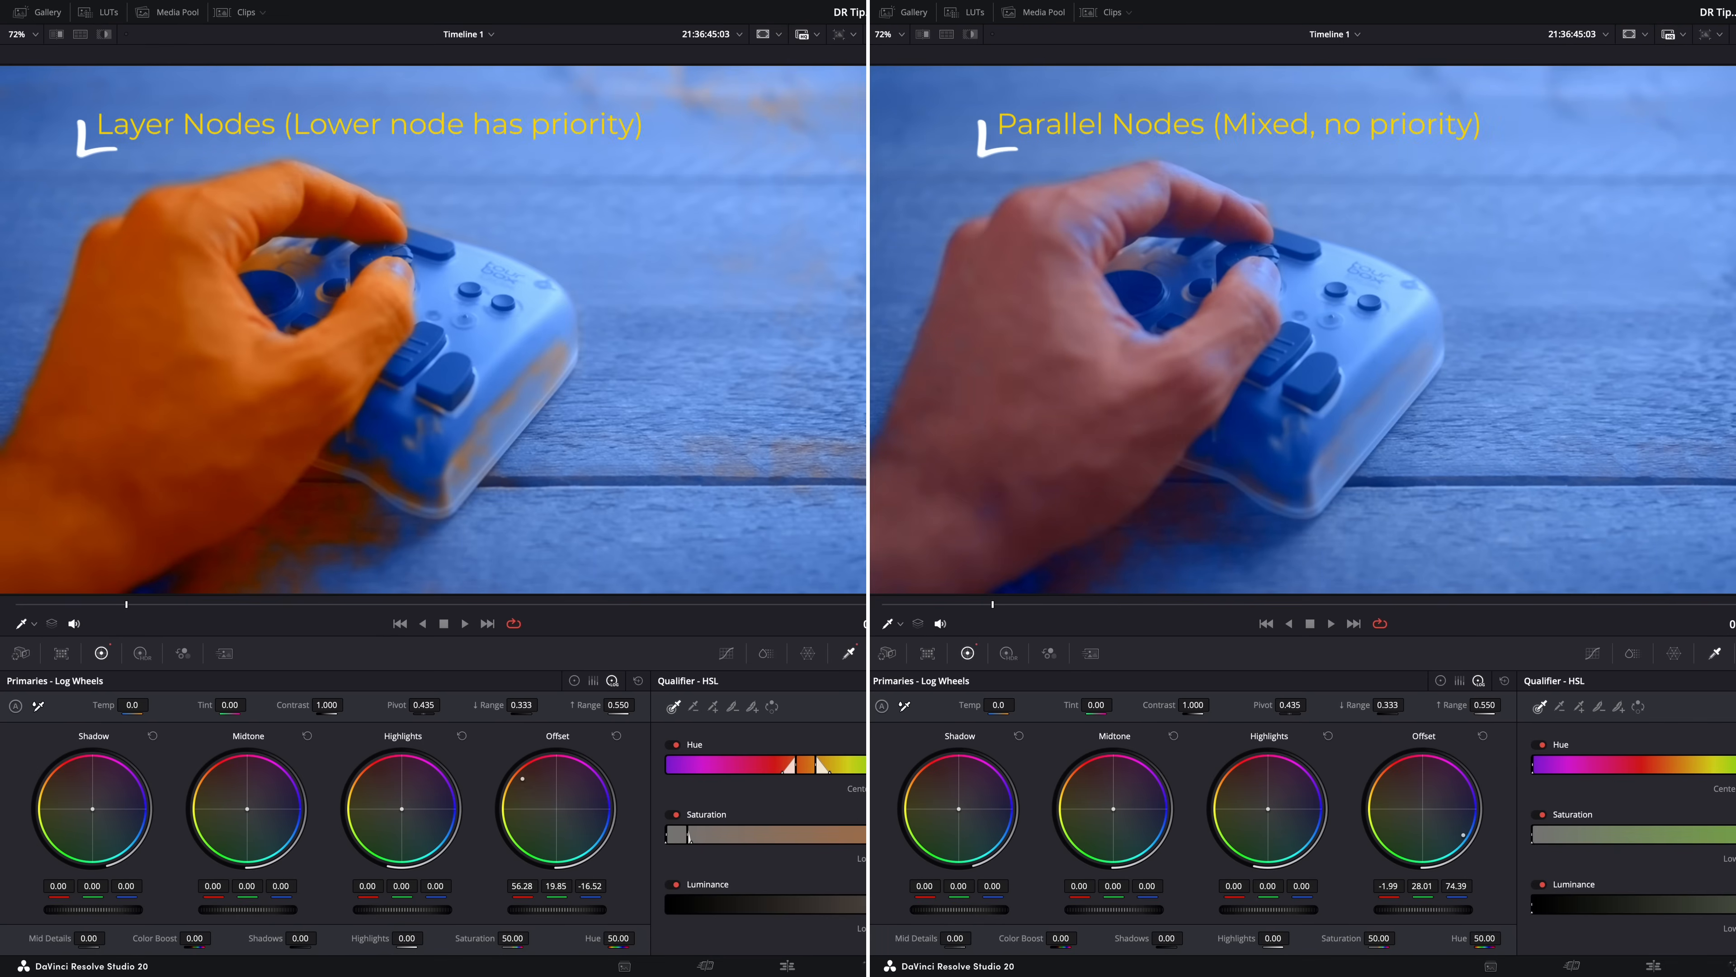
pyautogui.moveTo(1391, 781)
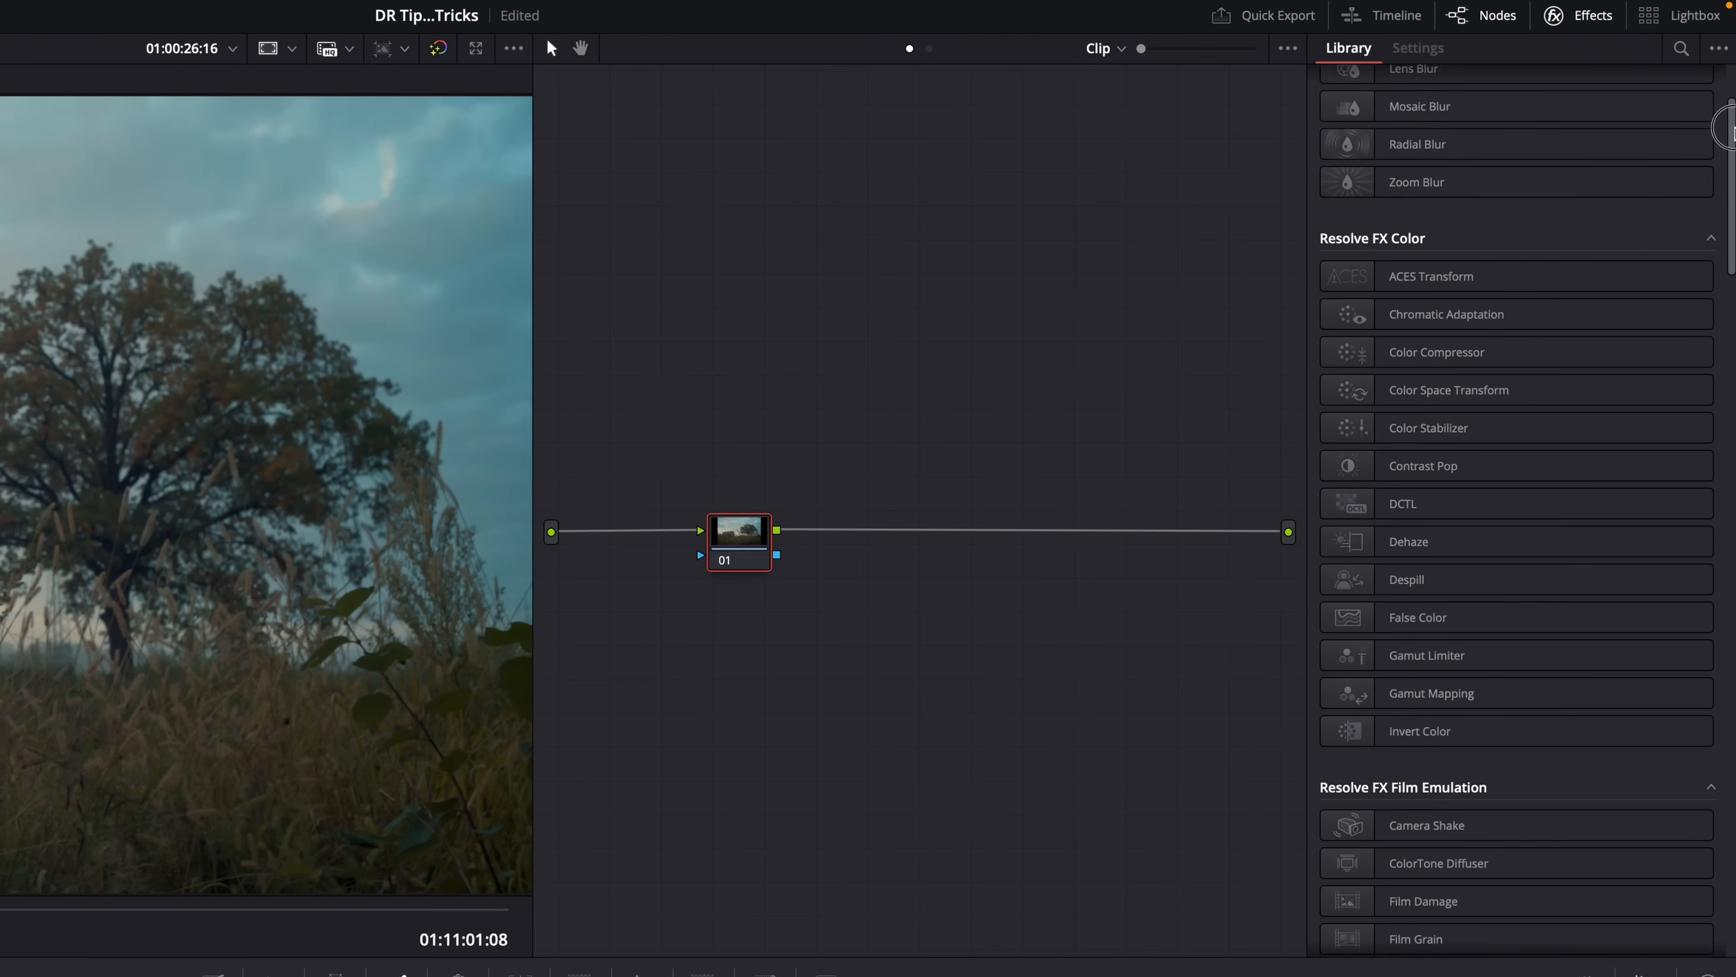
# Step: Apply Lens Blur to the tree shot's node, then drag Film Grain from Film Emulation in as a new node
pyautogui.scroll(-3)
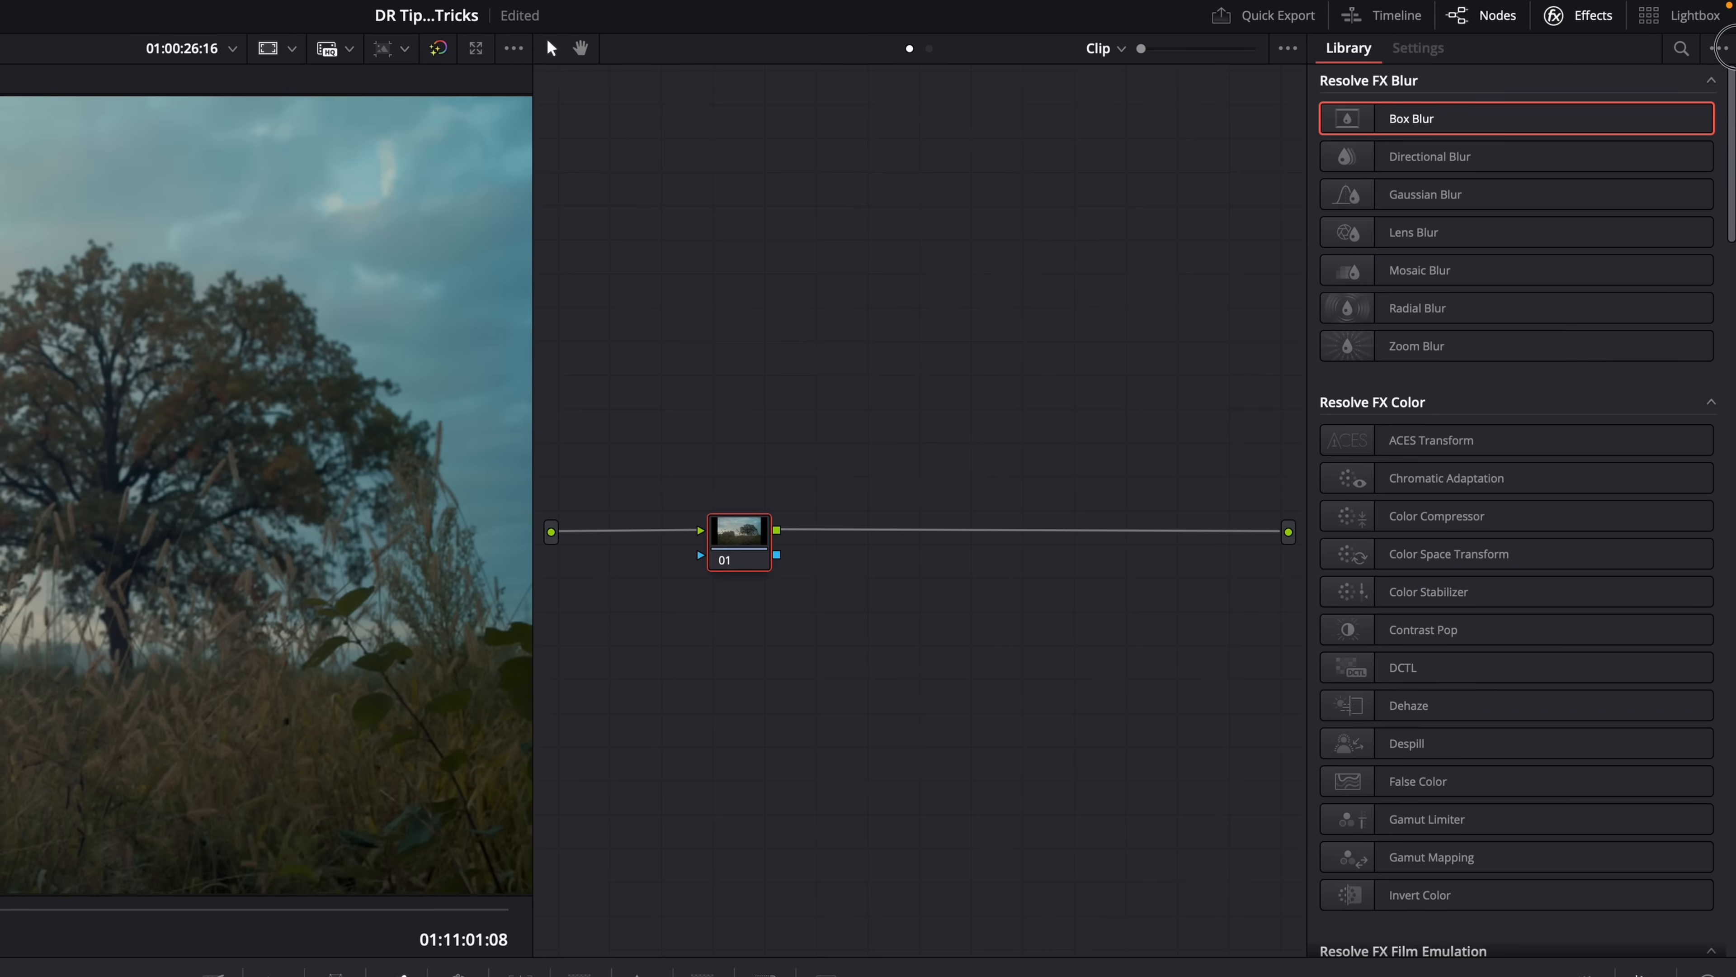
pyautogui.moveTo(1407, 231)
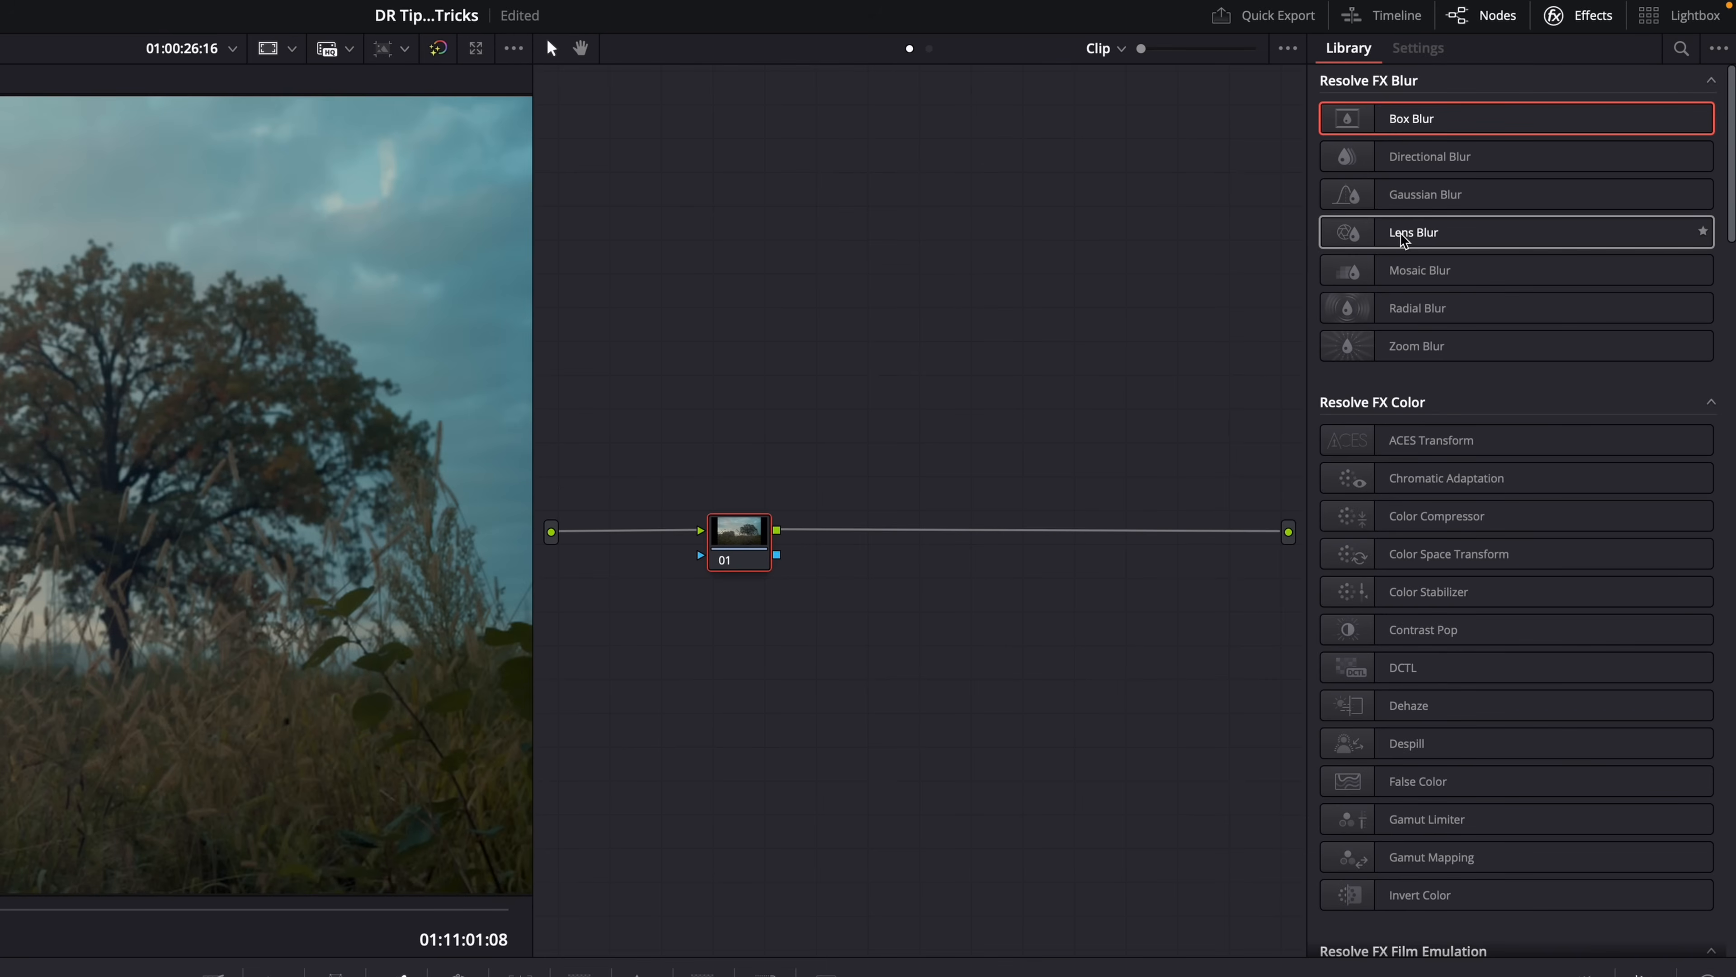
pyautogui.doubleClick(1414, 231)
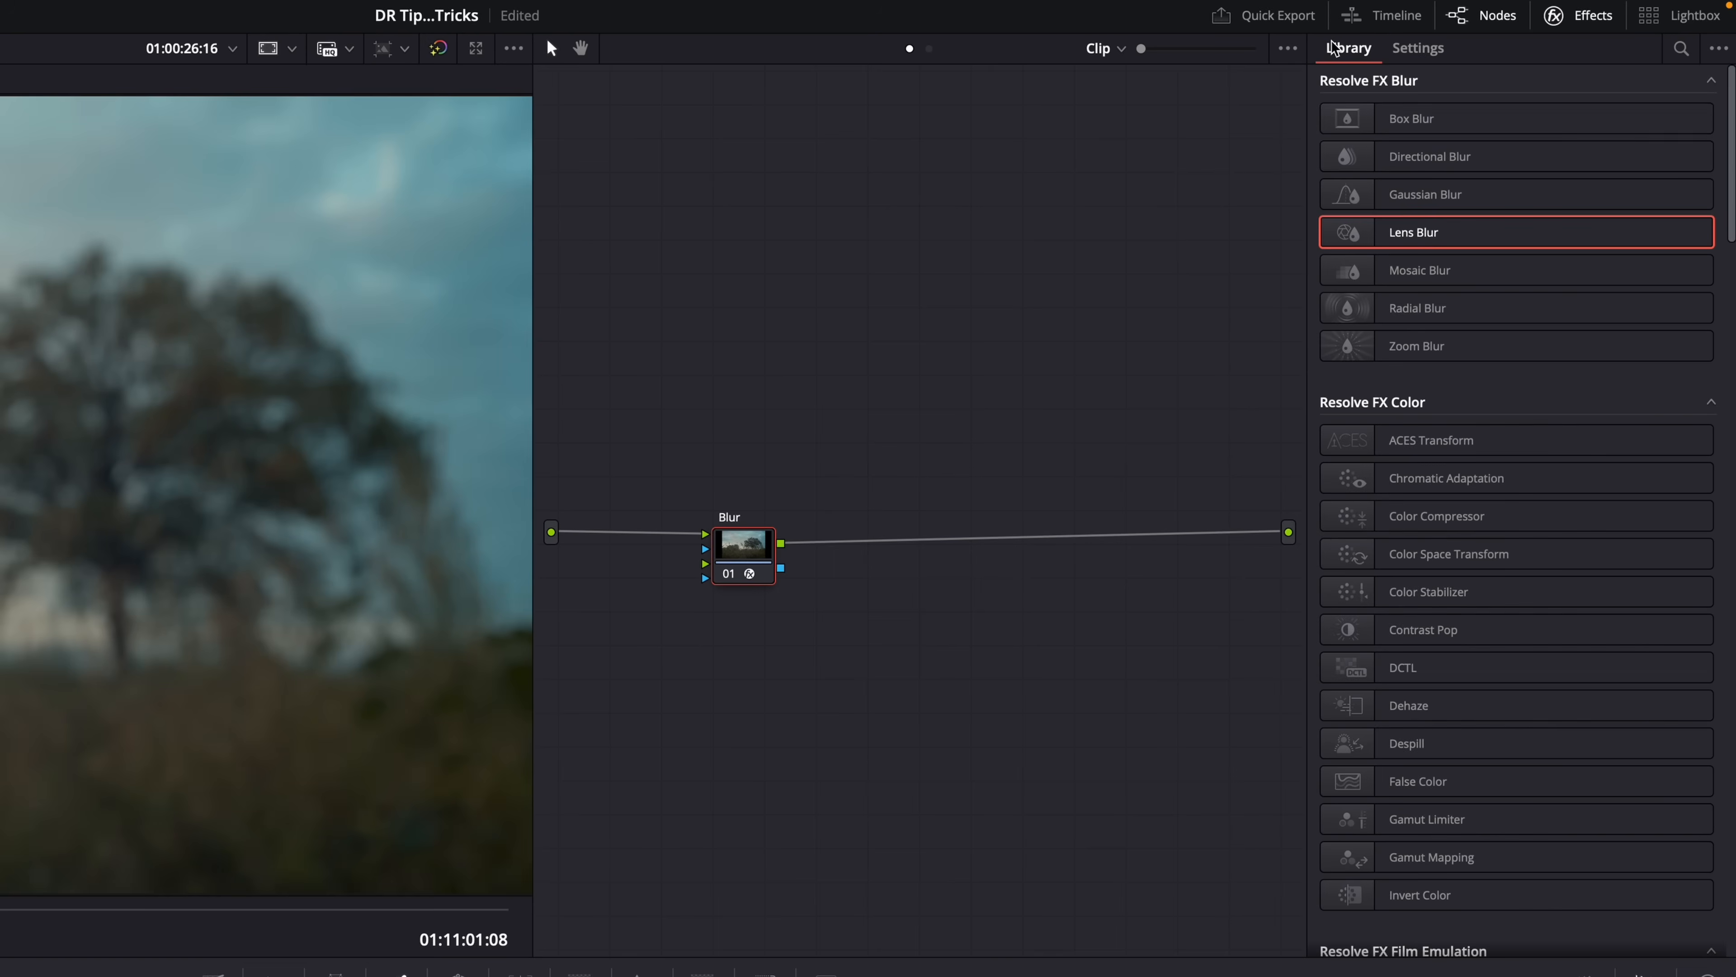
pyautogui.scroll(-3)
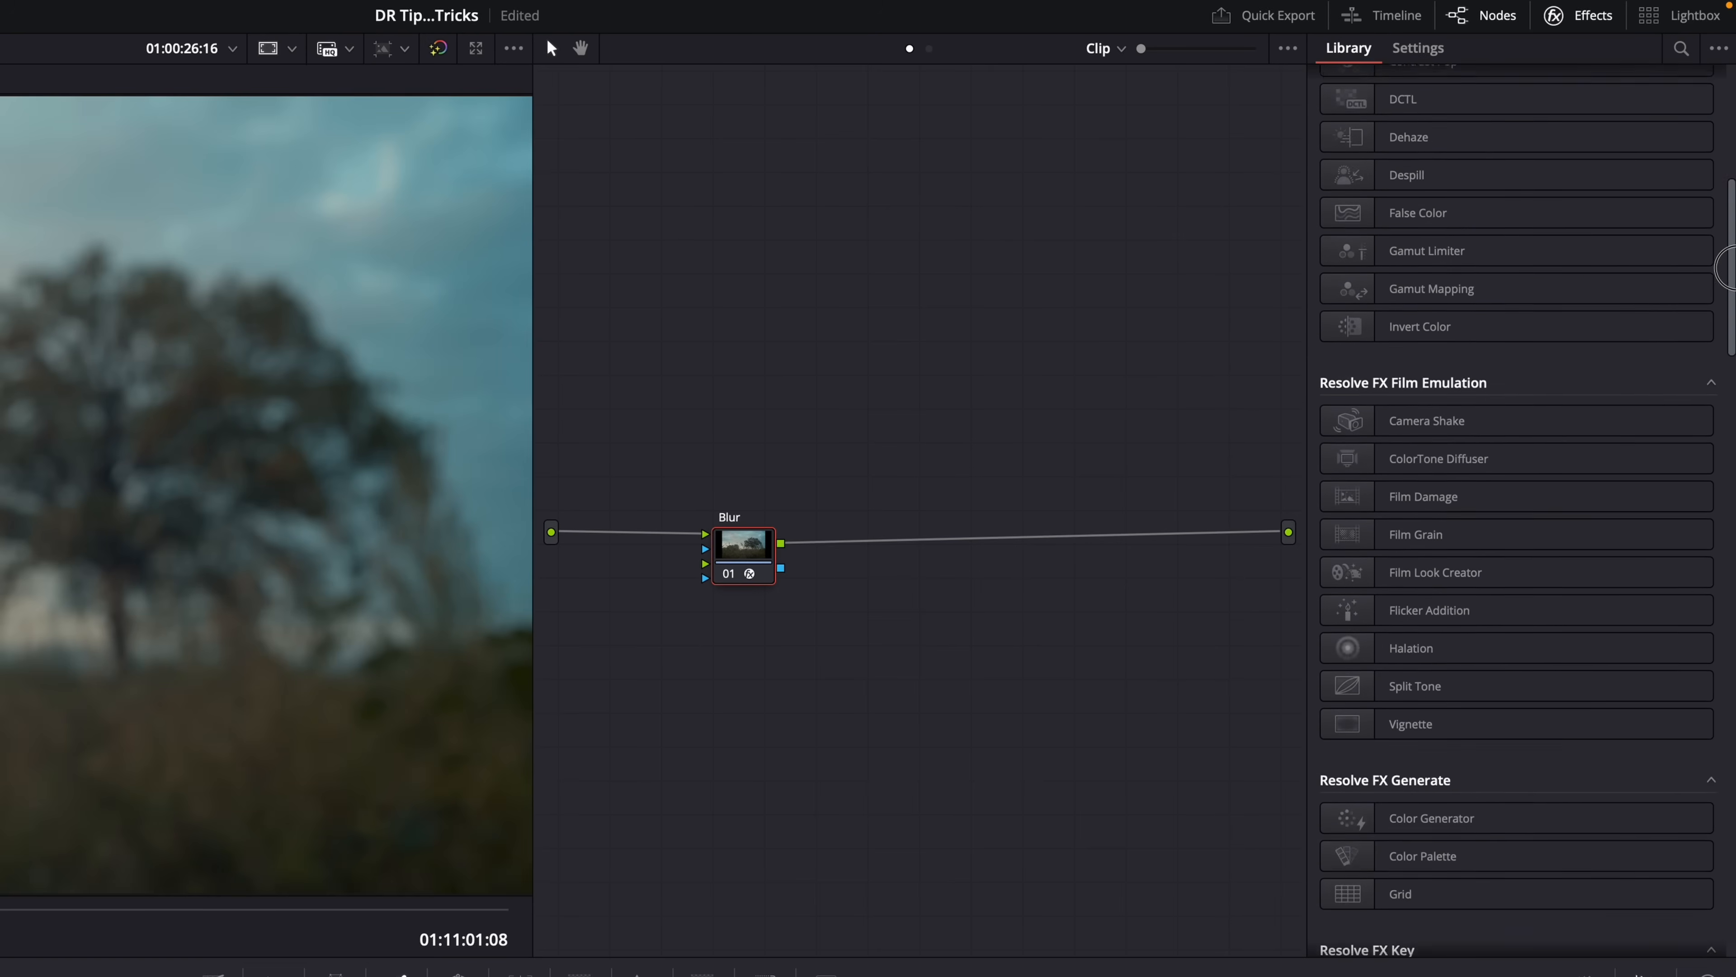
pyautogui.moveTo(1415, 533); pyautogui.dragTo(1069, 444)
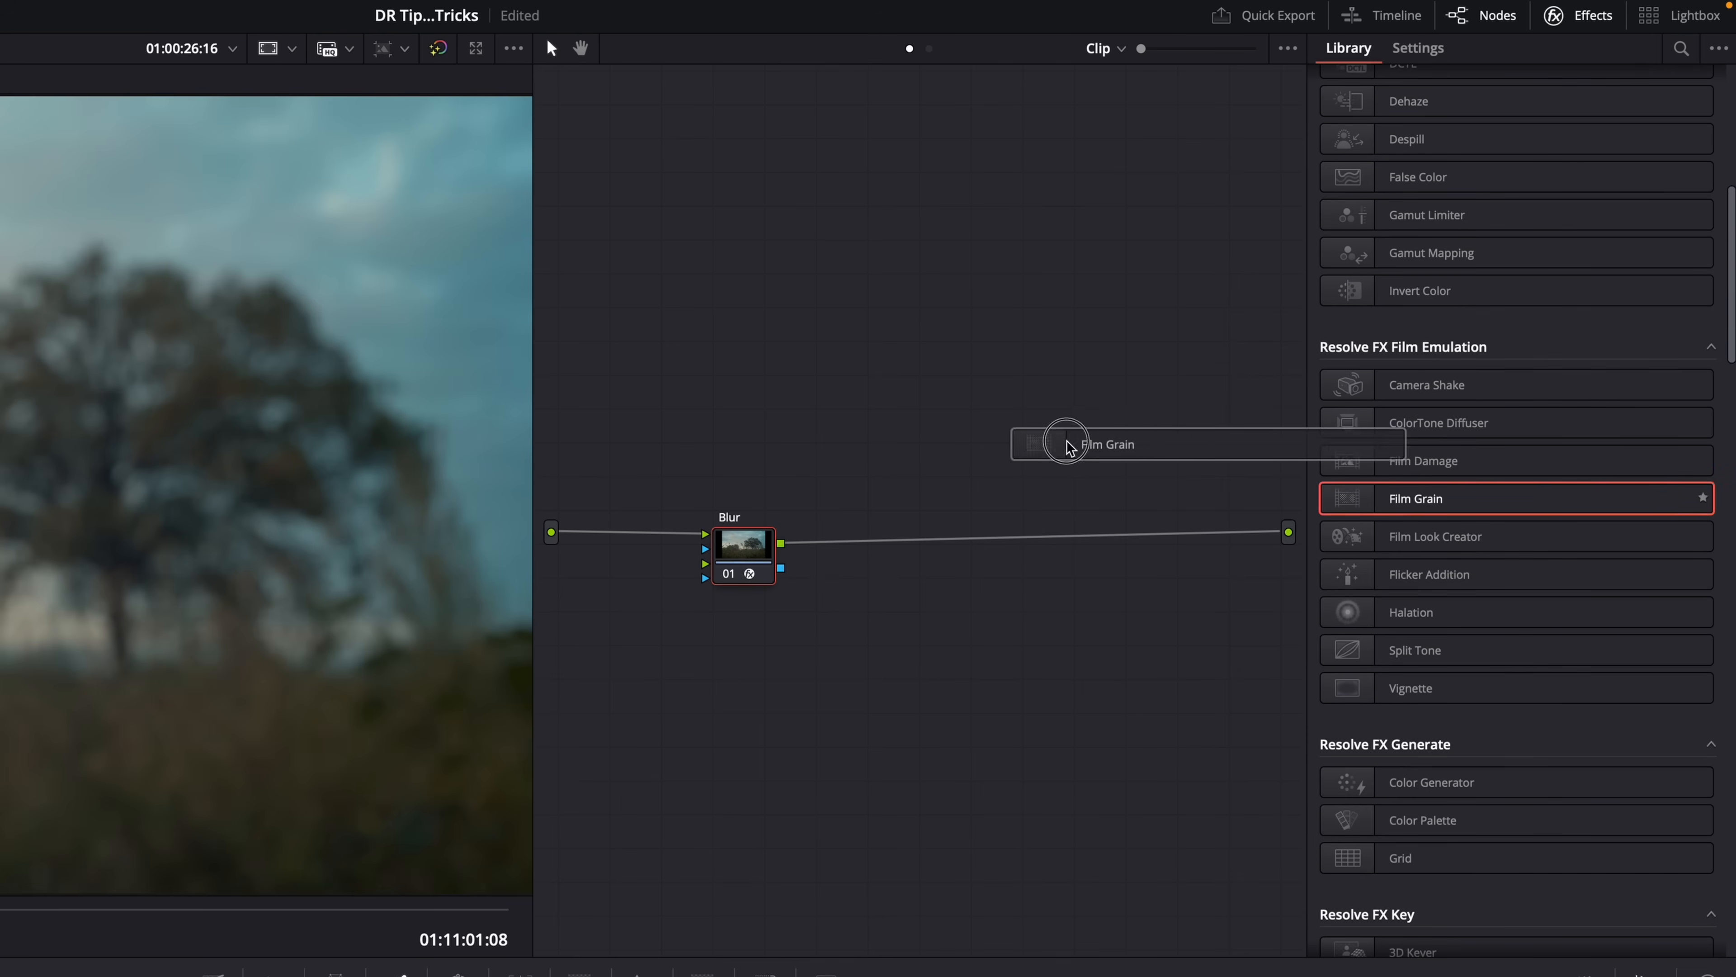
pyautogui.moveTo(1069, 443); pyautogui.dragTo(626, 532)
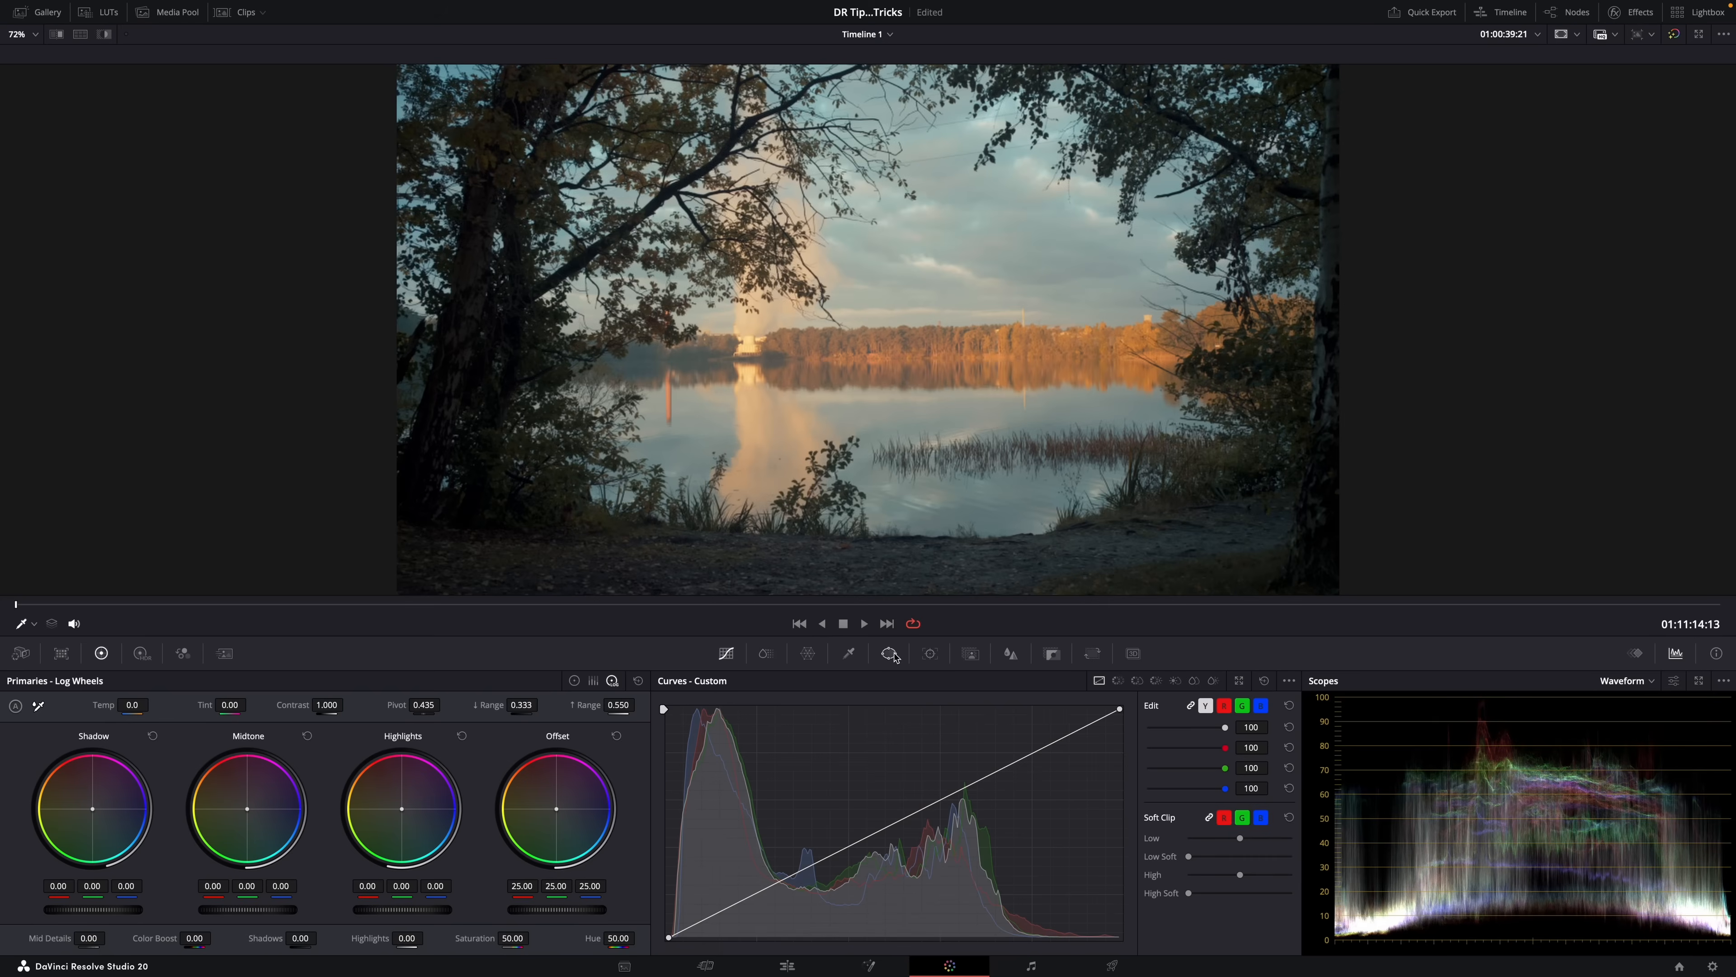
# Step: Choose the Curve window and place Bezier points tracing the sky edge down toward the lake
pyautogui.click(890, 653)
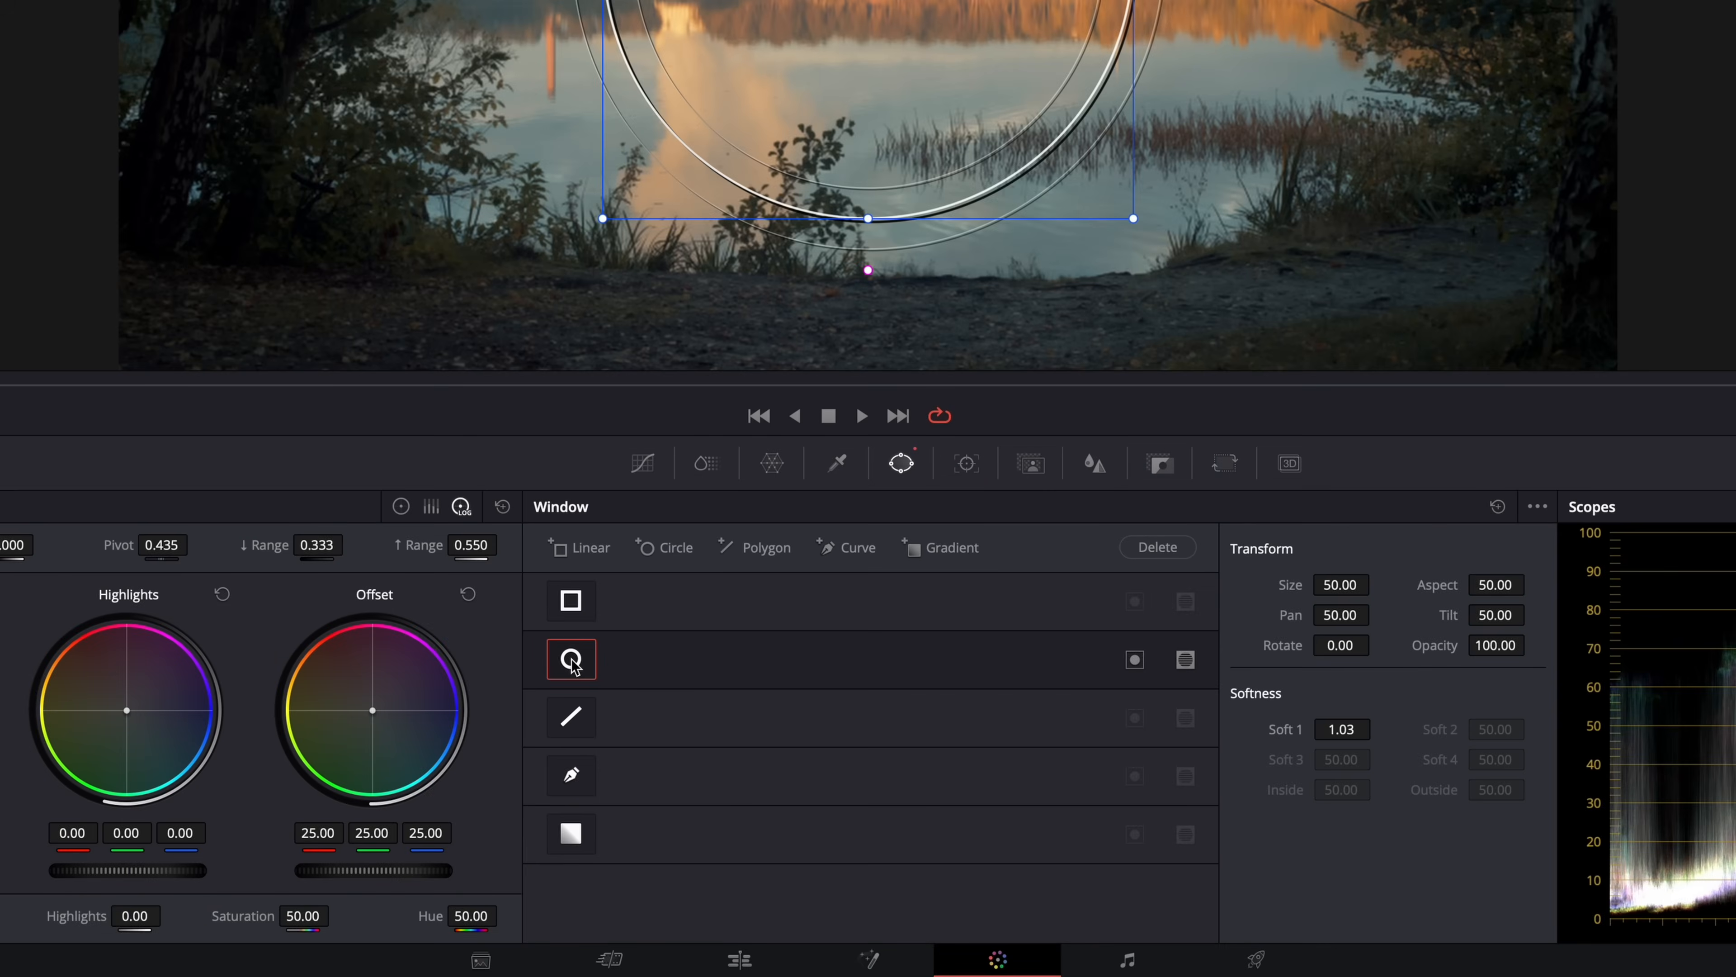
pyautogui.click(572, 775)
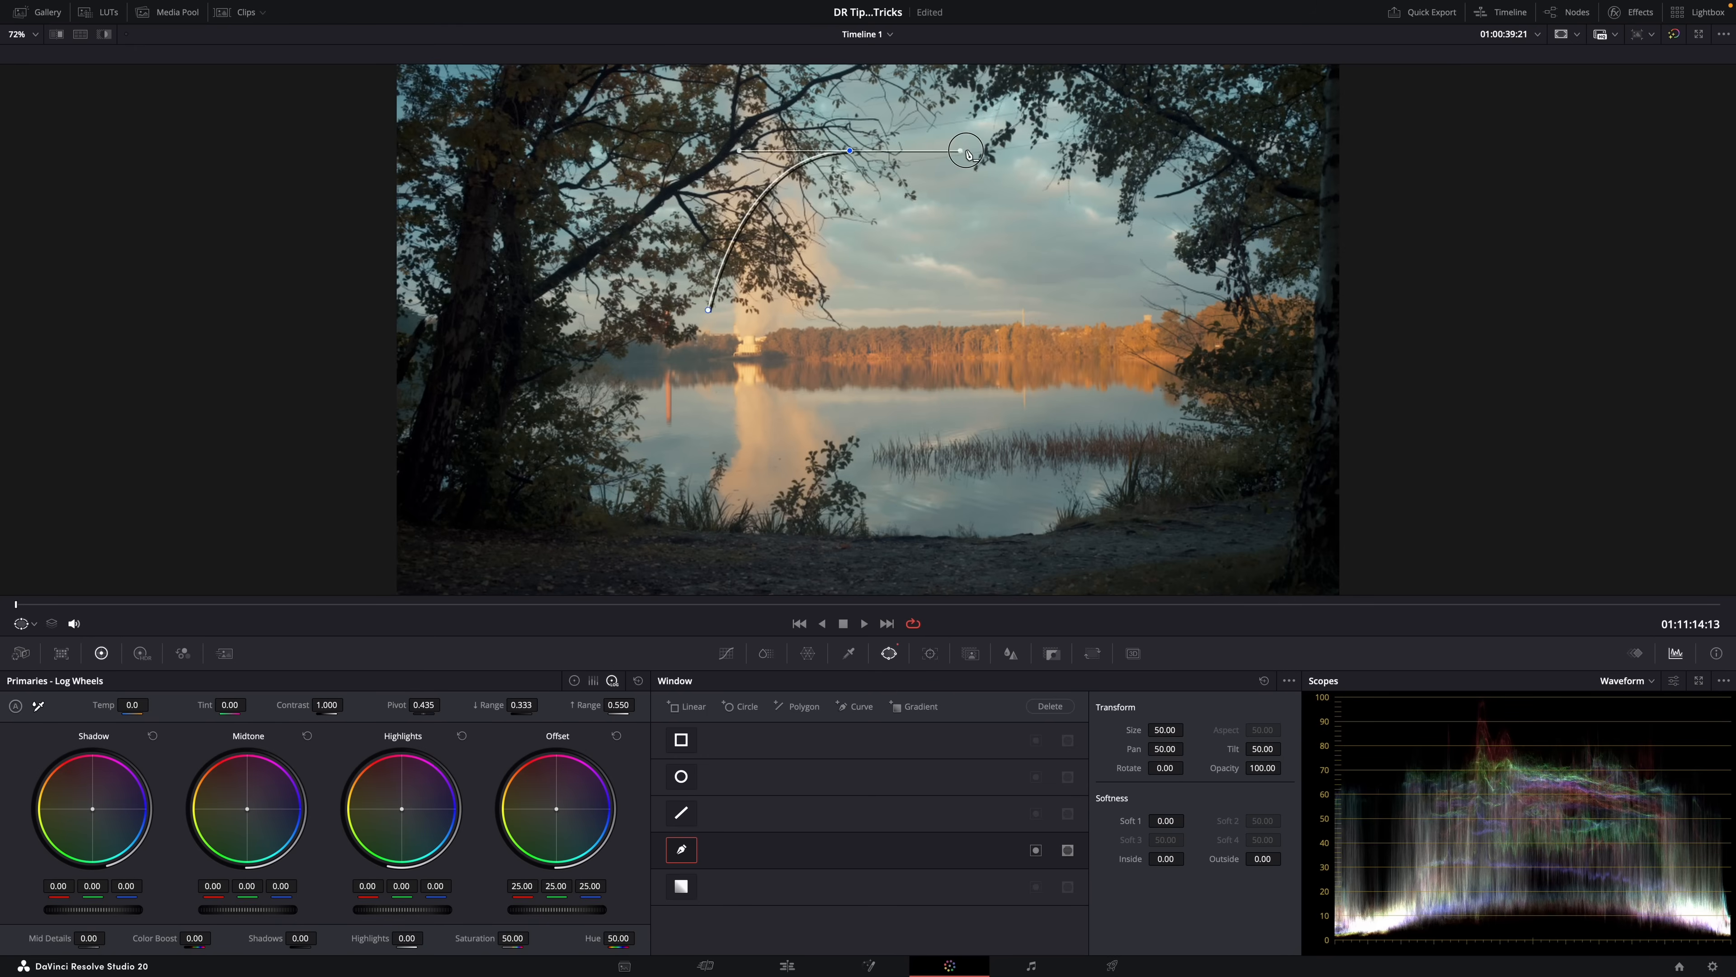
pyautogui.moveTo(966, 152); pyautogui.dragTo(1002, 344)
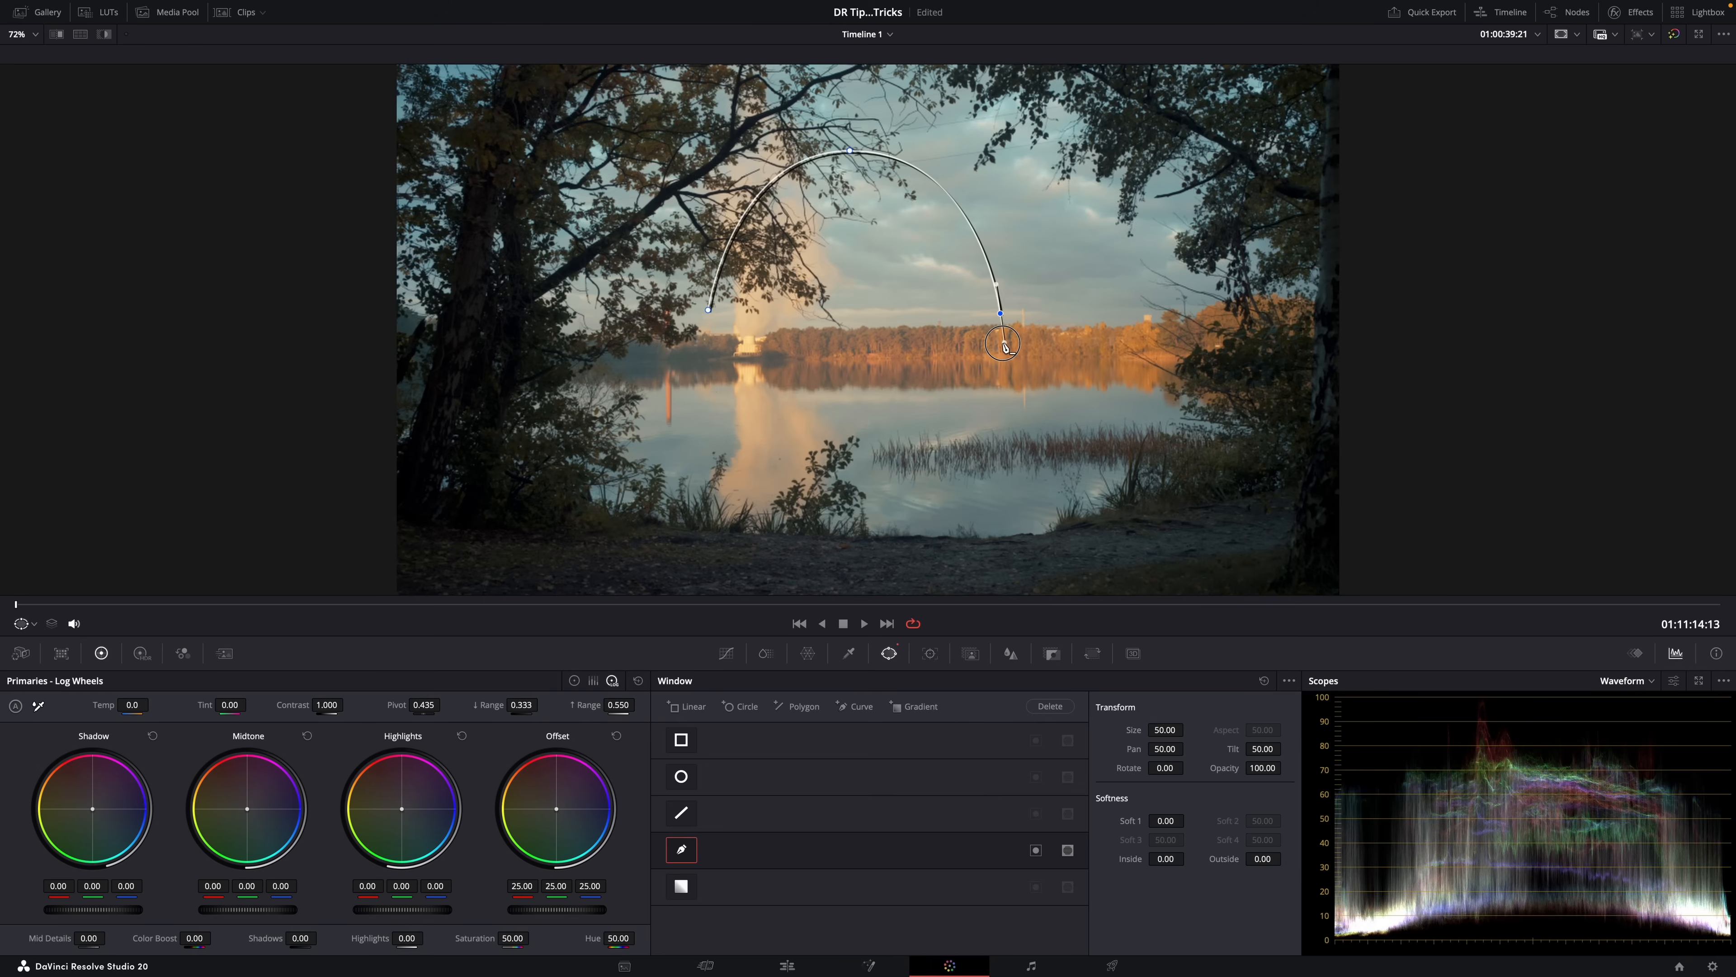
pyautogui.moveTo(1002, 345); pyautogui.dragTo(1002, 393)
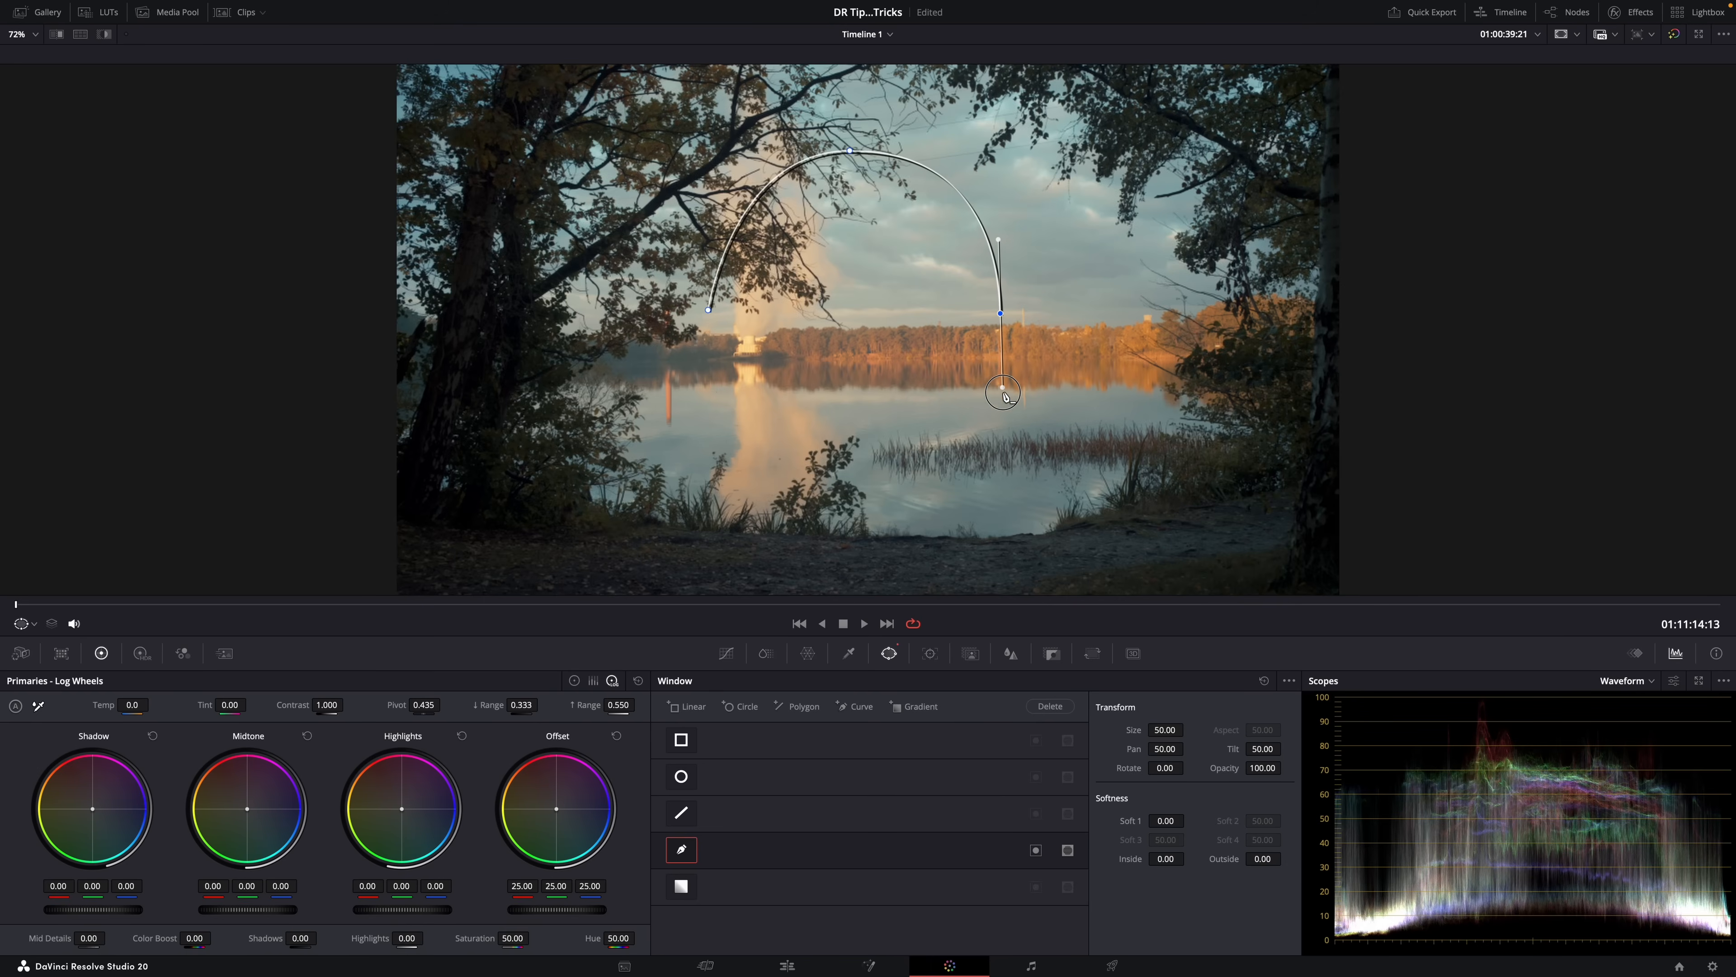
pyautogui.click(681, 776)
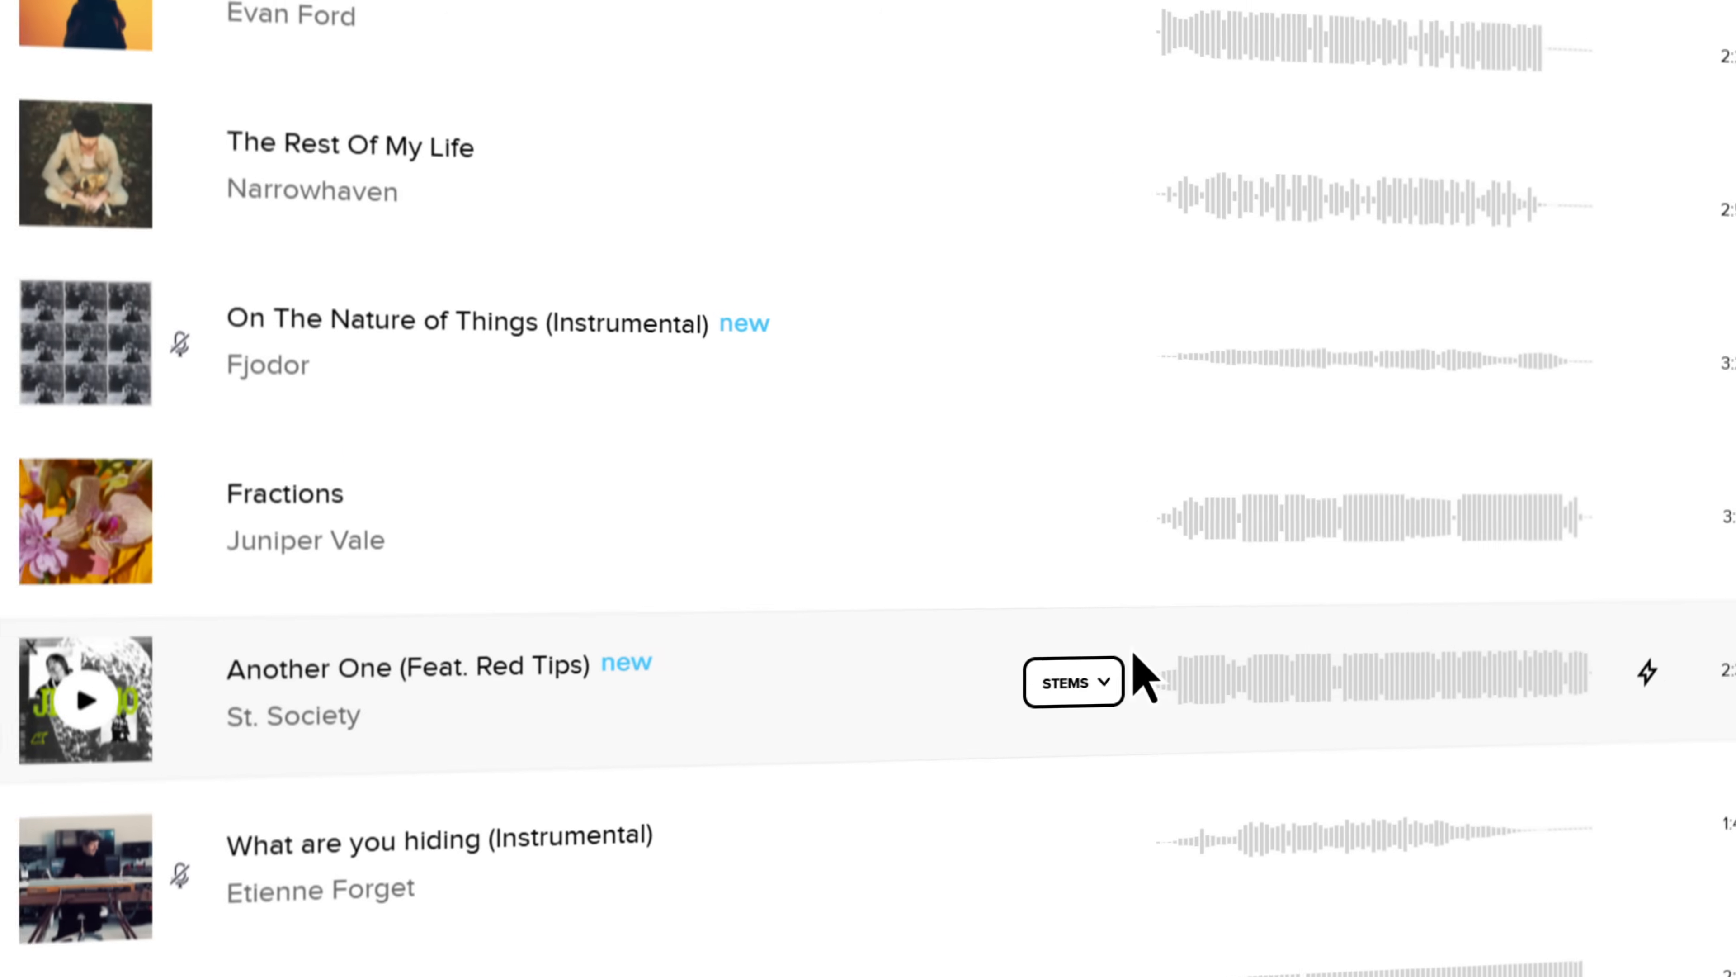
# Step: View the stems for Another One (Feat. Red Tips), then submit the code search
pyautogui.click(1648, 672)
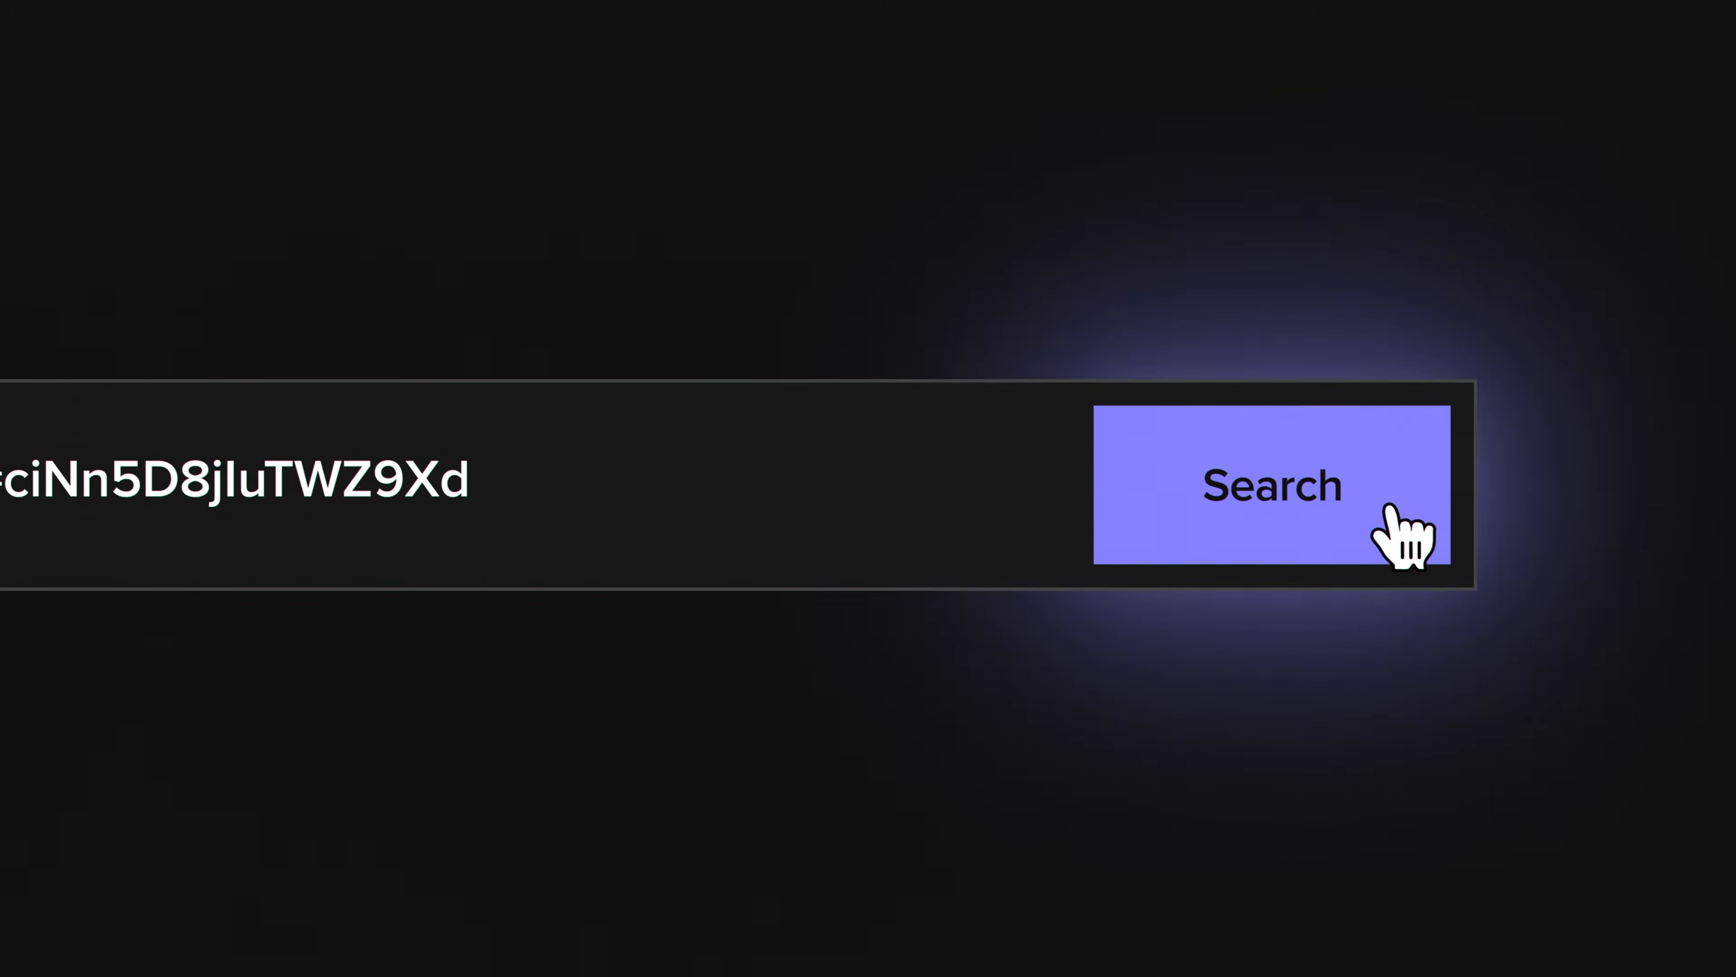
pyautogui.click(1271, 485)
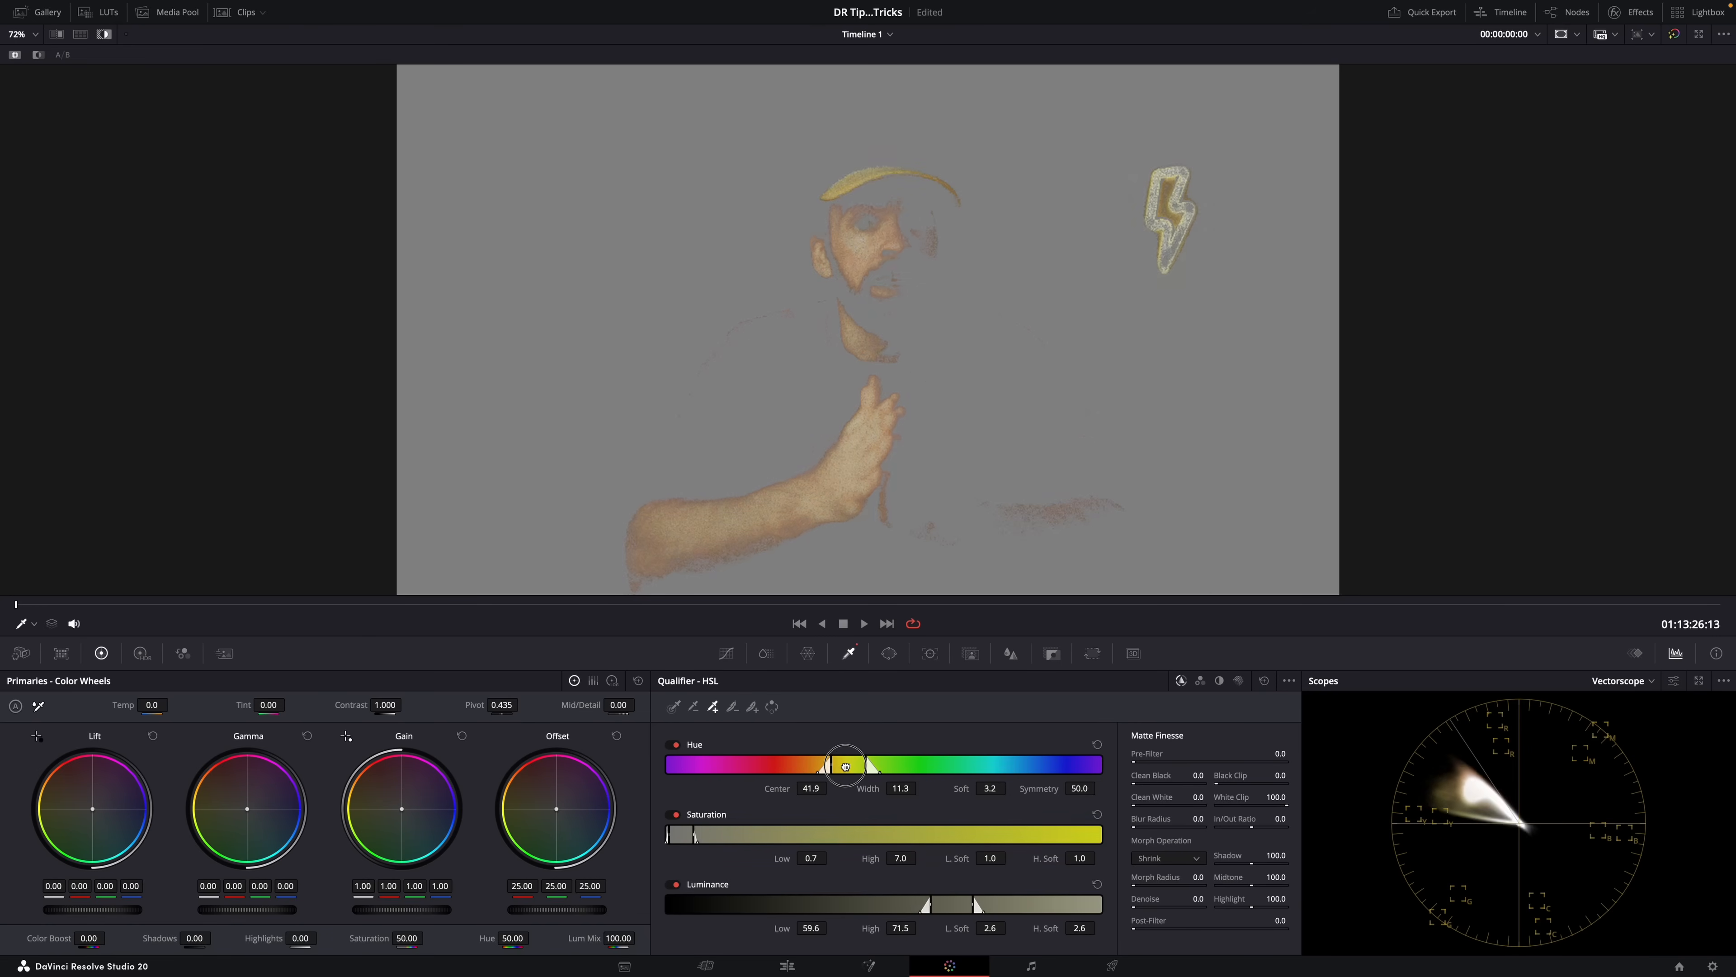
# Step: Widen the skin qualifier's hue range and reshape the circular window around the hand
pyautogui.moveTo(843, 764); pyautogui.dragTo(871, 764)
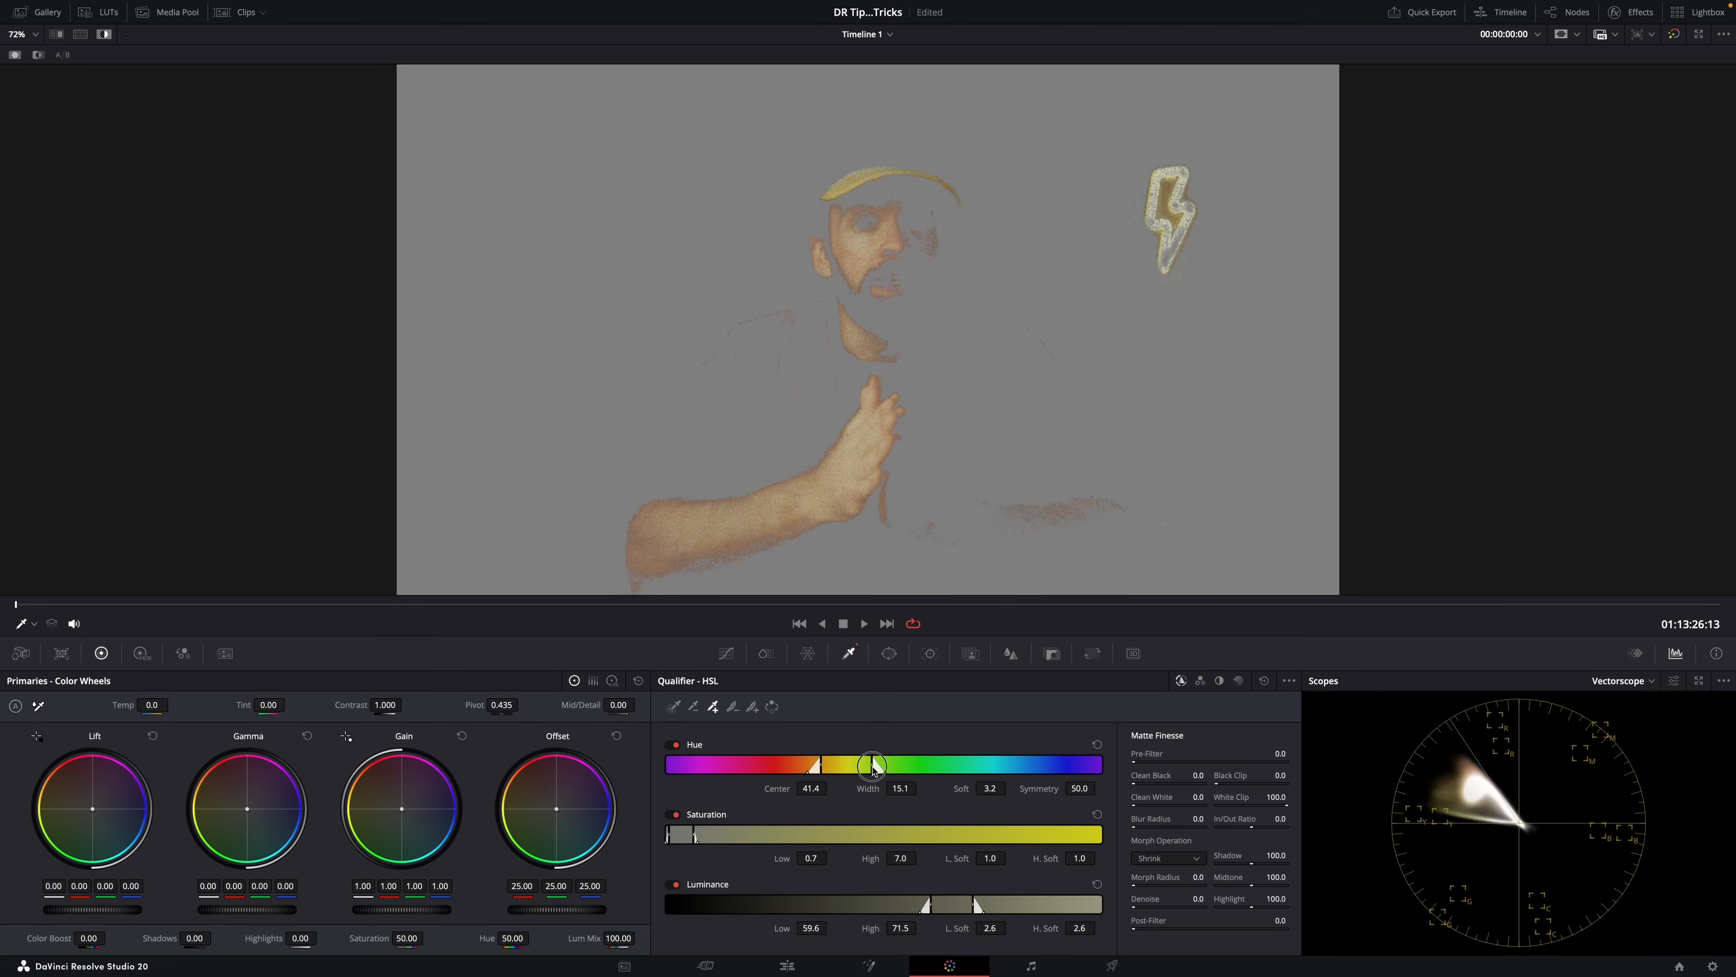
pyautogui.moveTo(871, 764); pyautogui.dragTo(877, 764)
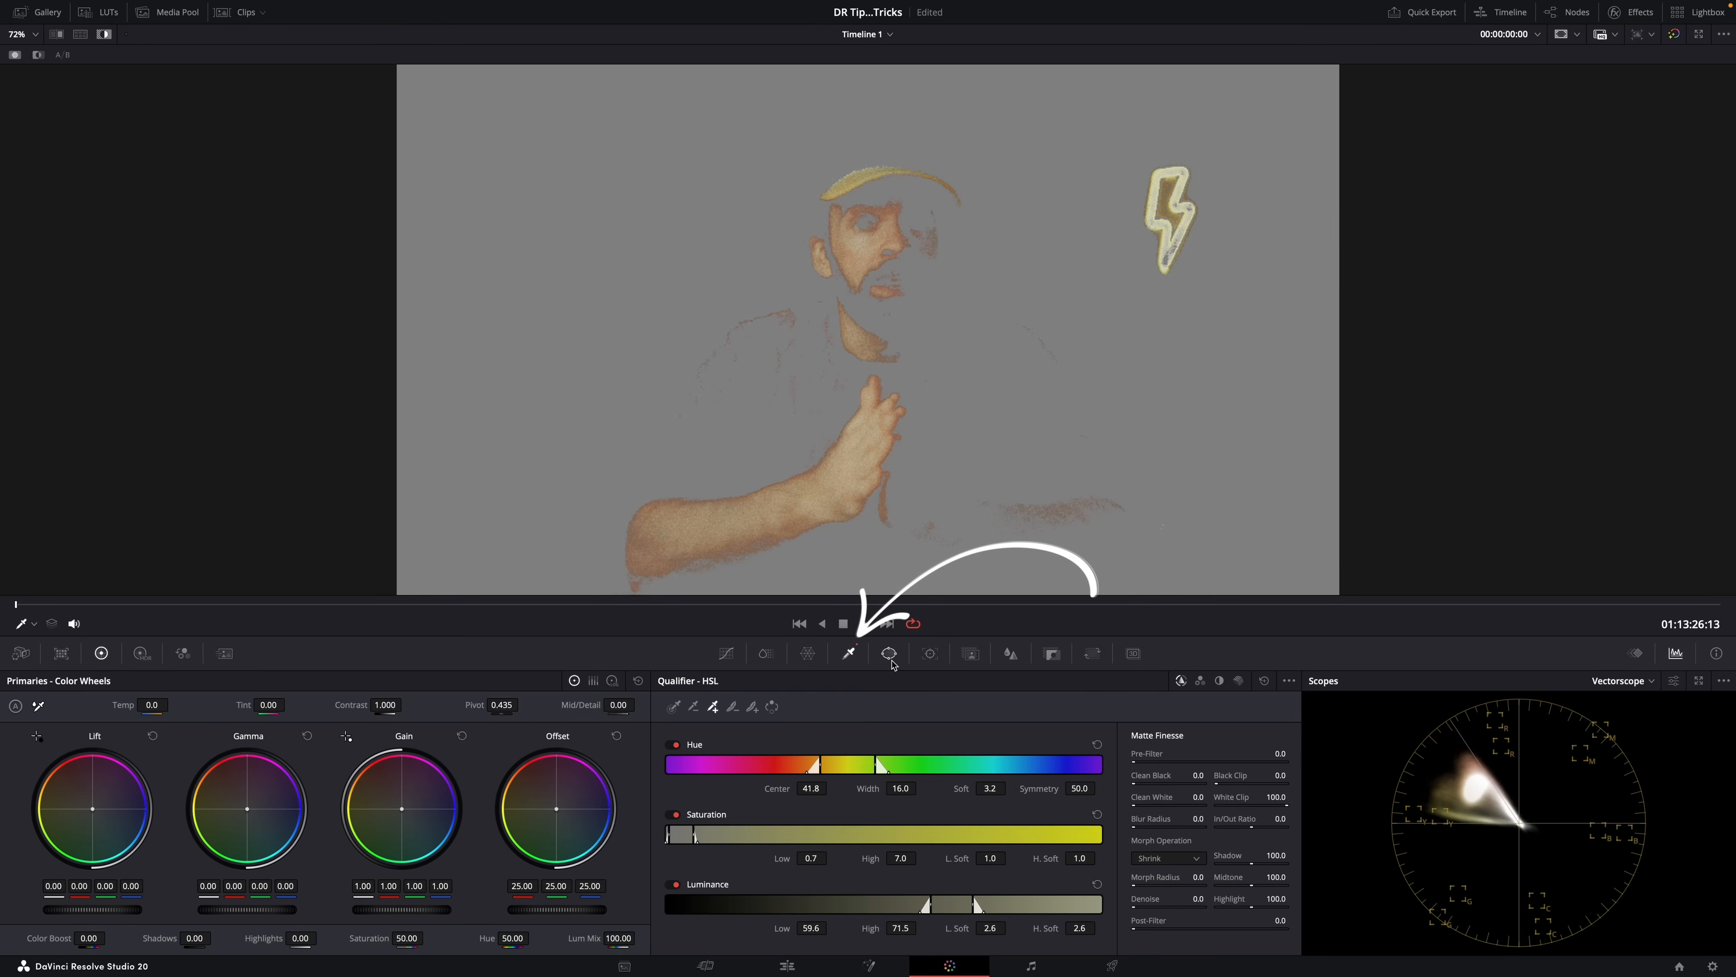
pyautogui.click(888, 653)
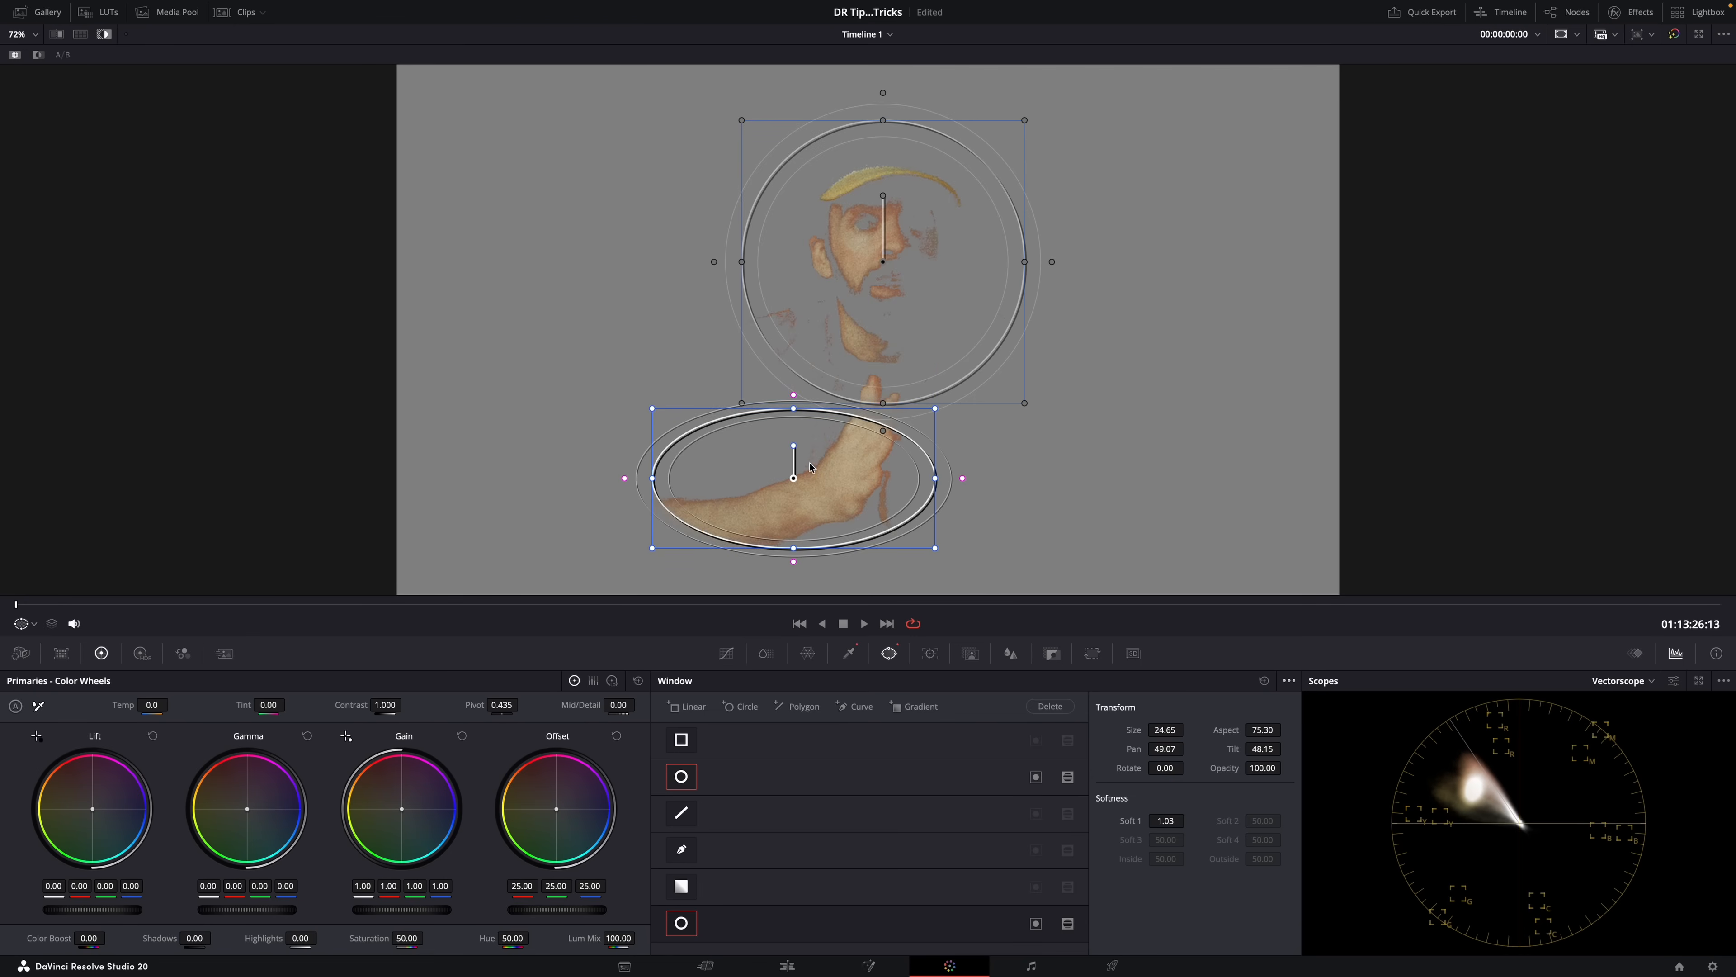
pyautogui.moveTo(793, 478); pyautogui.dragTo(758, 476)
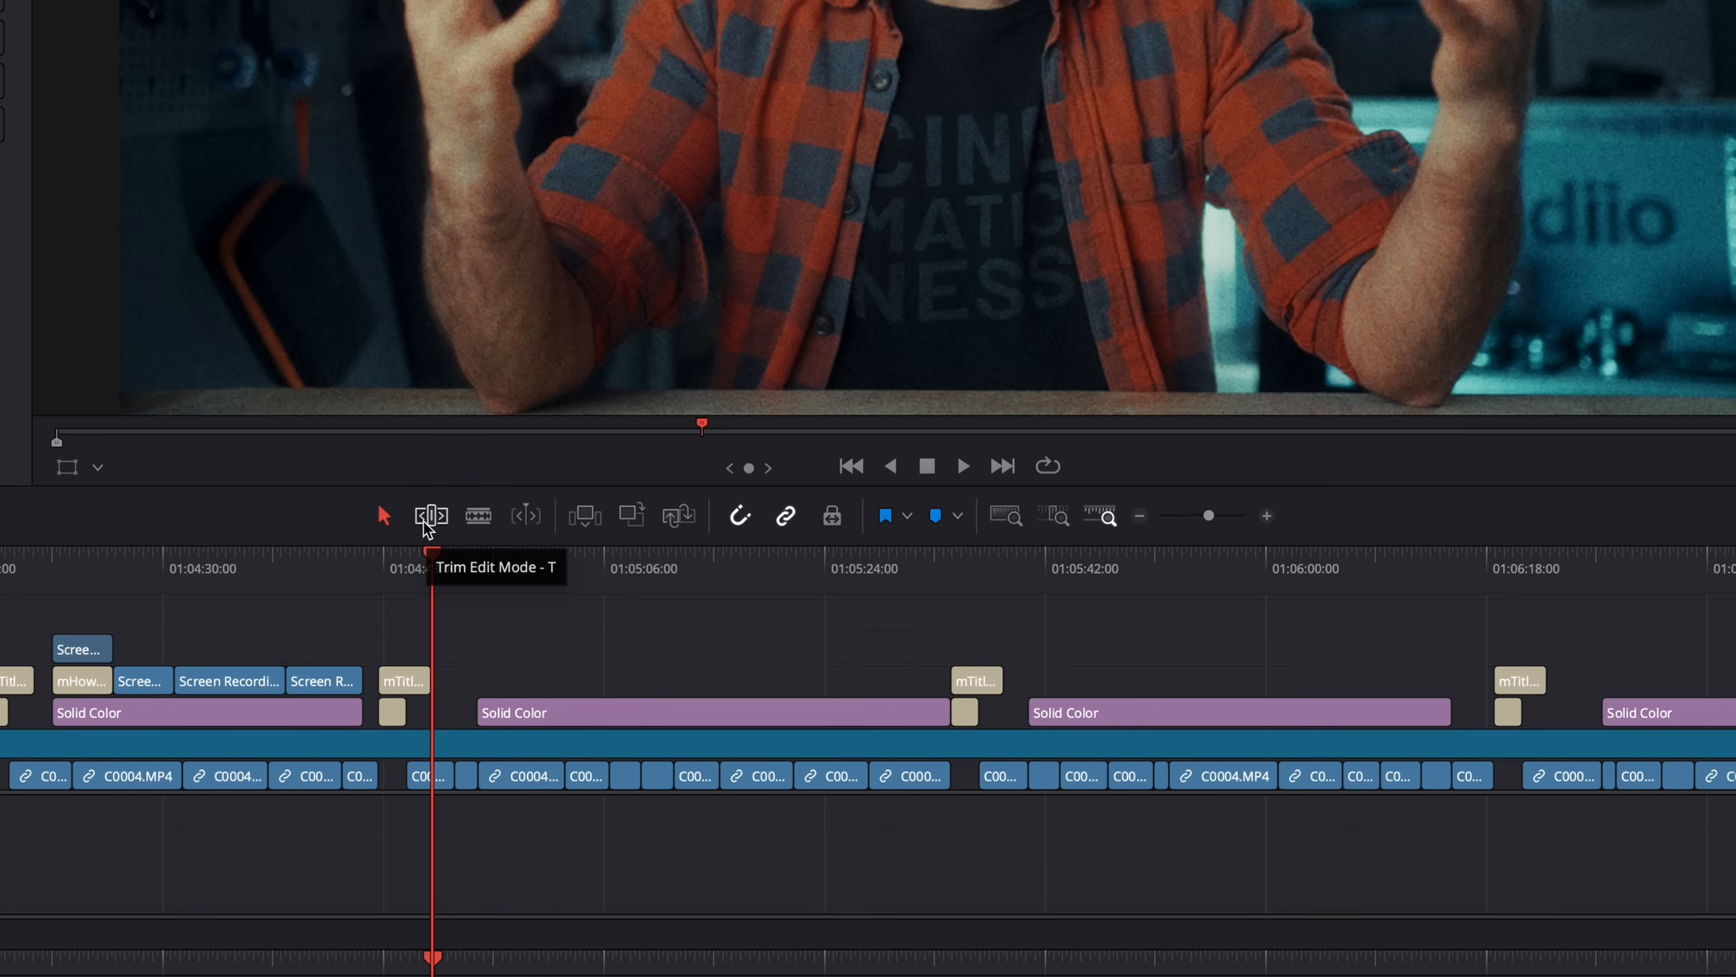
pyautogui.moveTo(478, 514)
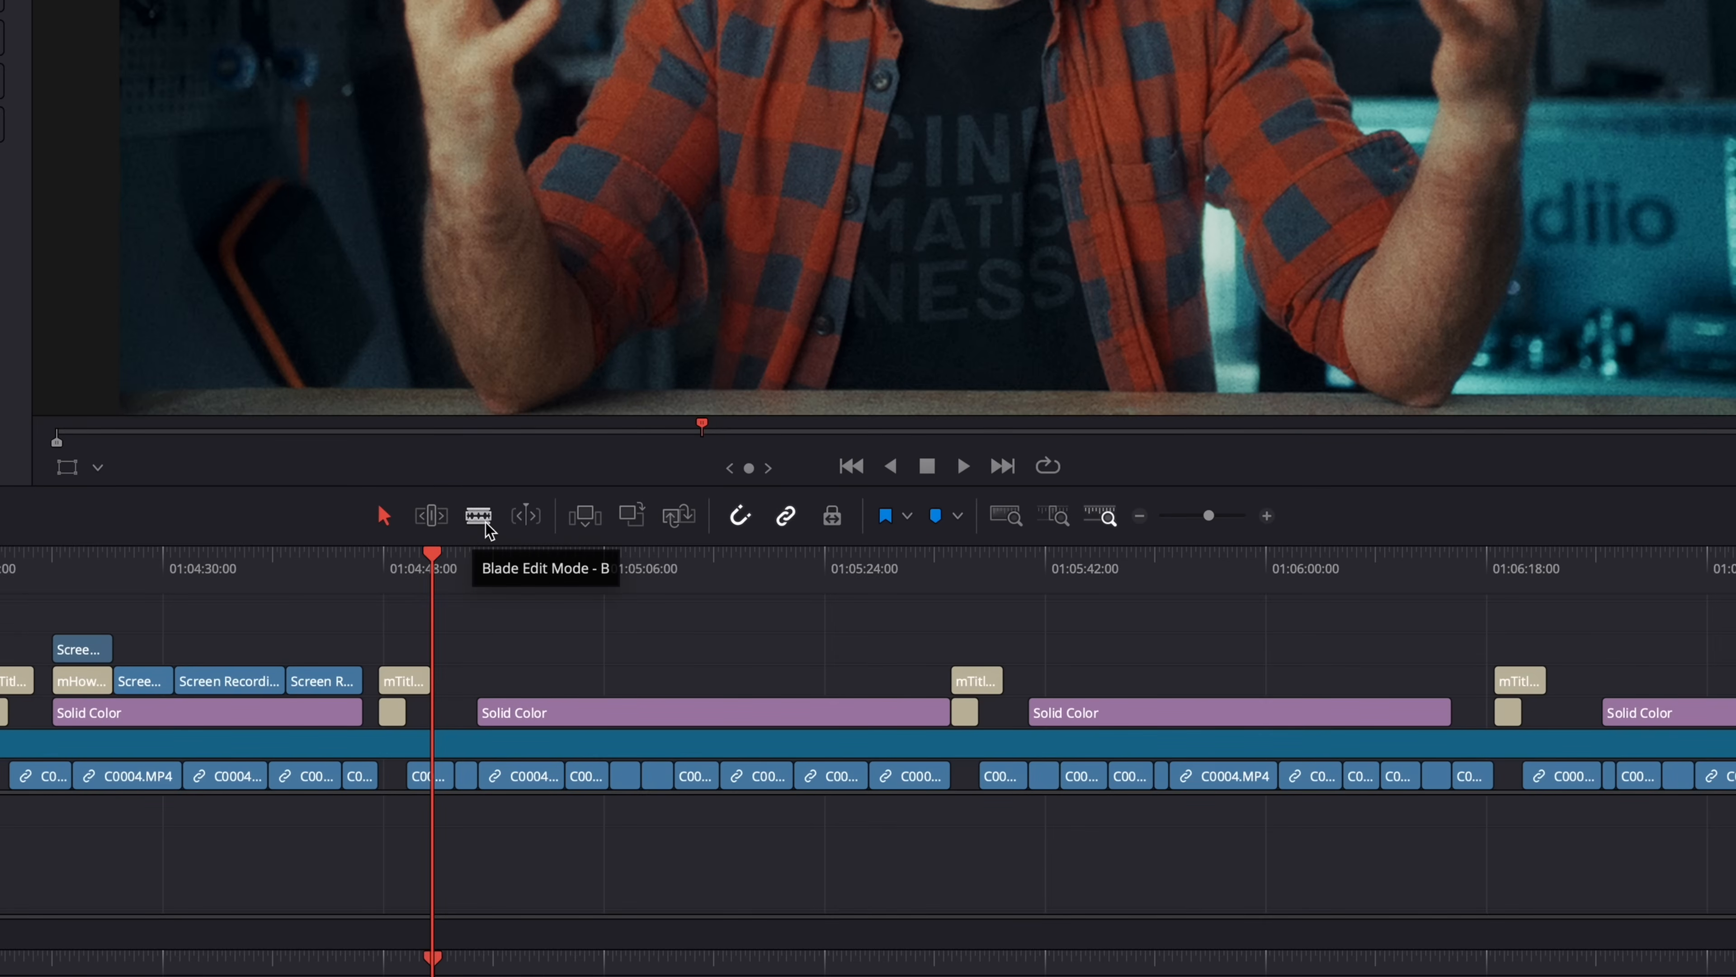
pyautogui.moveTo(576, 514)
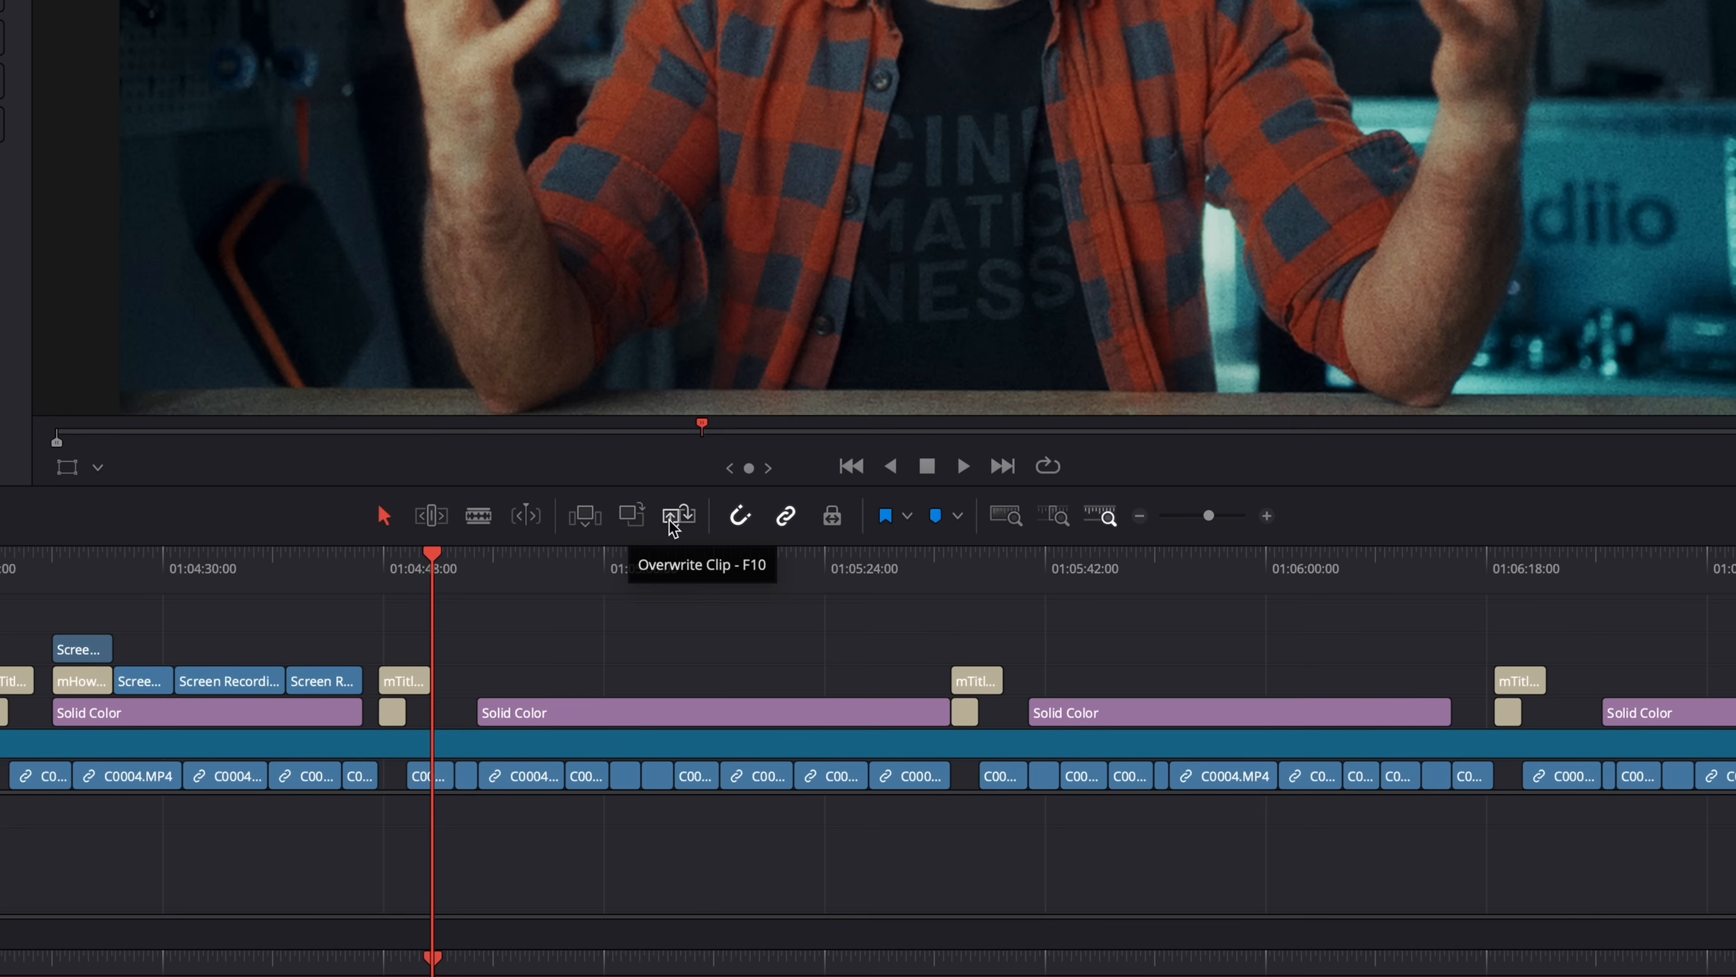
pyautogui.moveTo(784, 516)
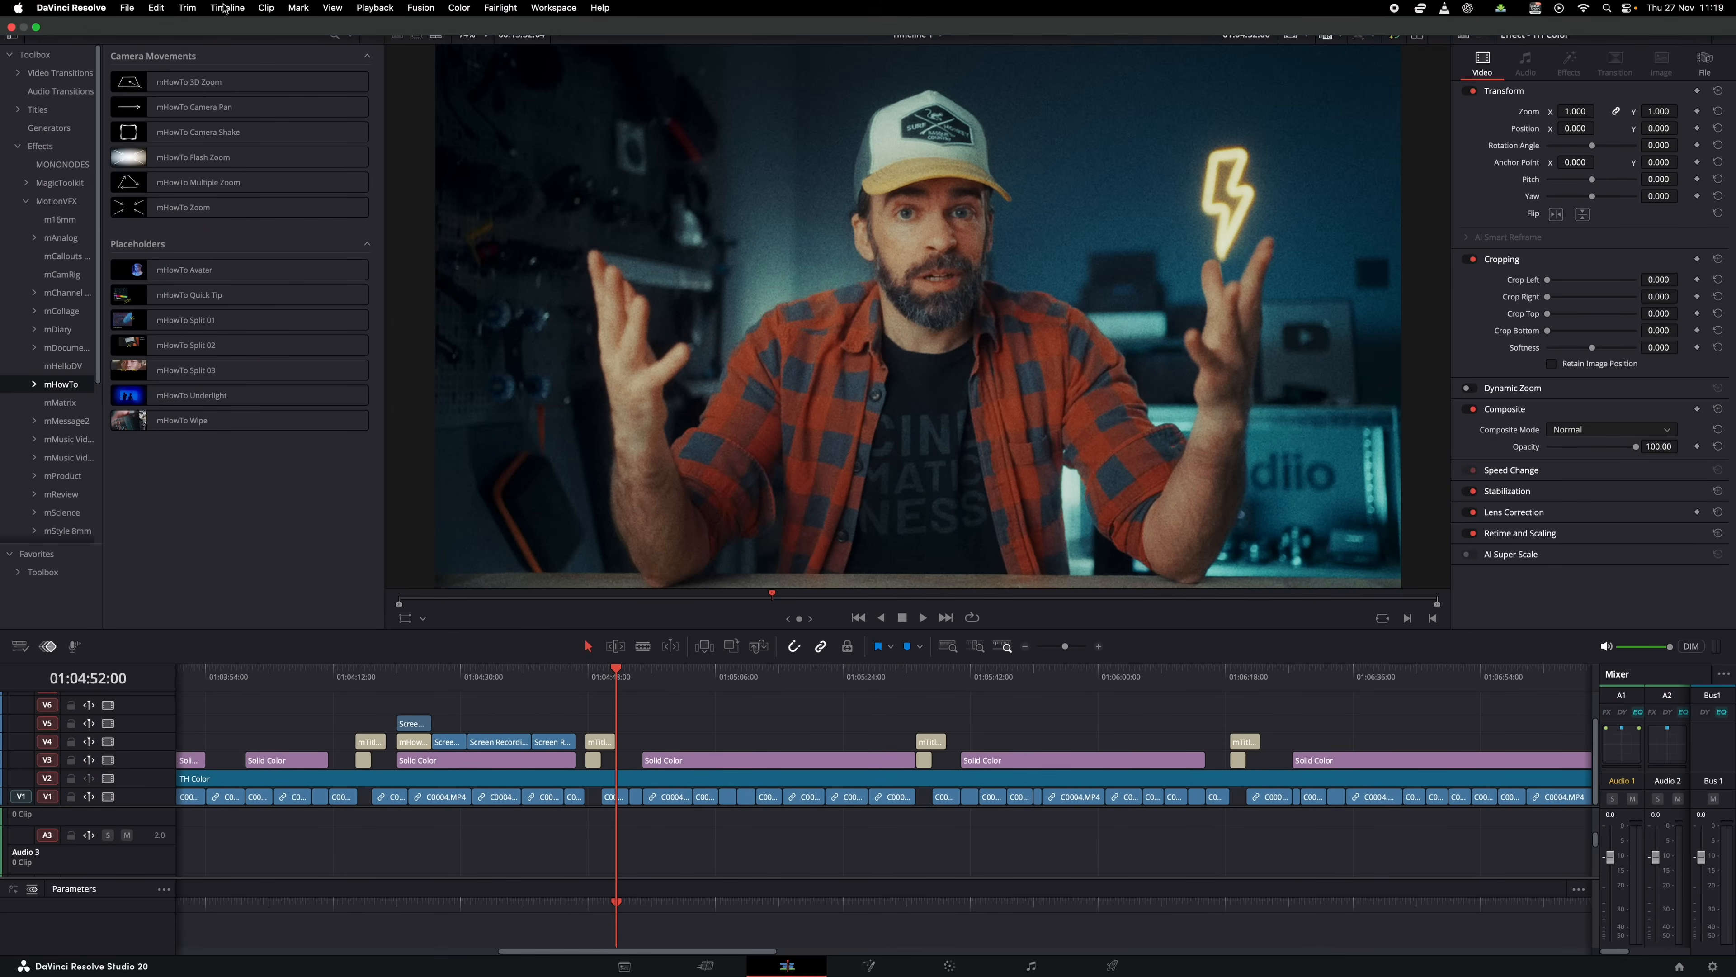
# Step: Browse the Clip and Playback menus, then choose DaVinci Resolve > Keyboard Customization
pyautogui.click(266, 9)
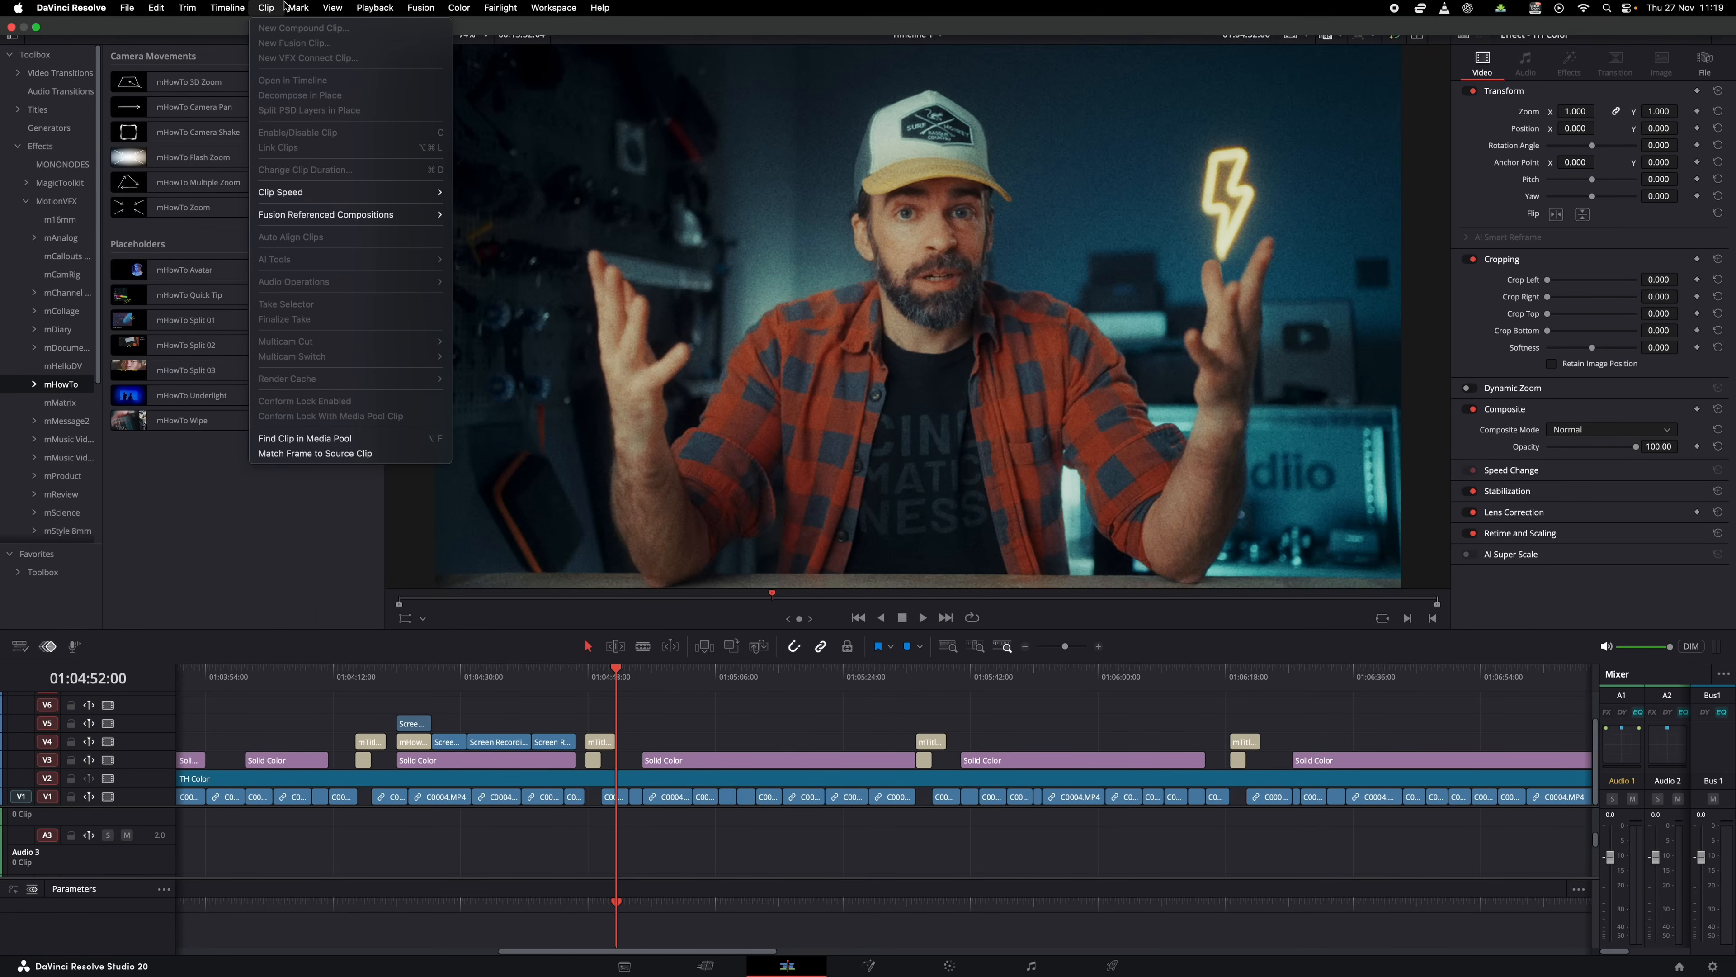
pyautogui.click(332, 8)
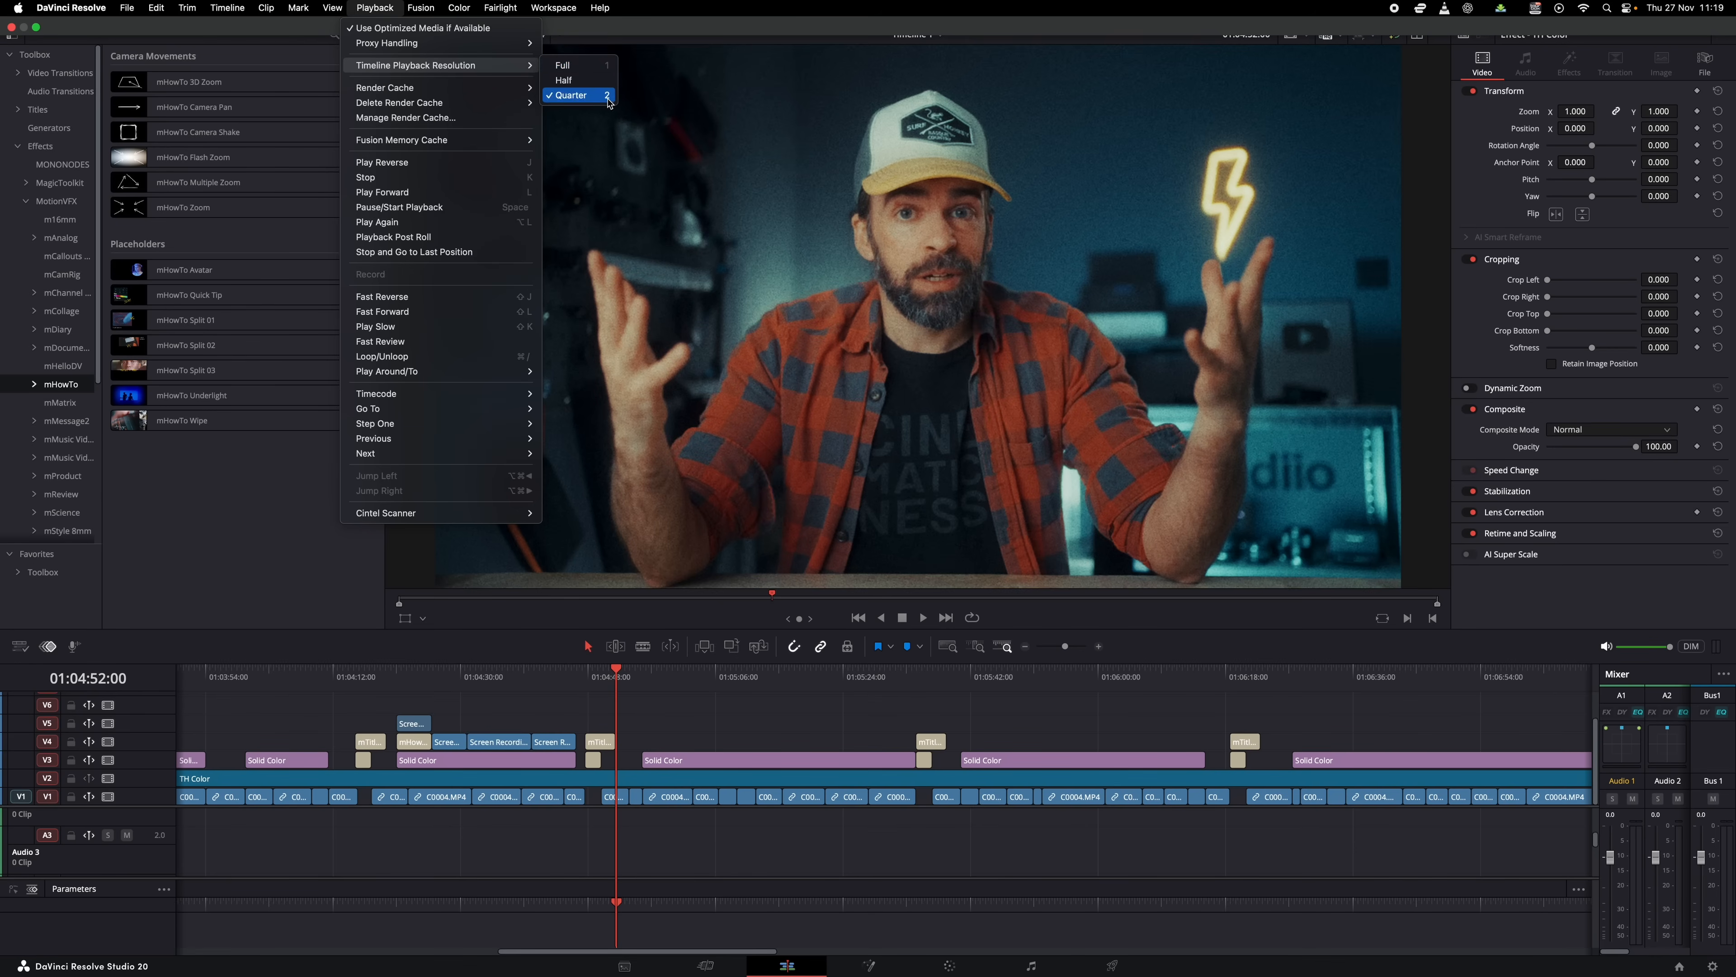
pyautogui.click(70, 9)
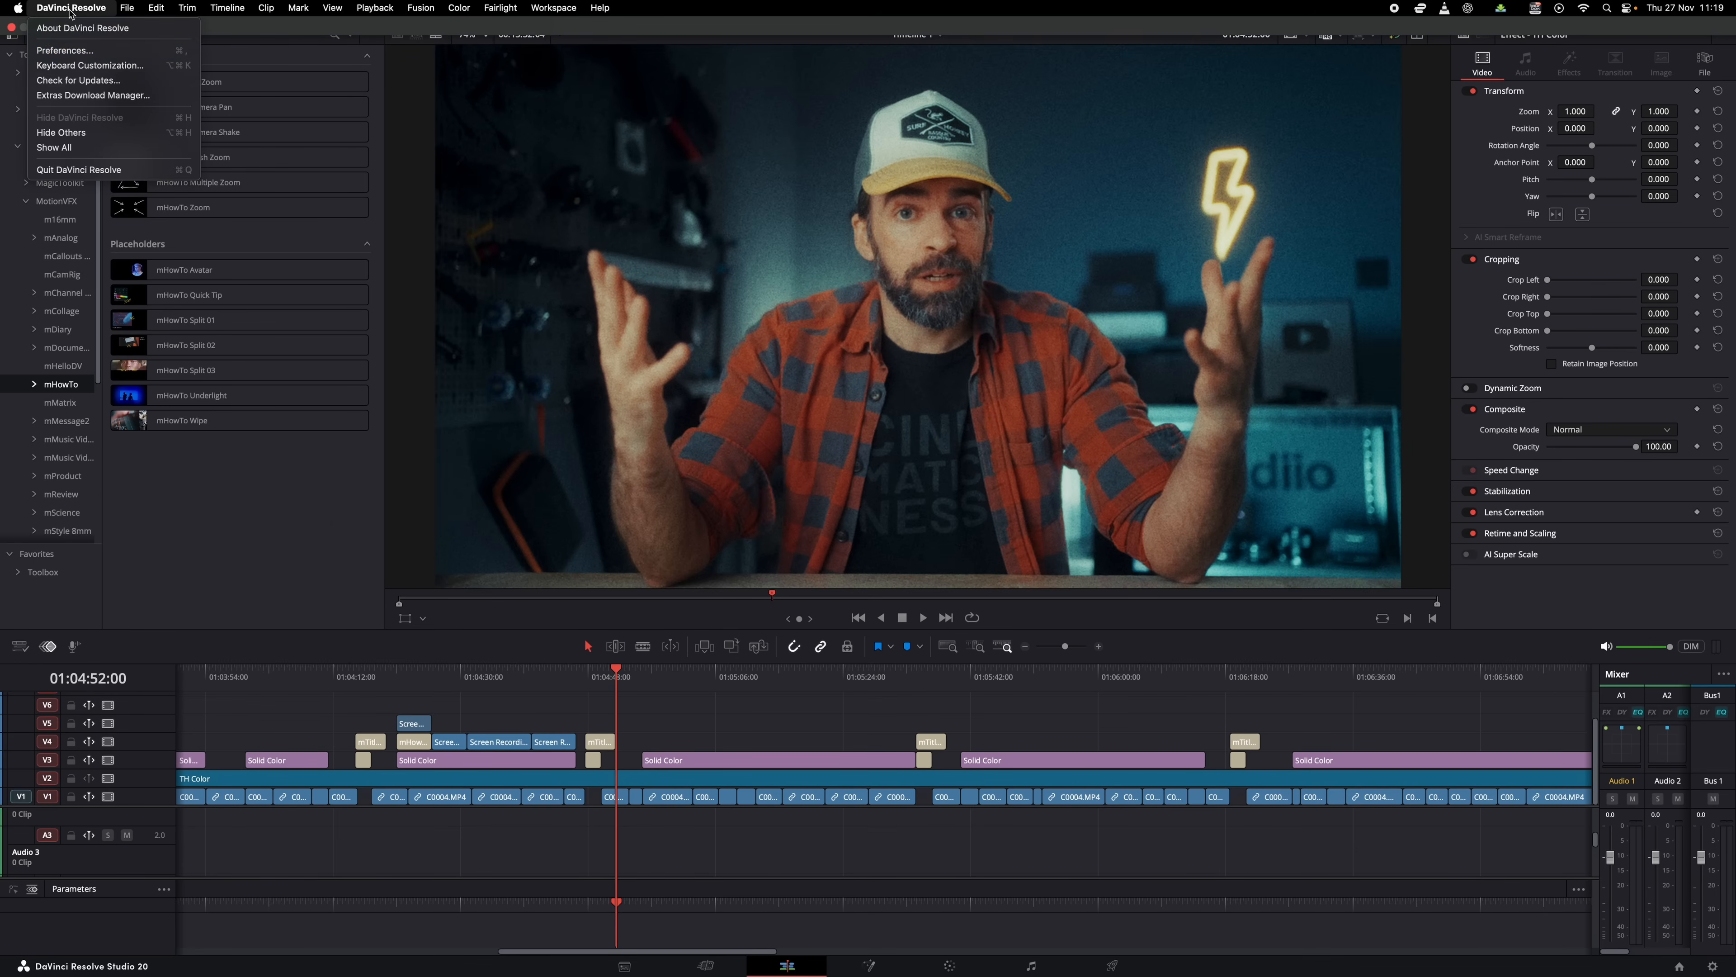
pyautogui.click(89, 65)
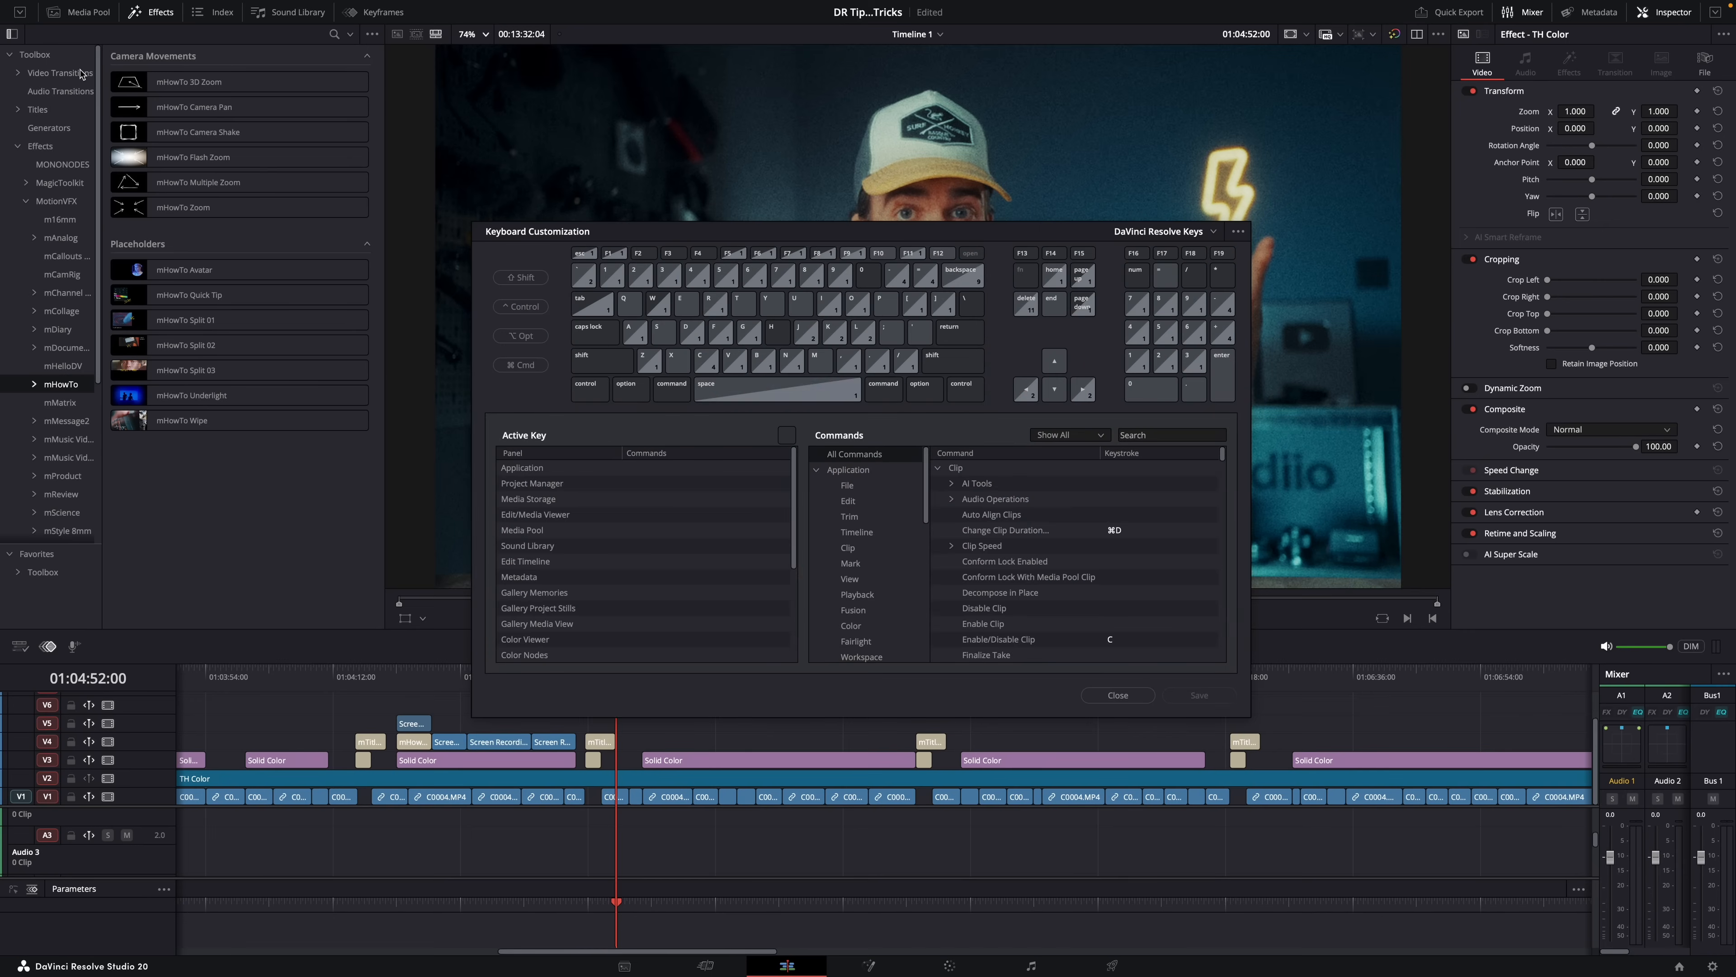
pyautogui.click(1171, 434)
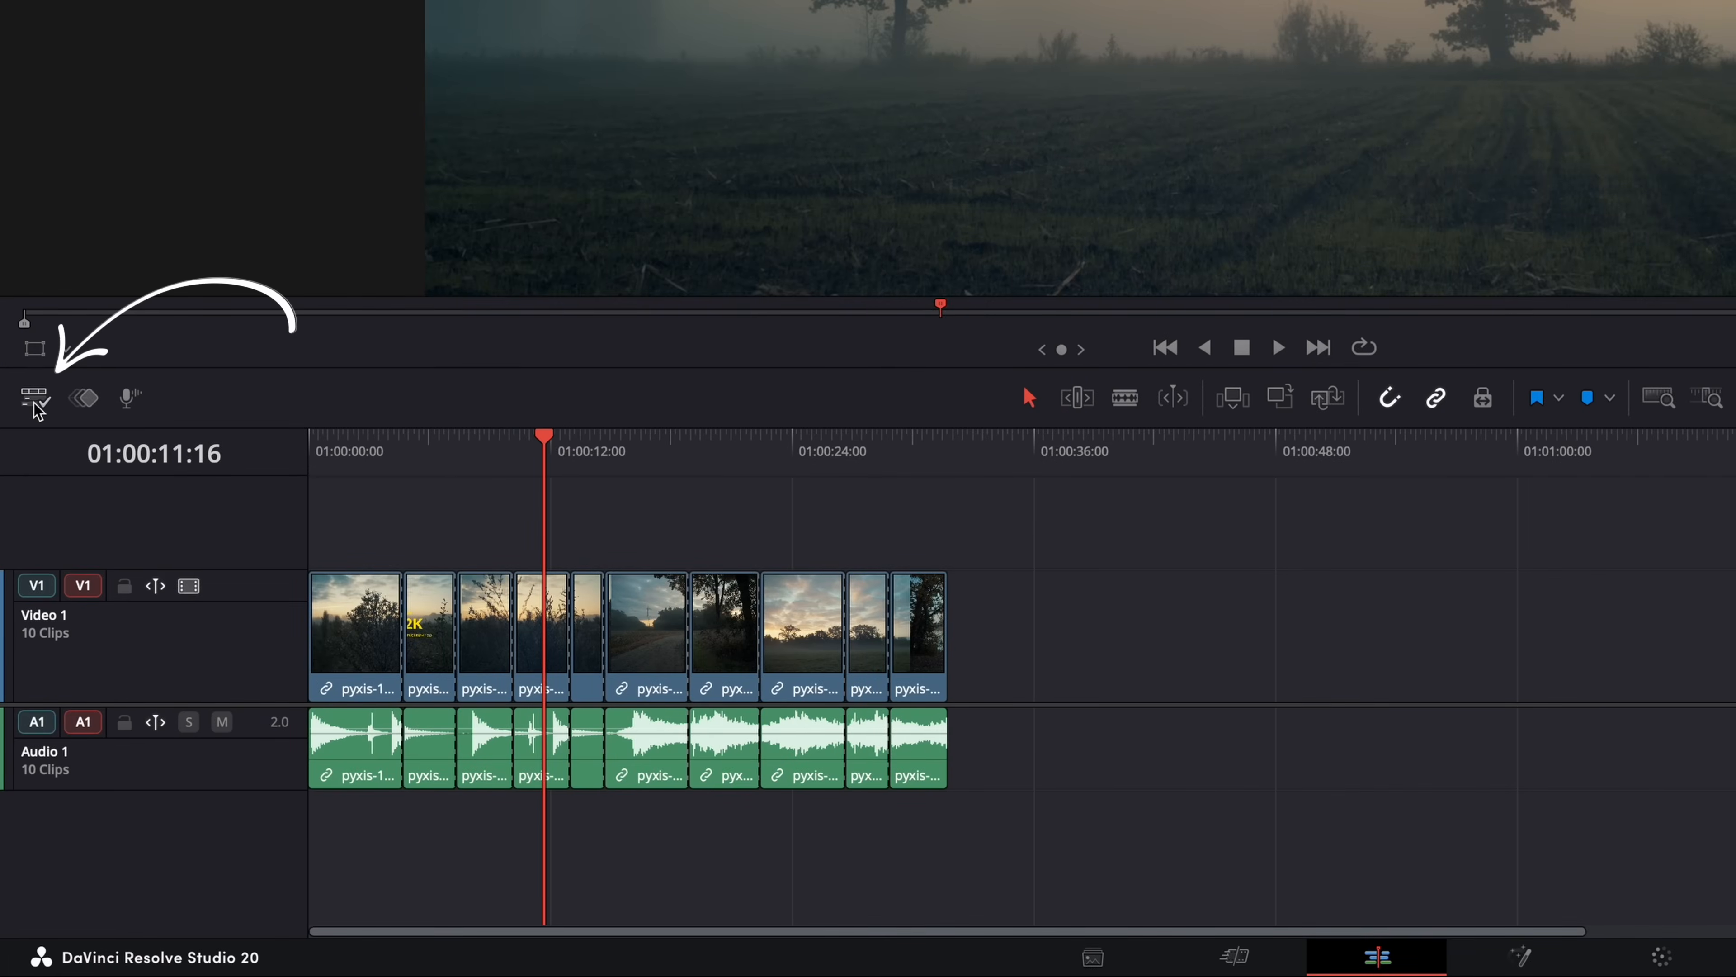
# Step: Enable Display Stacked Timelines in the view options and add a tab showing Timeline 2
pyautogui.click(35, 398)
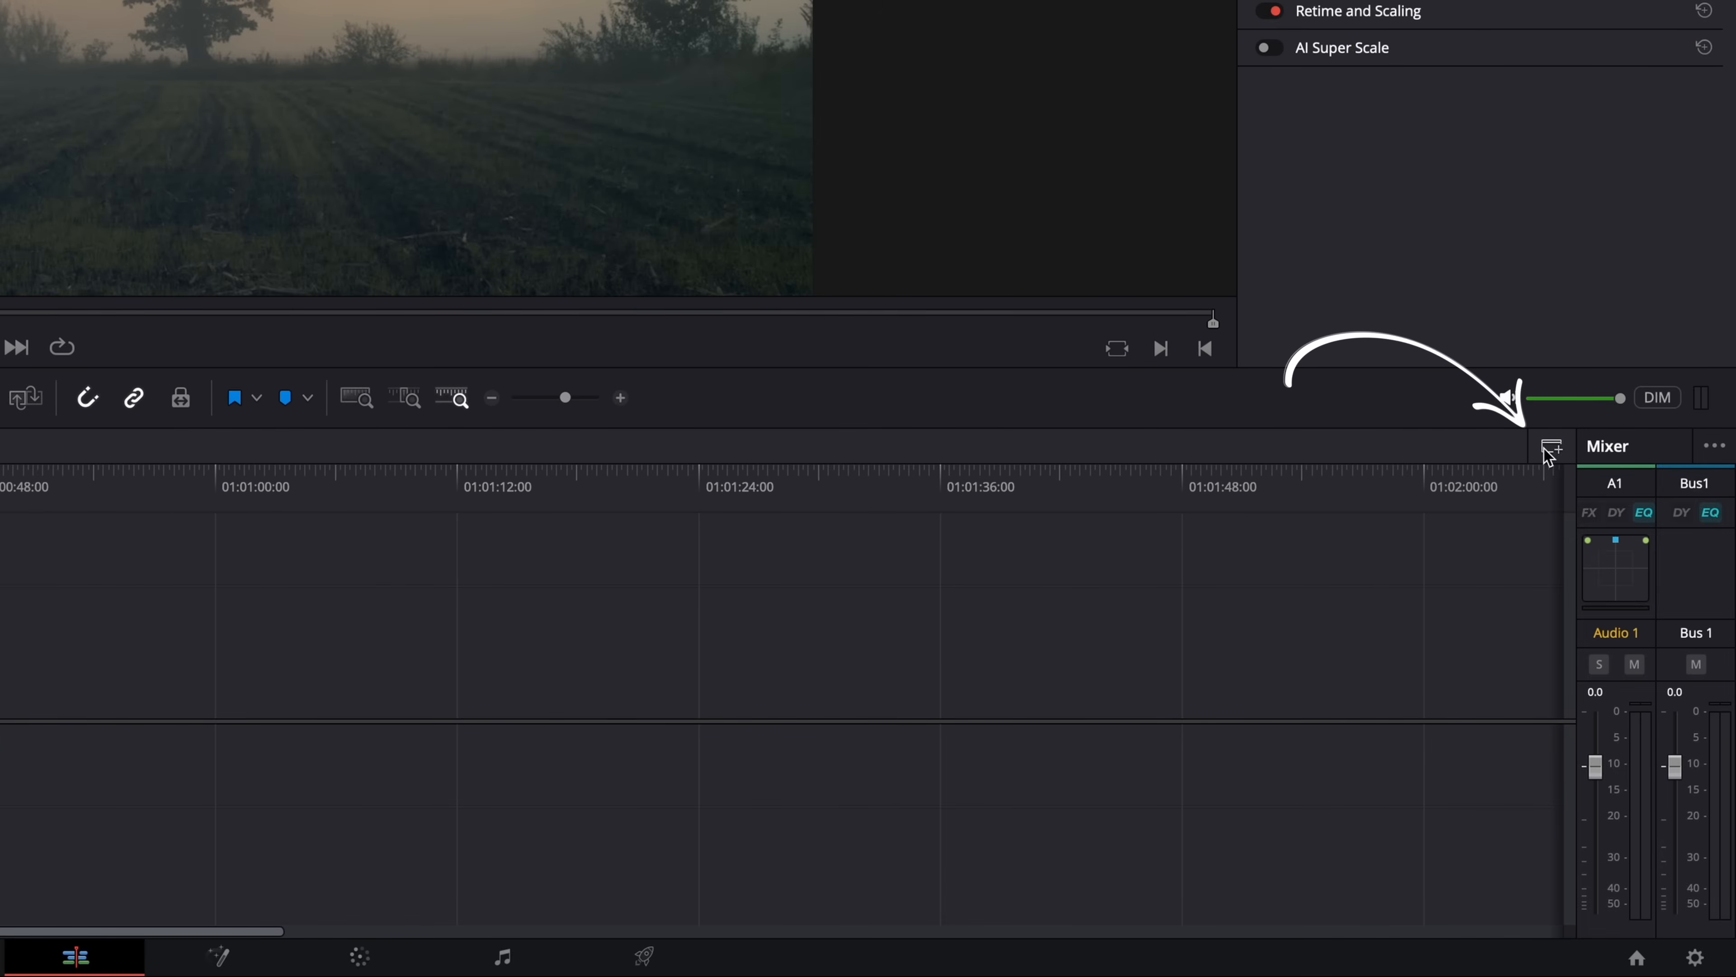
pyautogui.click(1552, 445)
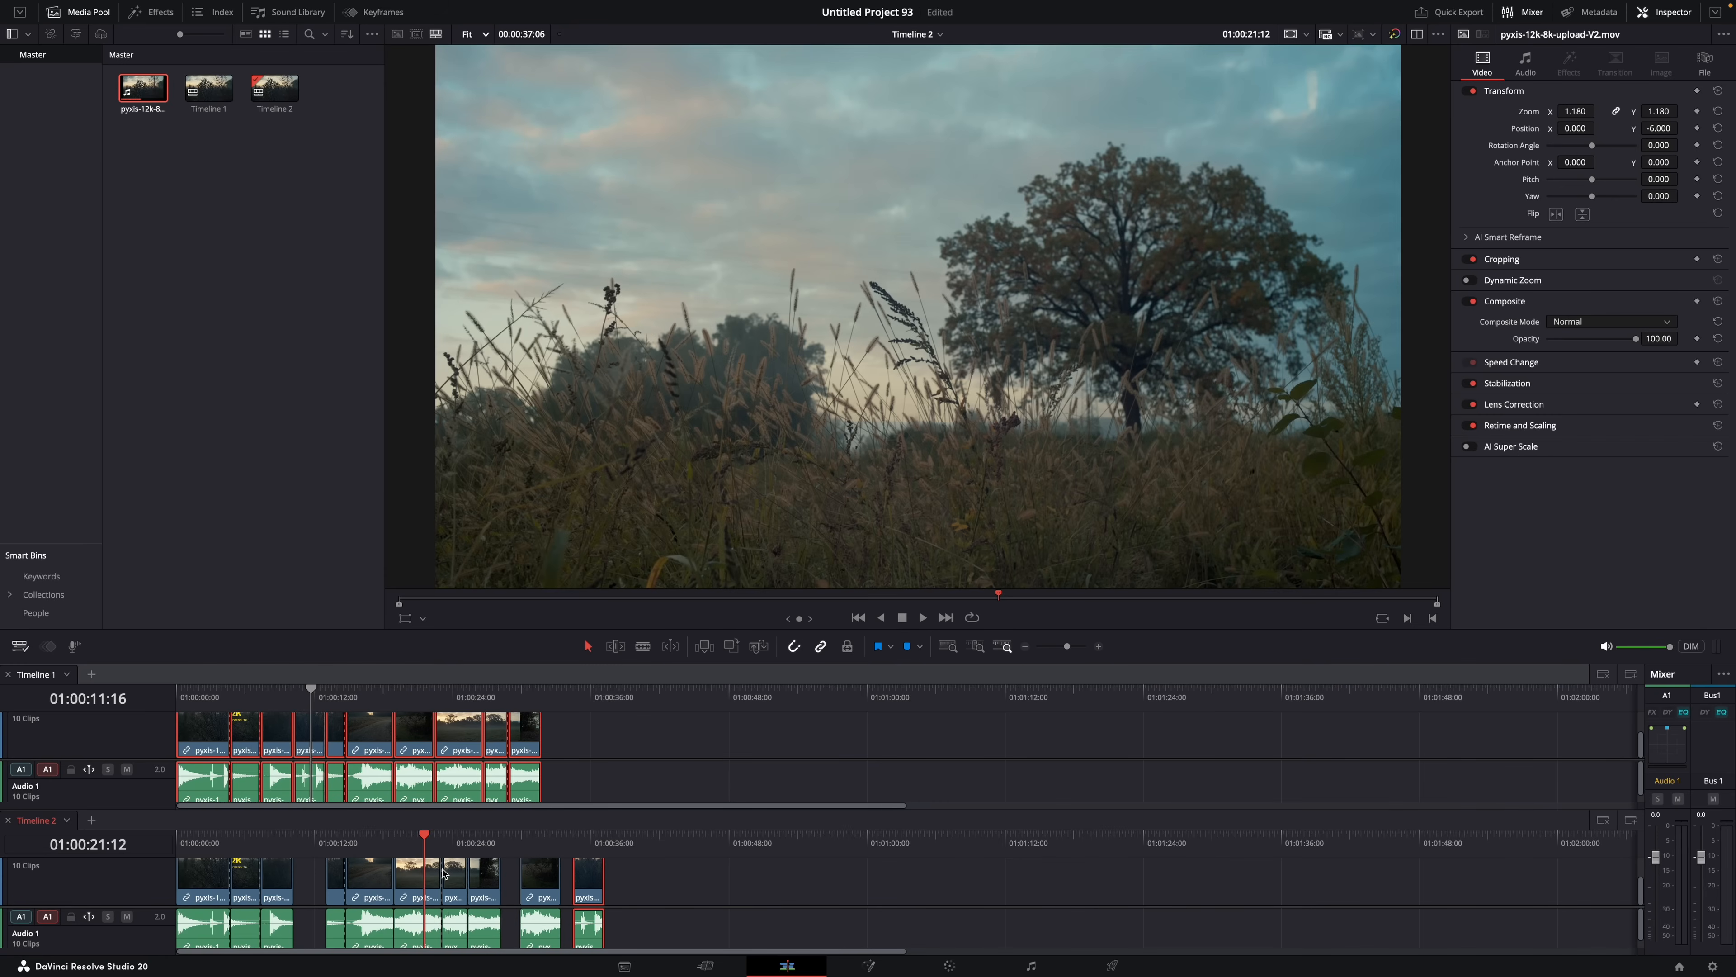
pyautogui.moveTo(1308, 707)
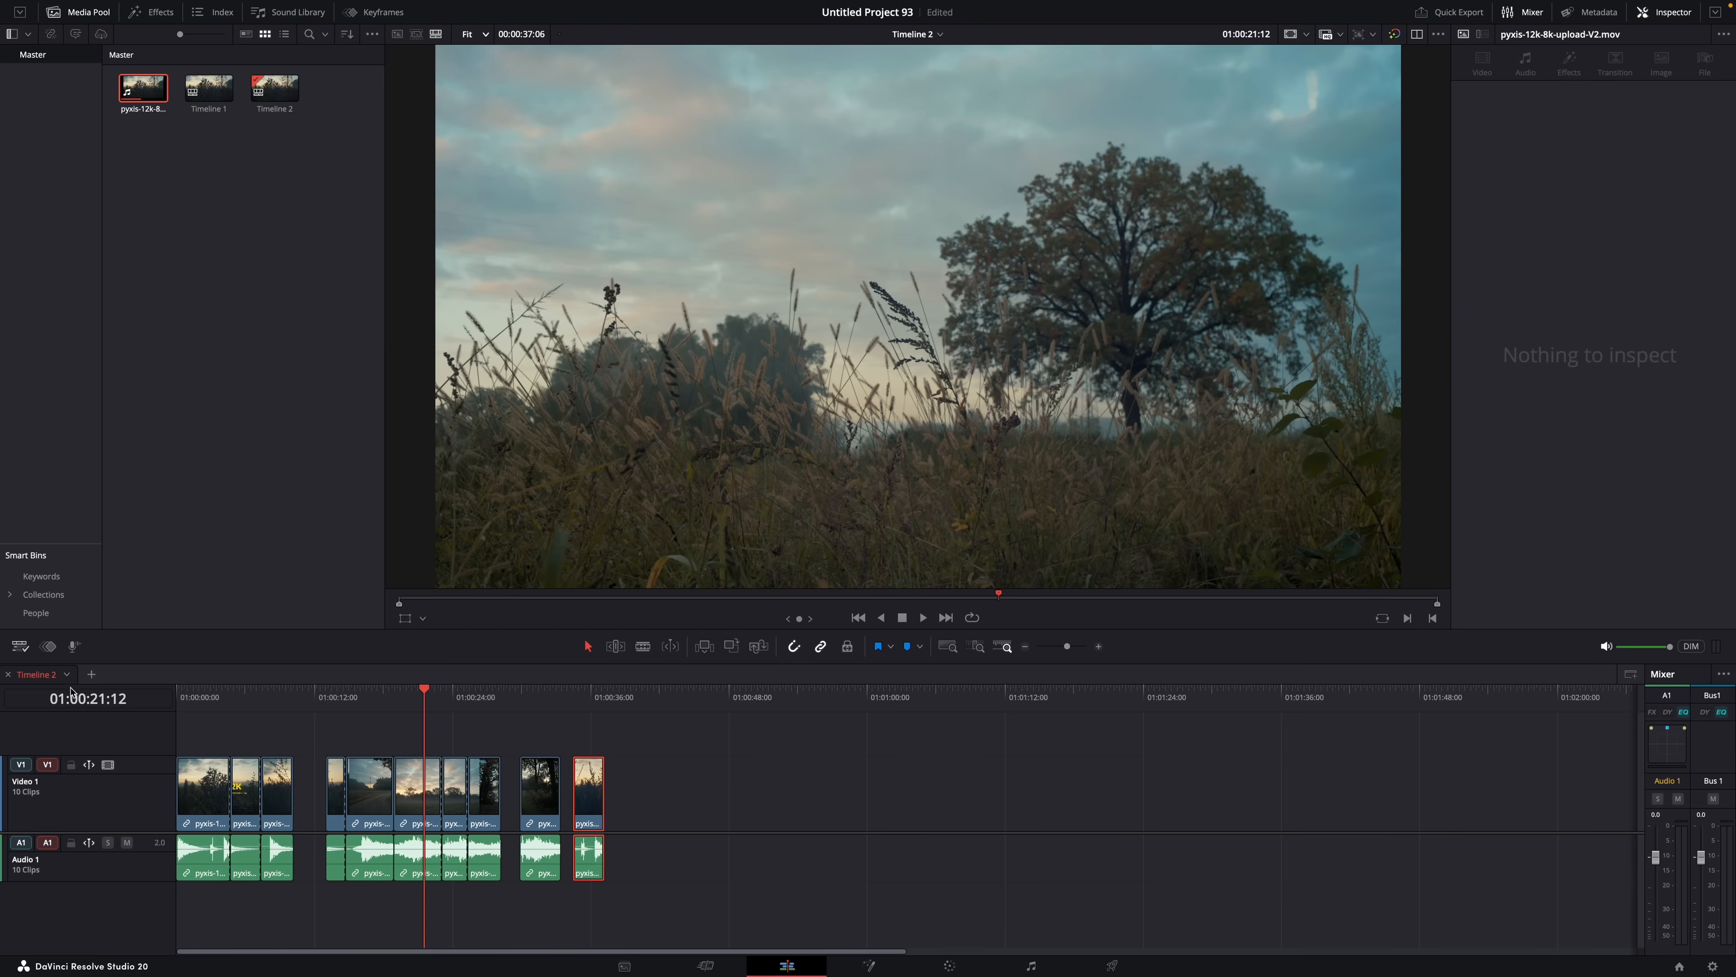
pyautogui.click(65, 674)
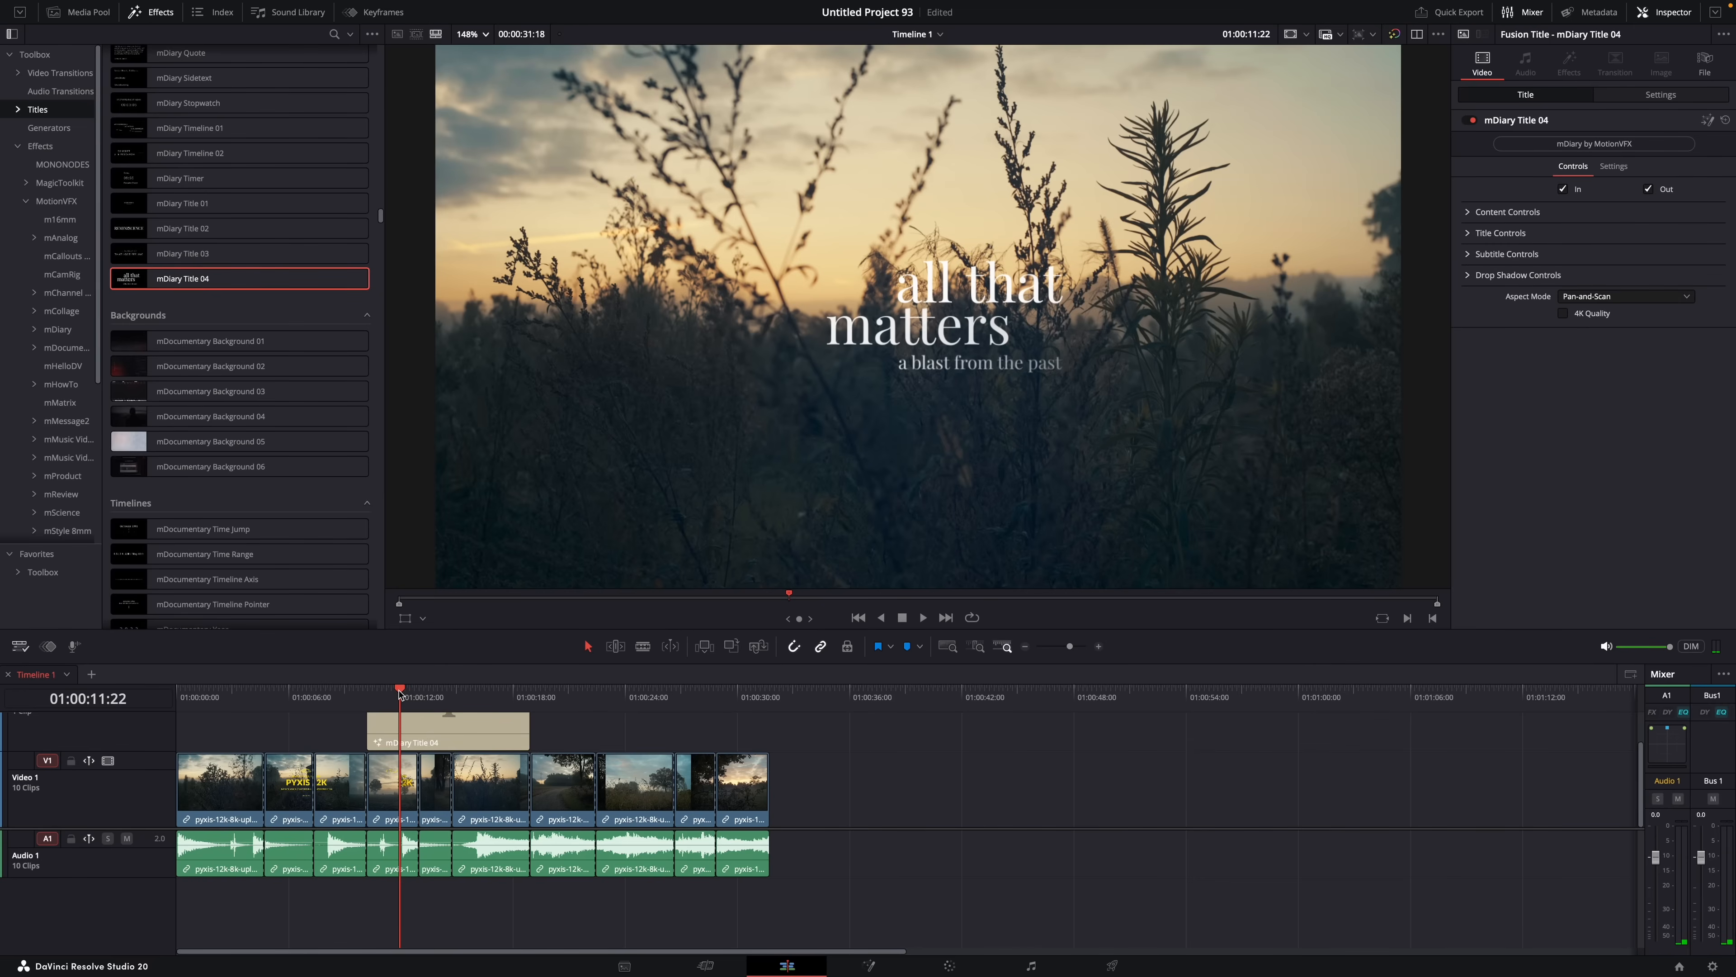
pyautogui.moveTo(454, 864)
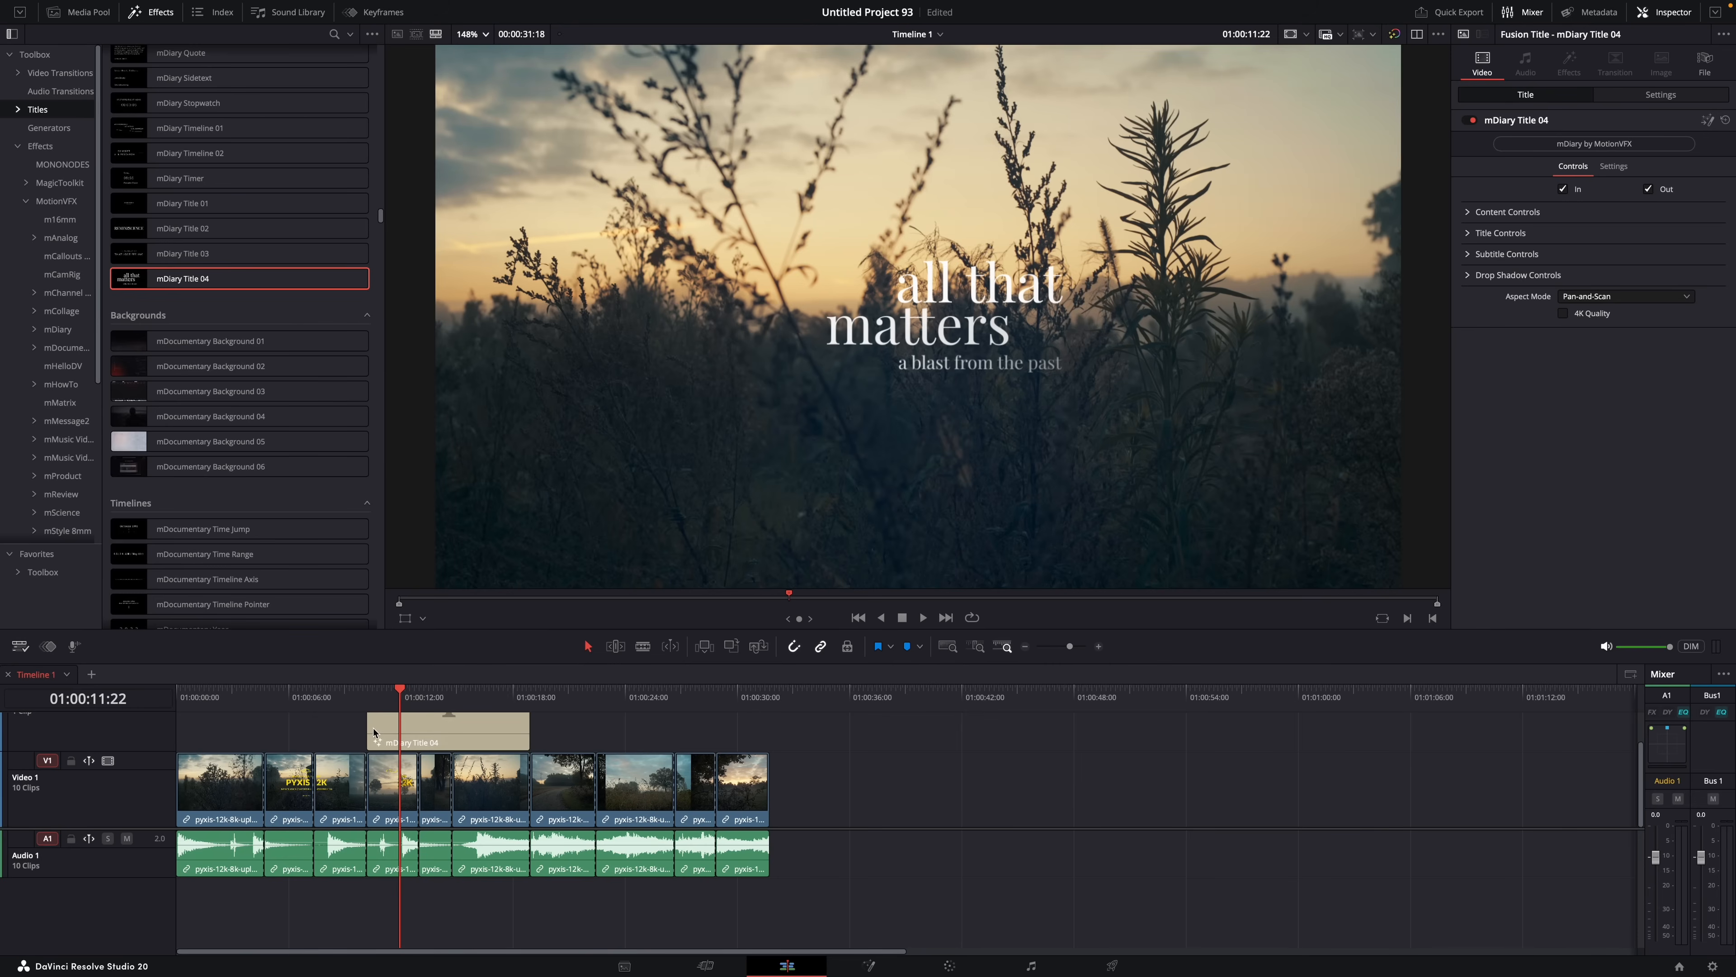
# Step: Nest the selected title clip into a compound clip via New Compound Clip and Create
pyautogui.click(79, 12)
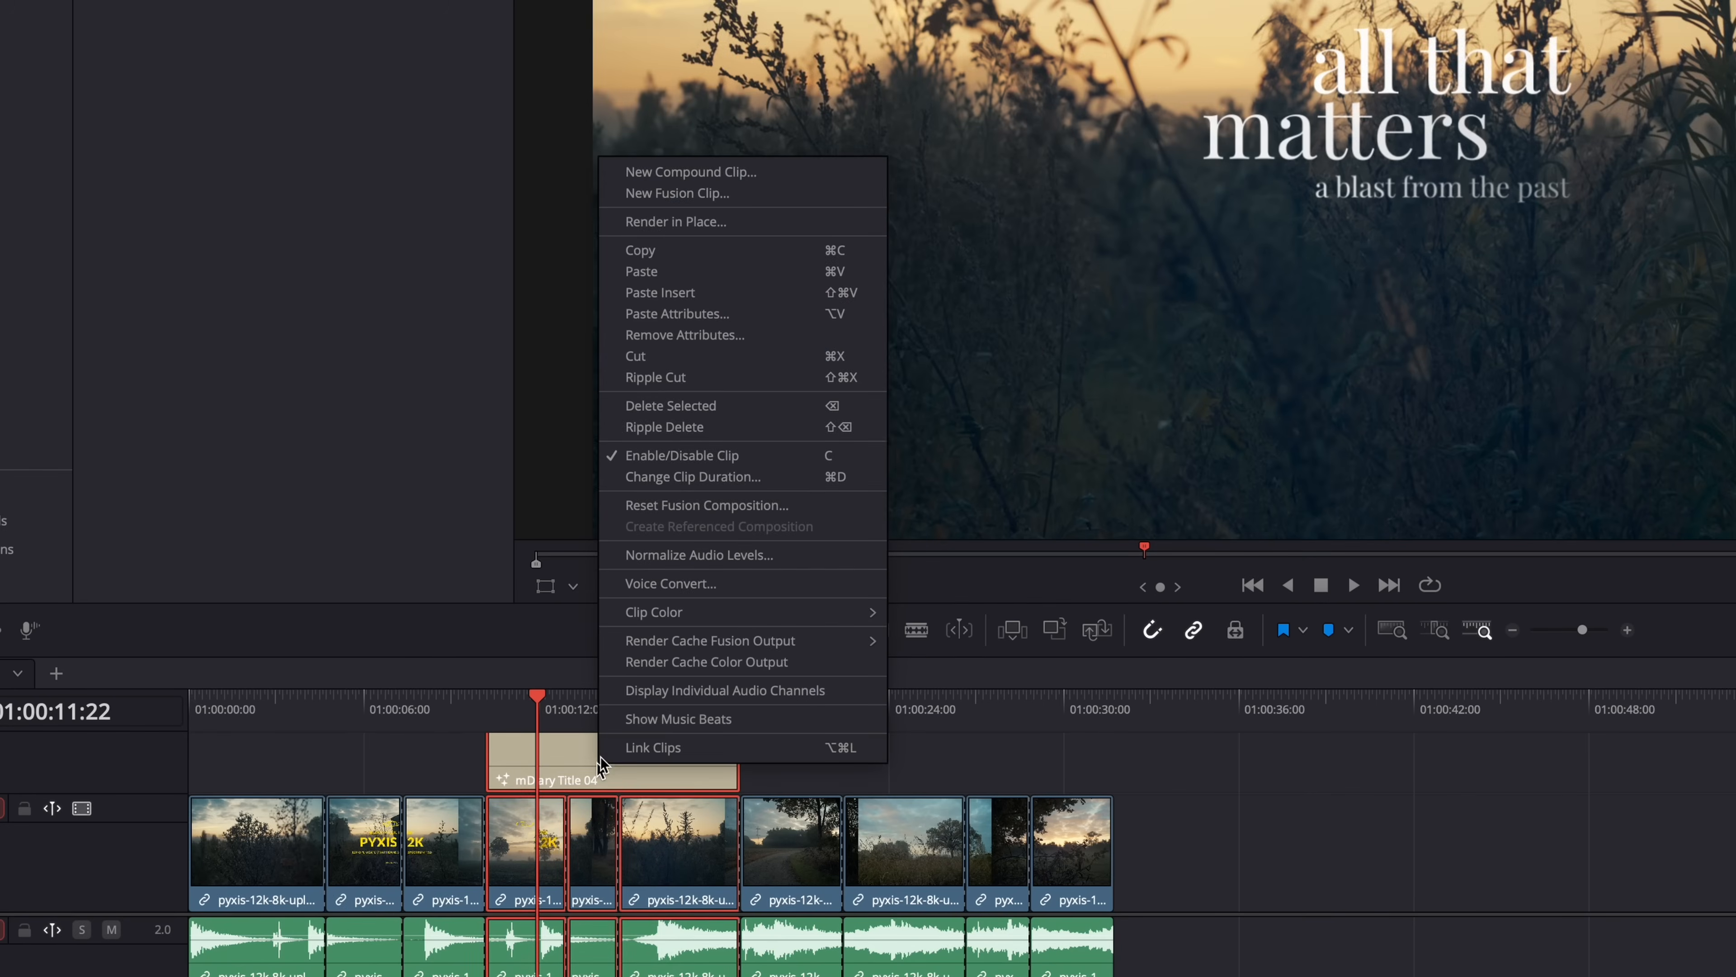
pyautogui.click(691, 172)
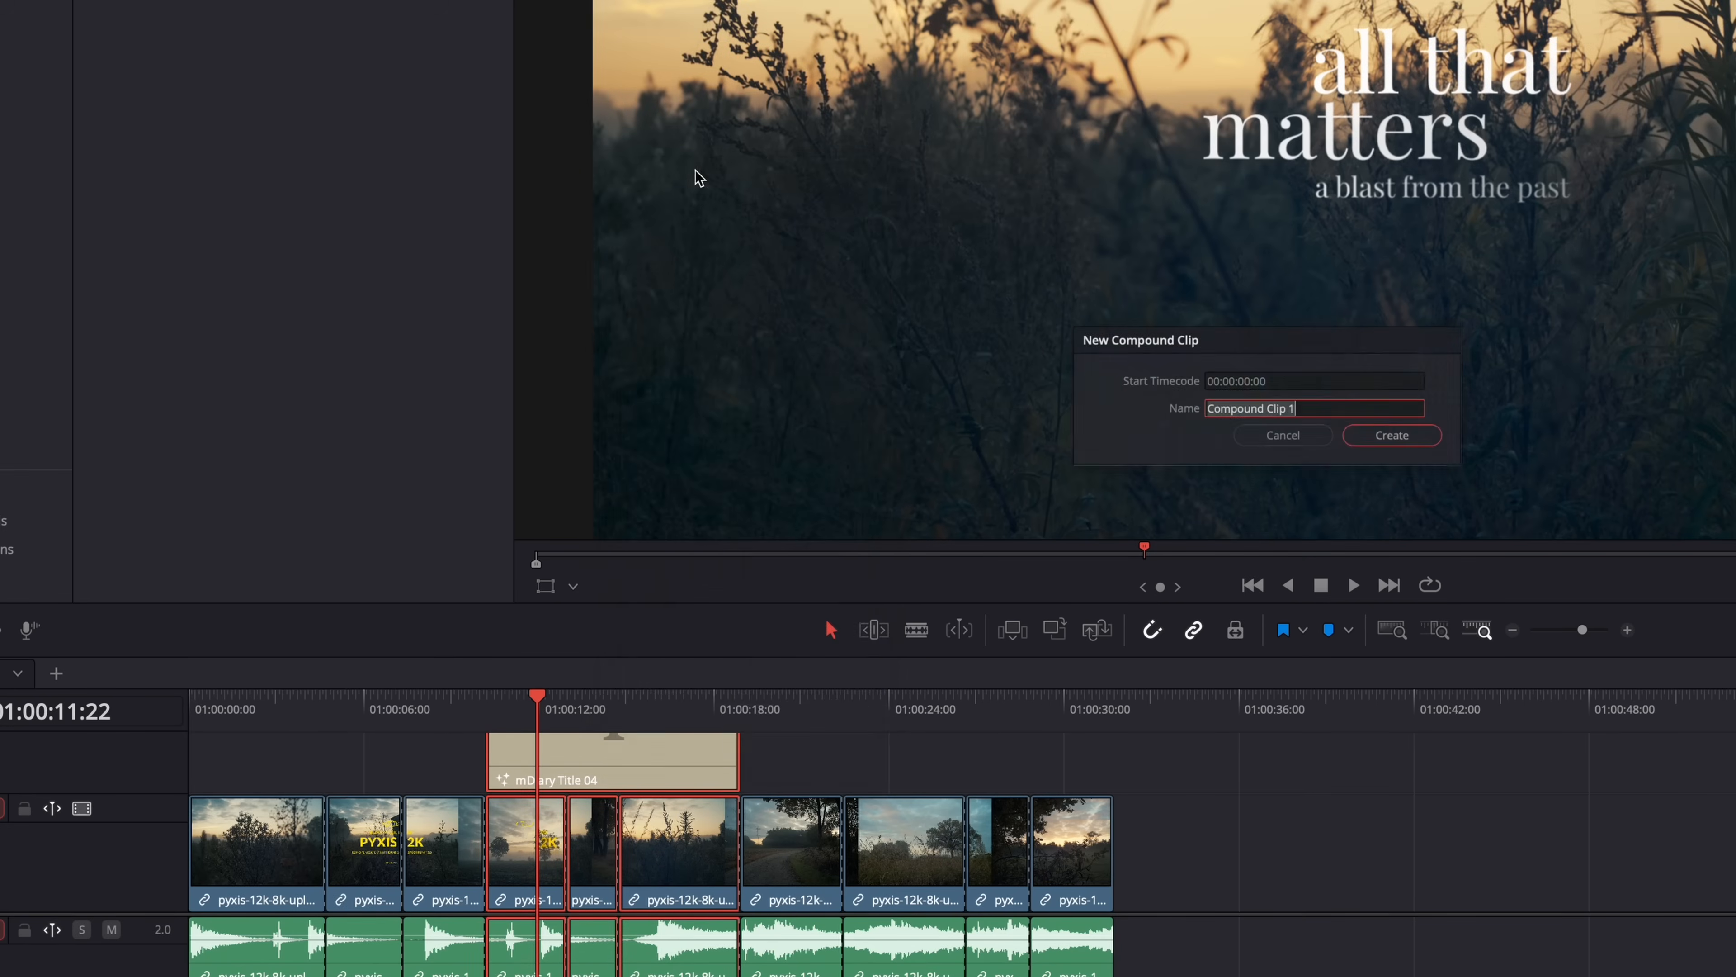
pyautogui.click(1391, 434)
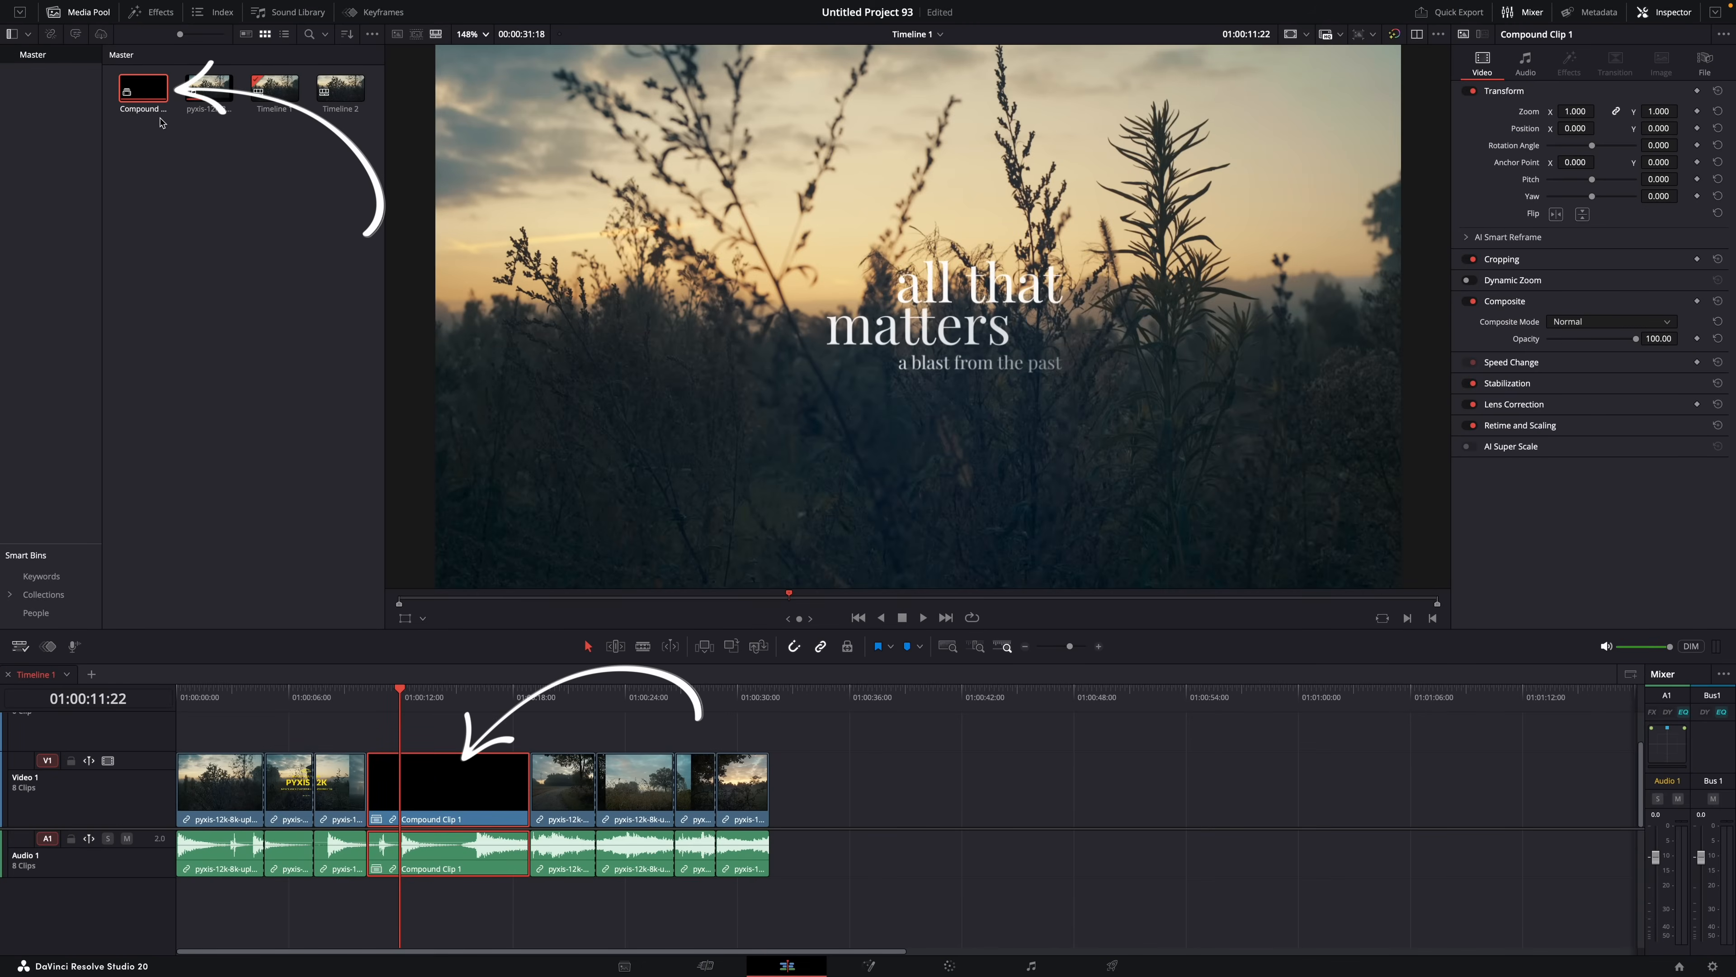
# Step: Right-click the selected title and clips and create a second compound clip from them
pyautogui.rightClick(449, 789)
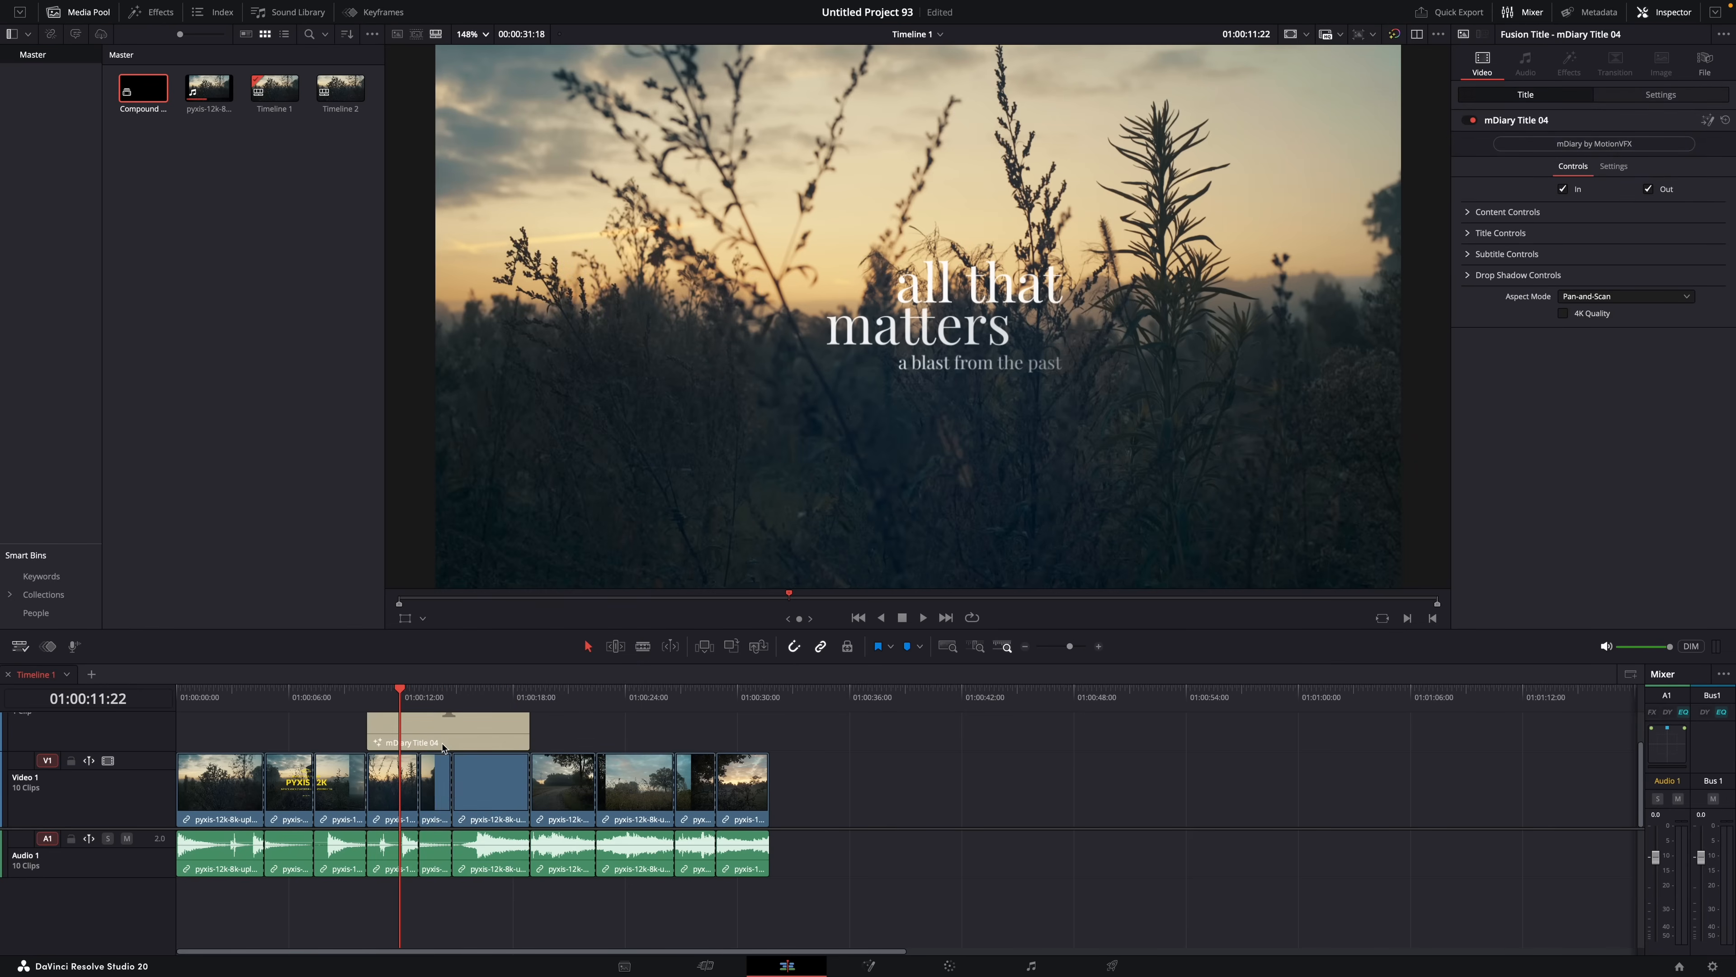
pyautogui.rightClick(441, 785)
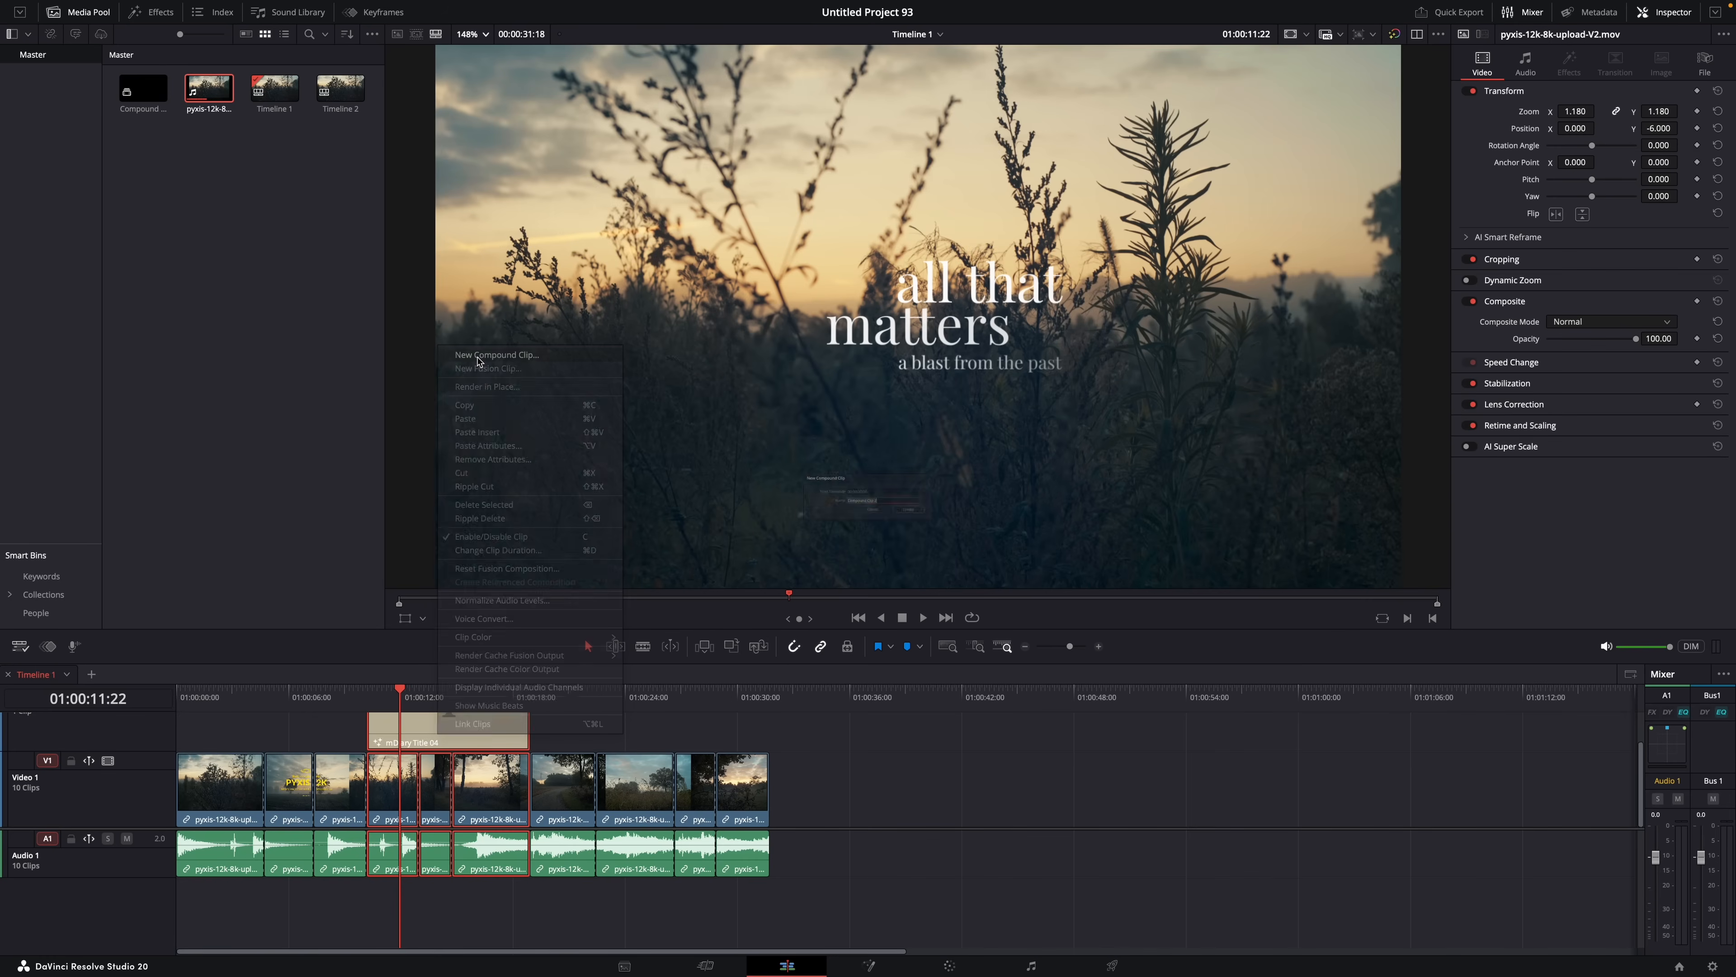
pyautogui.click(496, 355)
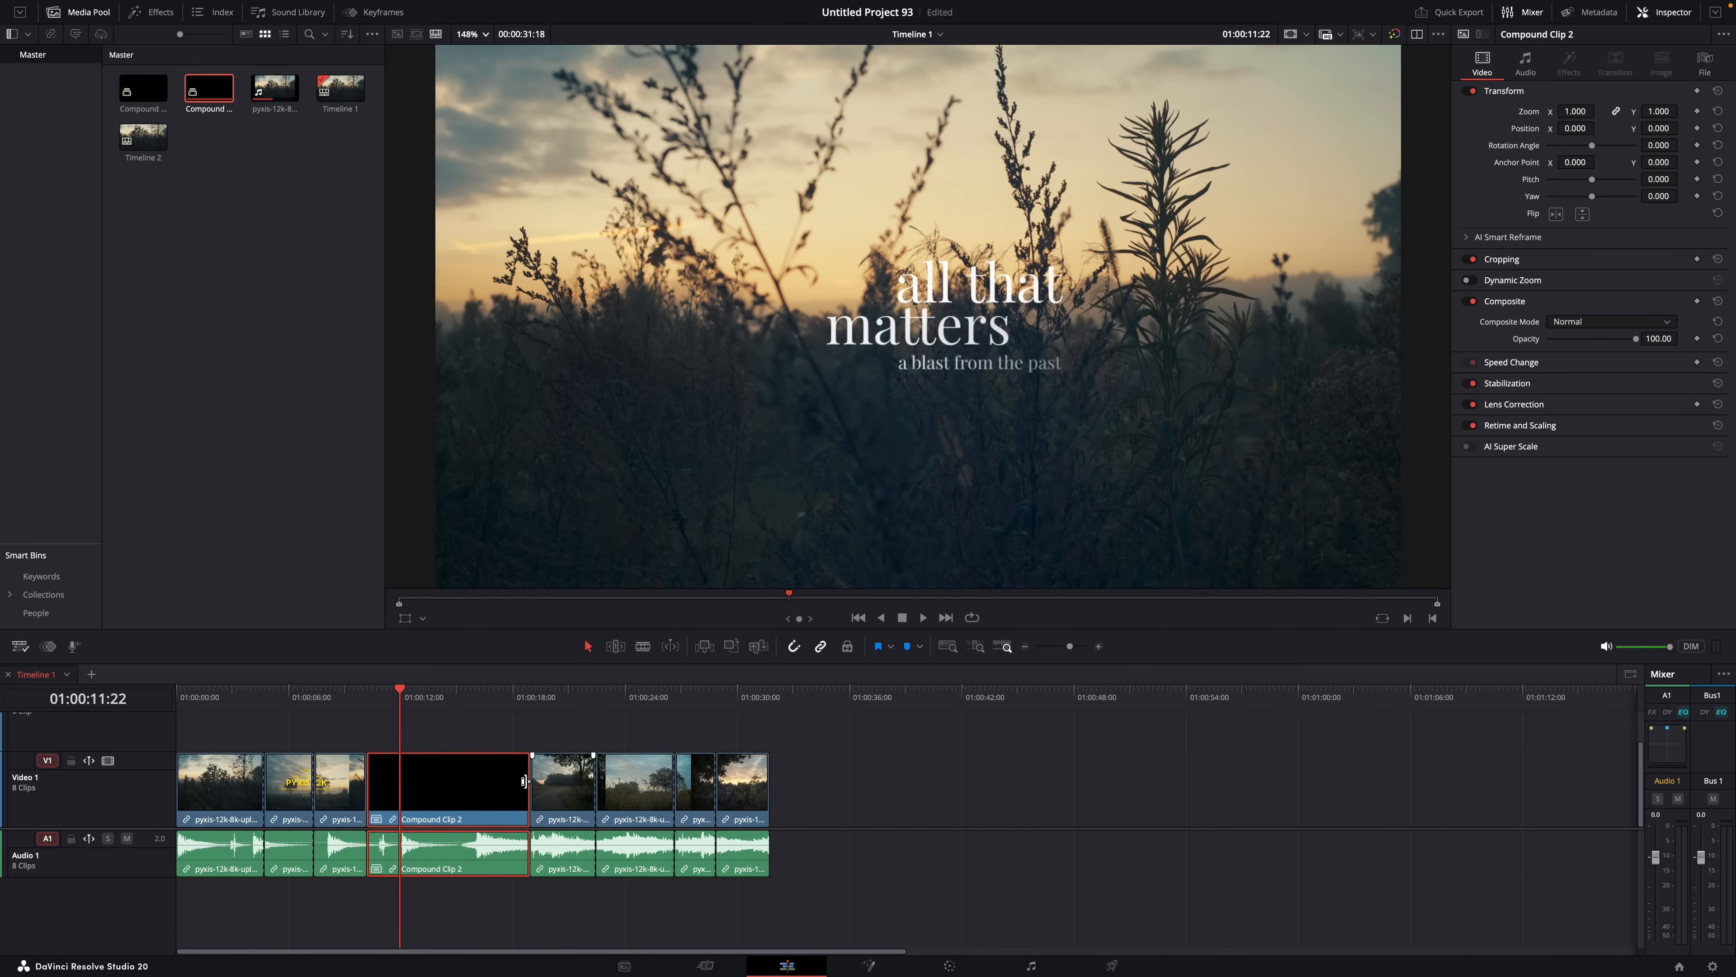
pyautogui.click(18, 646)
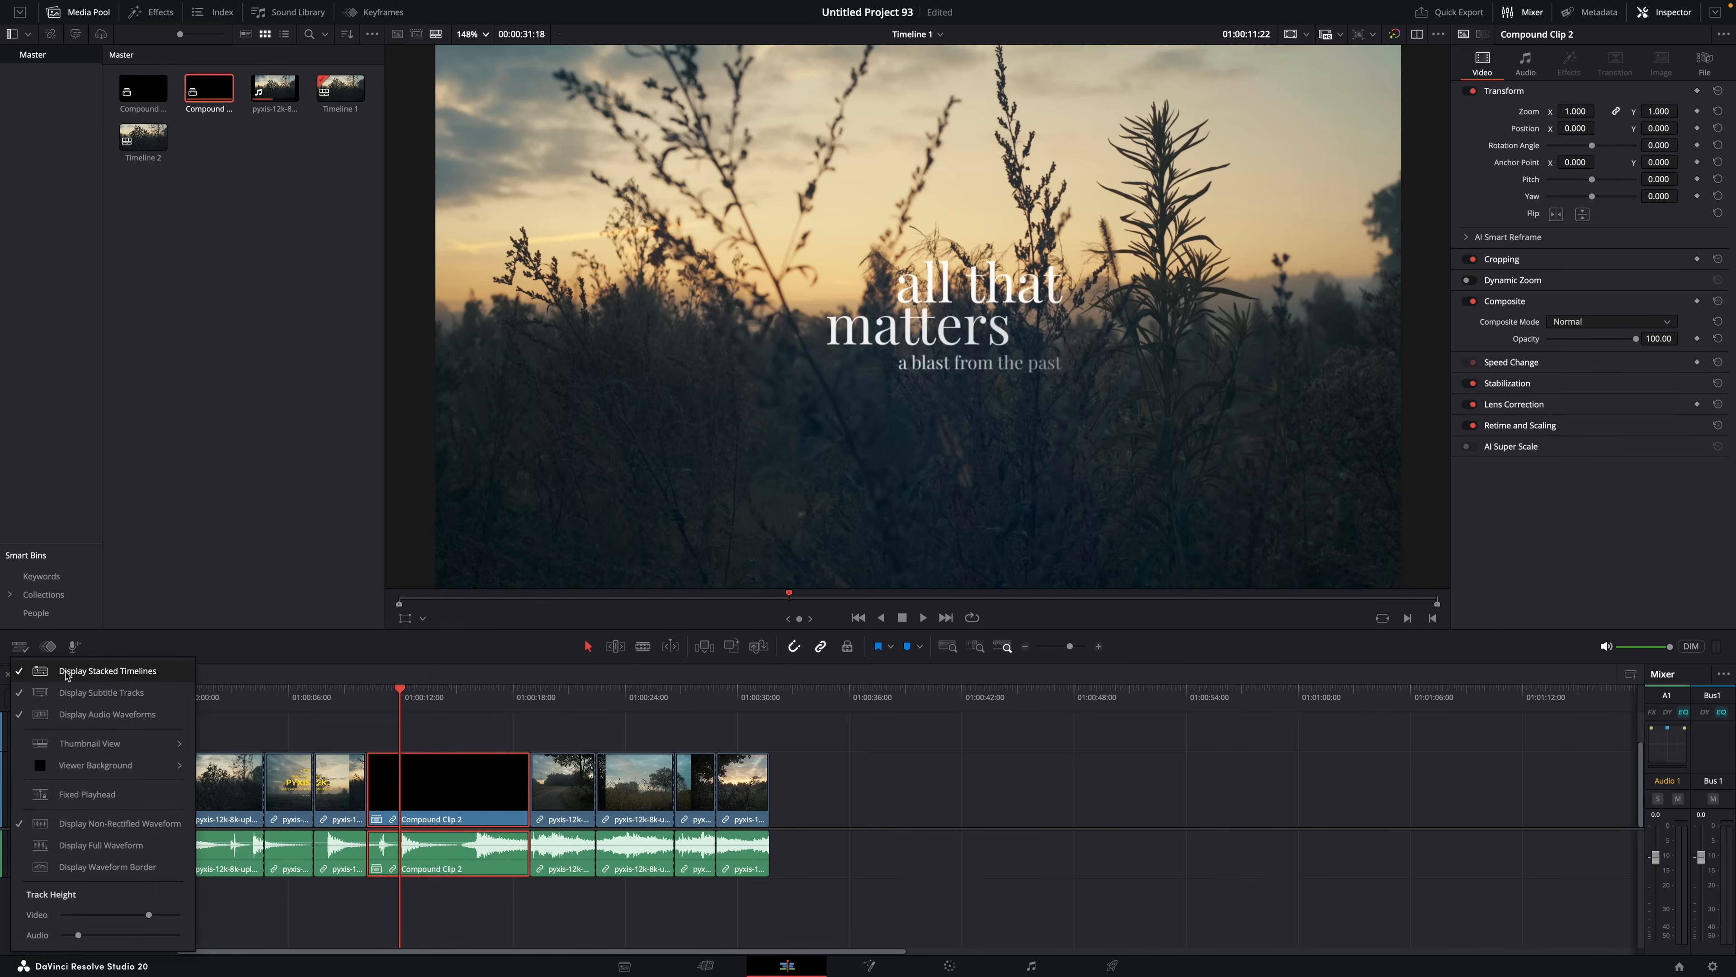
# Step: Close the view options and open Compound Clip 2 in its own timeline
pyautogui.click(108, 670)
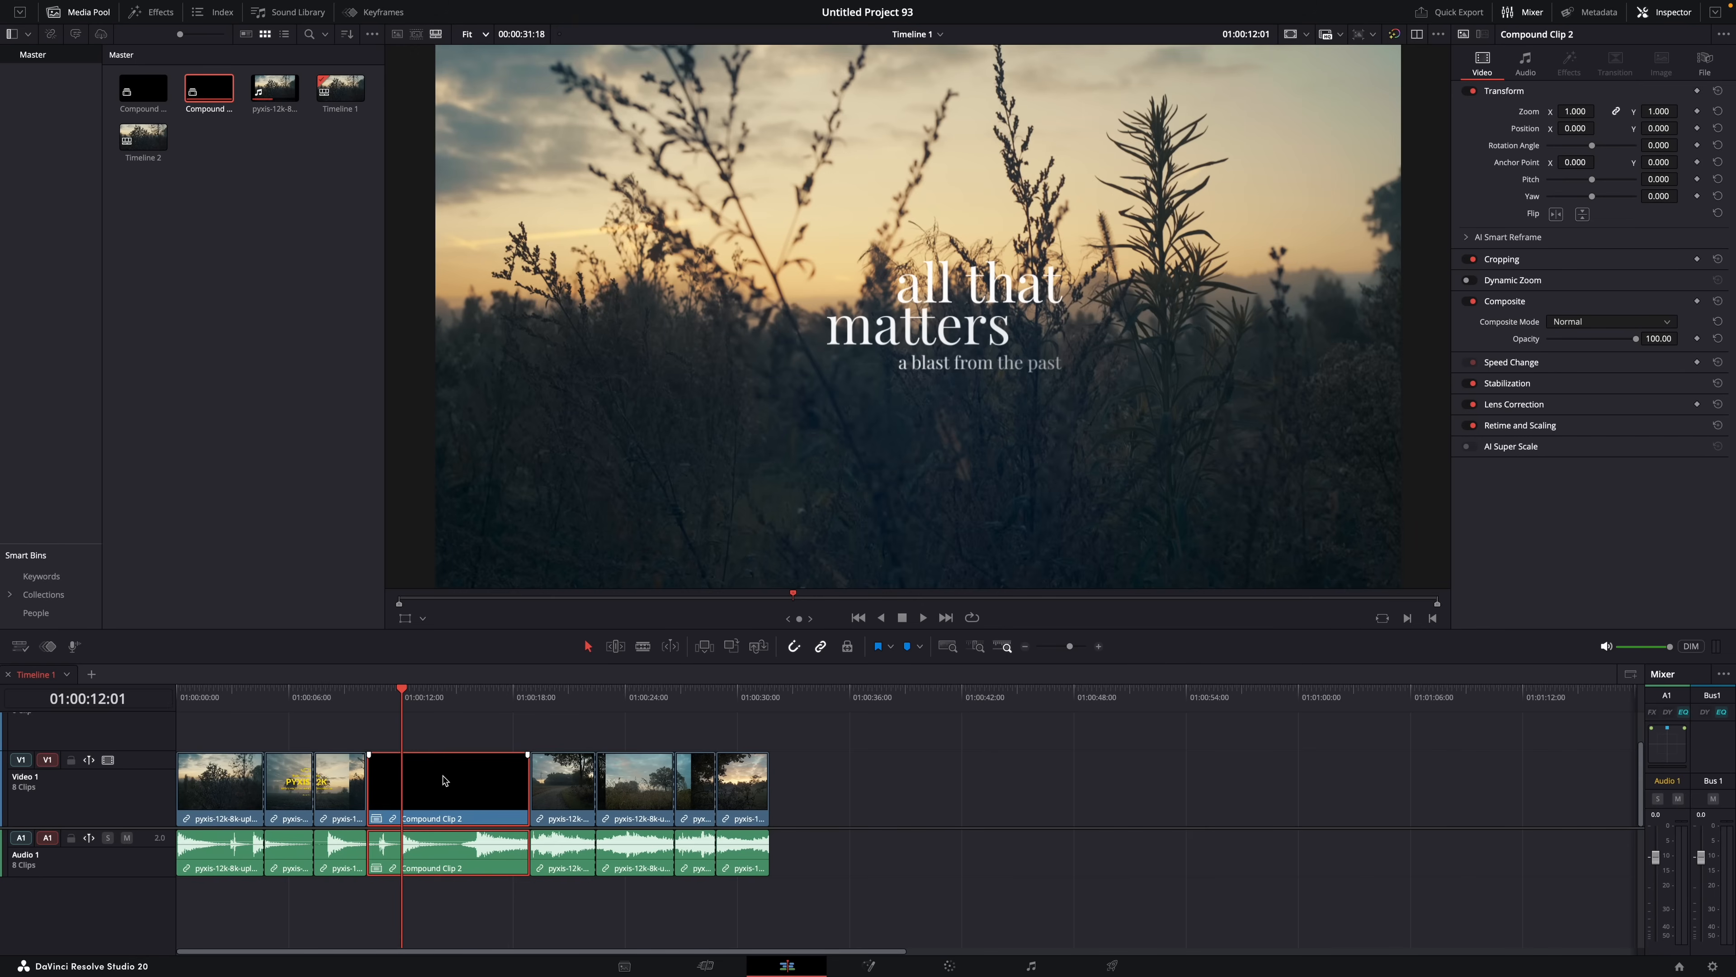
pyautogui.rightClick(448, 781)
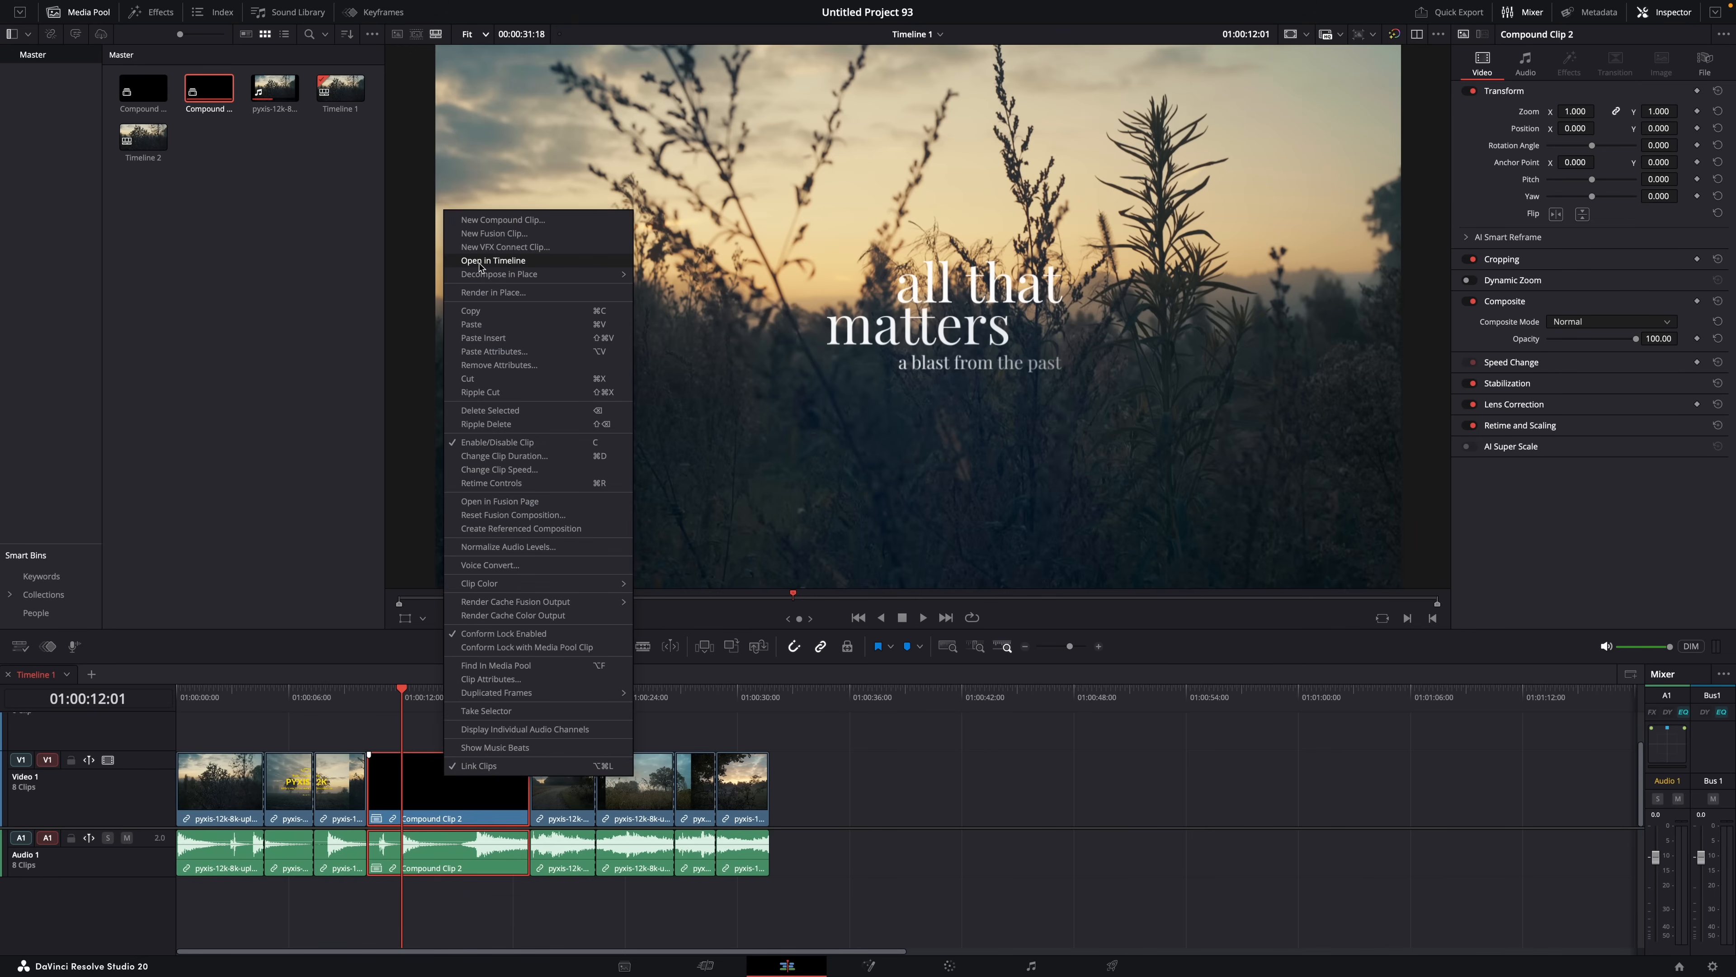
pyautogui.click(493, 260)
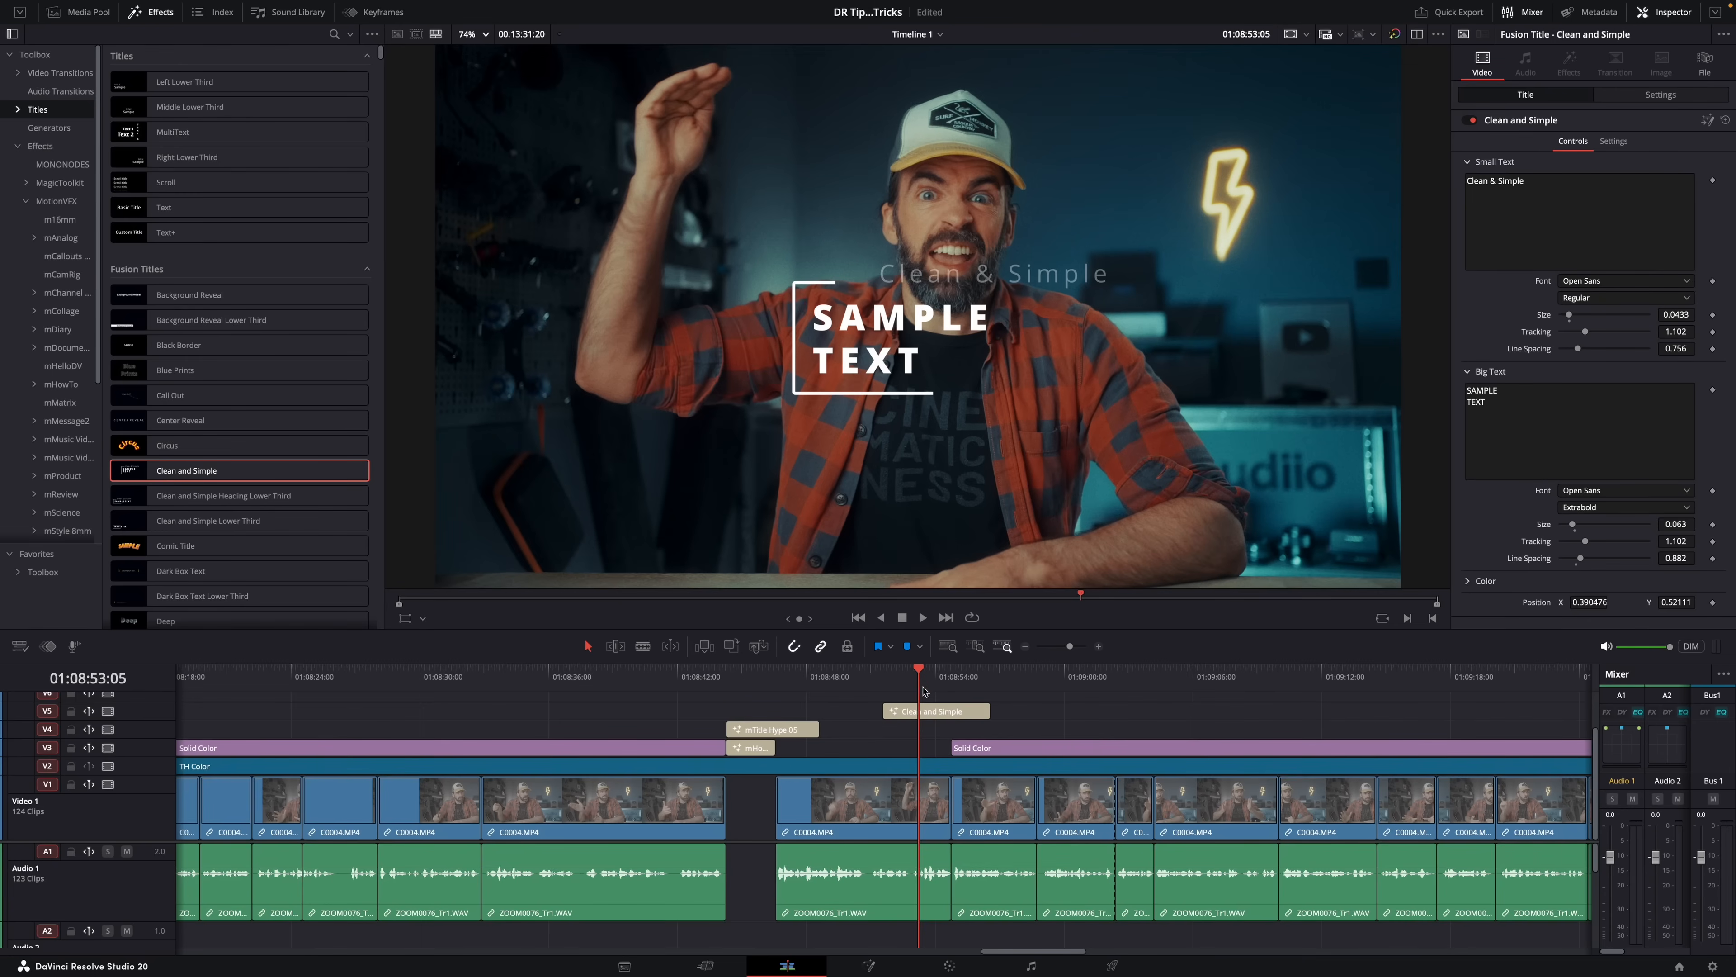
# Step: Select the mHowTo Title 01 intro clip and tick its 4K Quality option in the Inspector
pyautogui.click(909, 681)
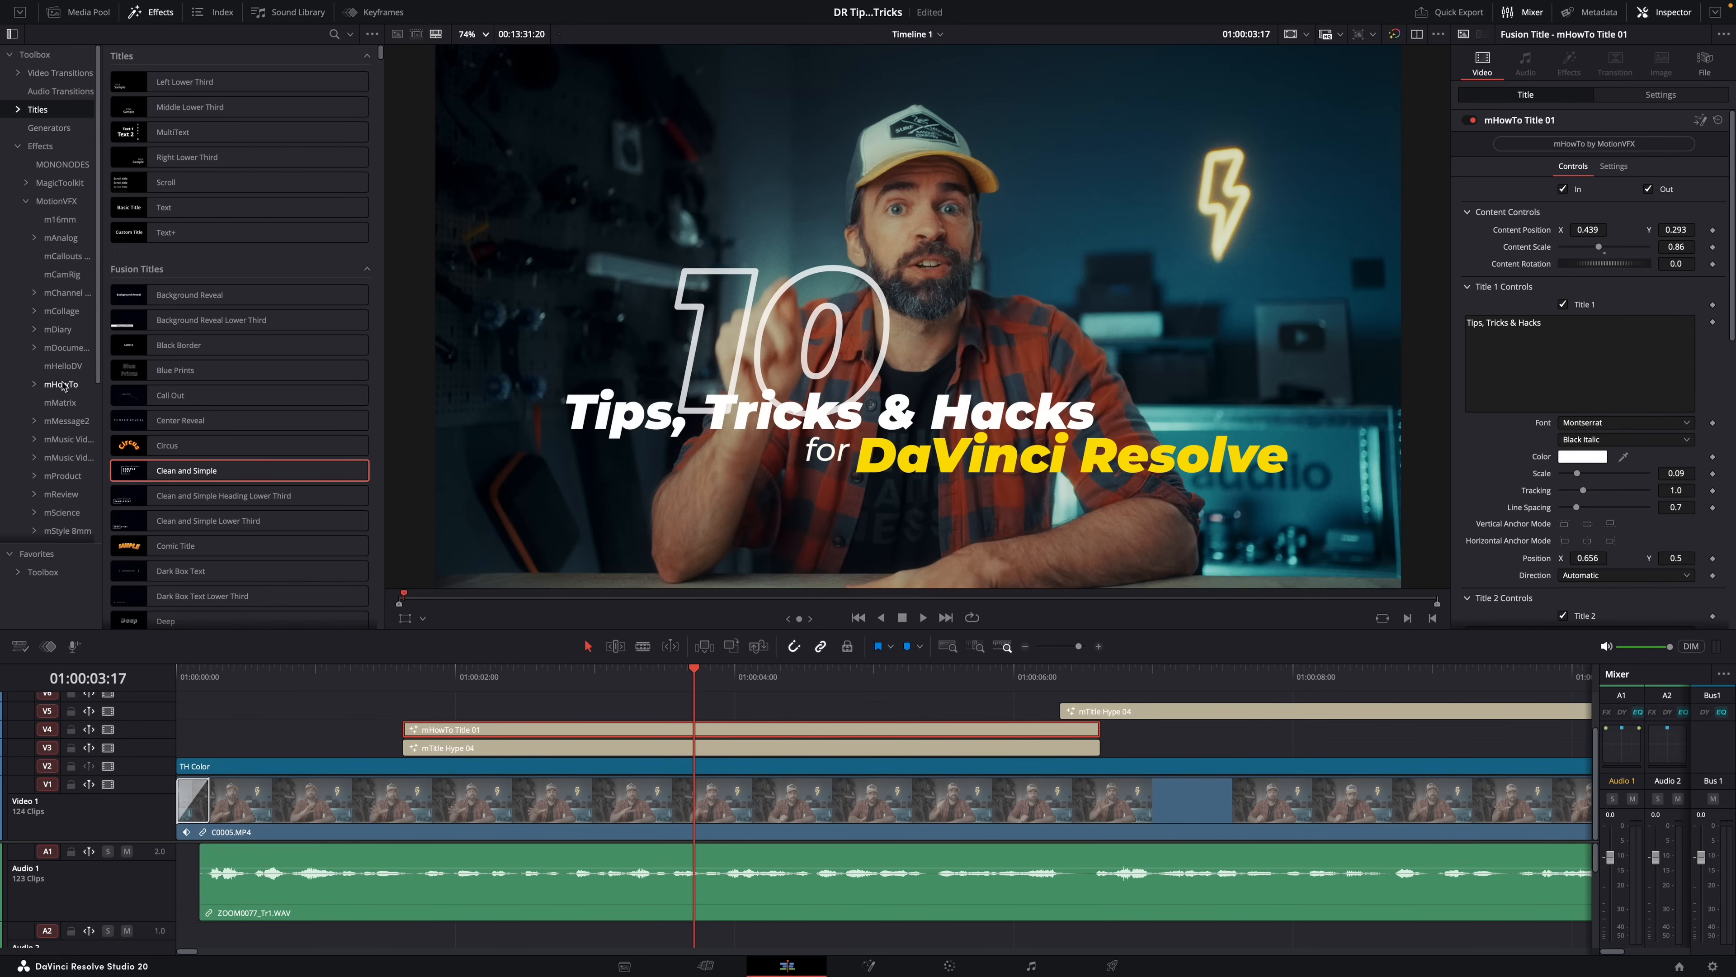
pyautogui.click(61, 384)
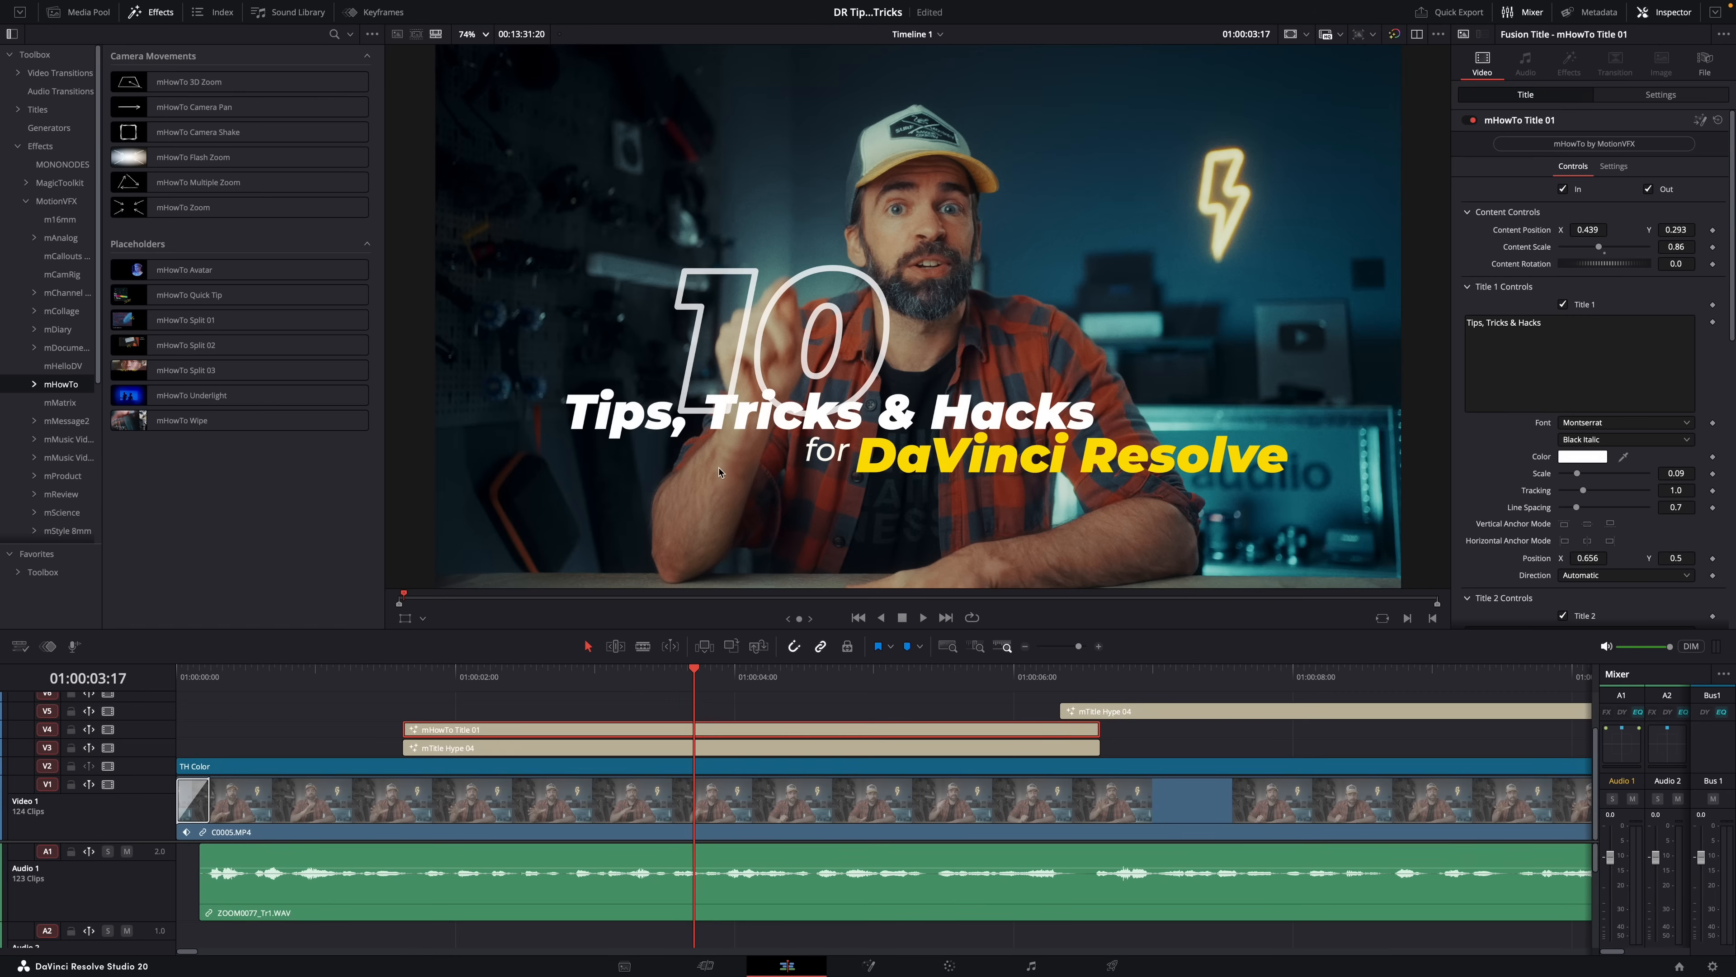
pyautogui.click(55, 218)
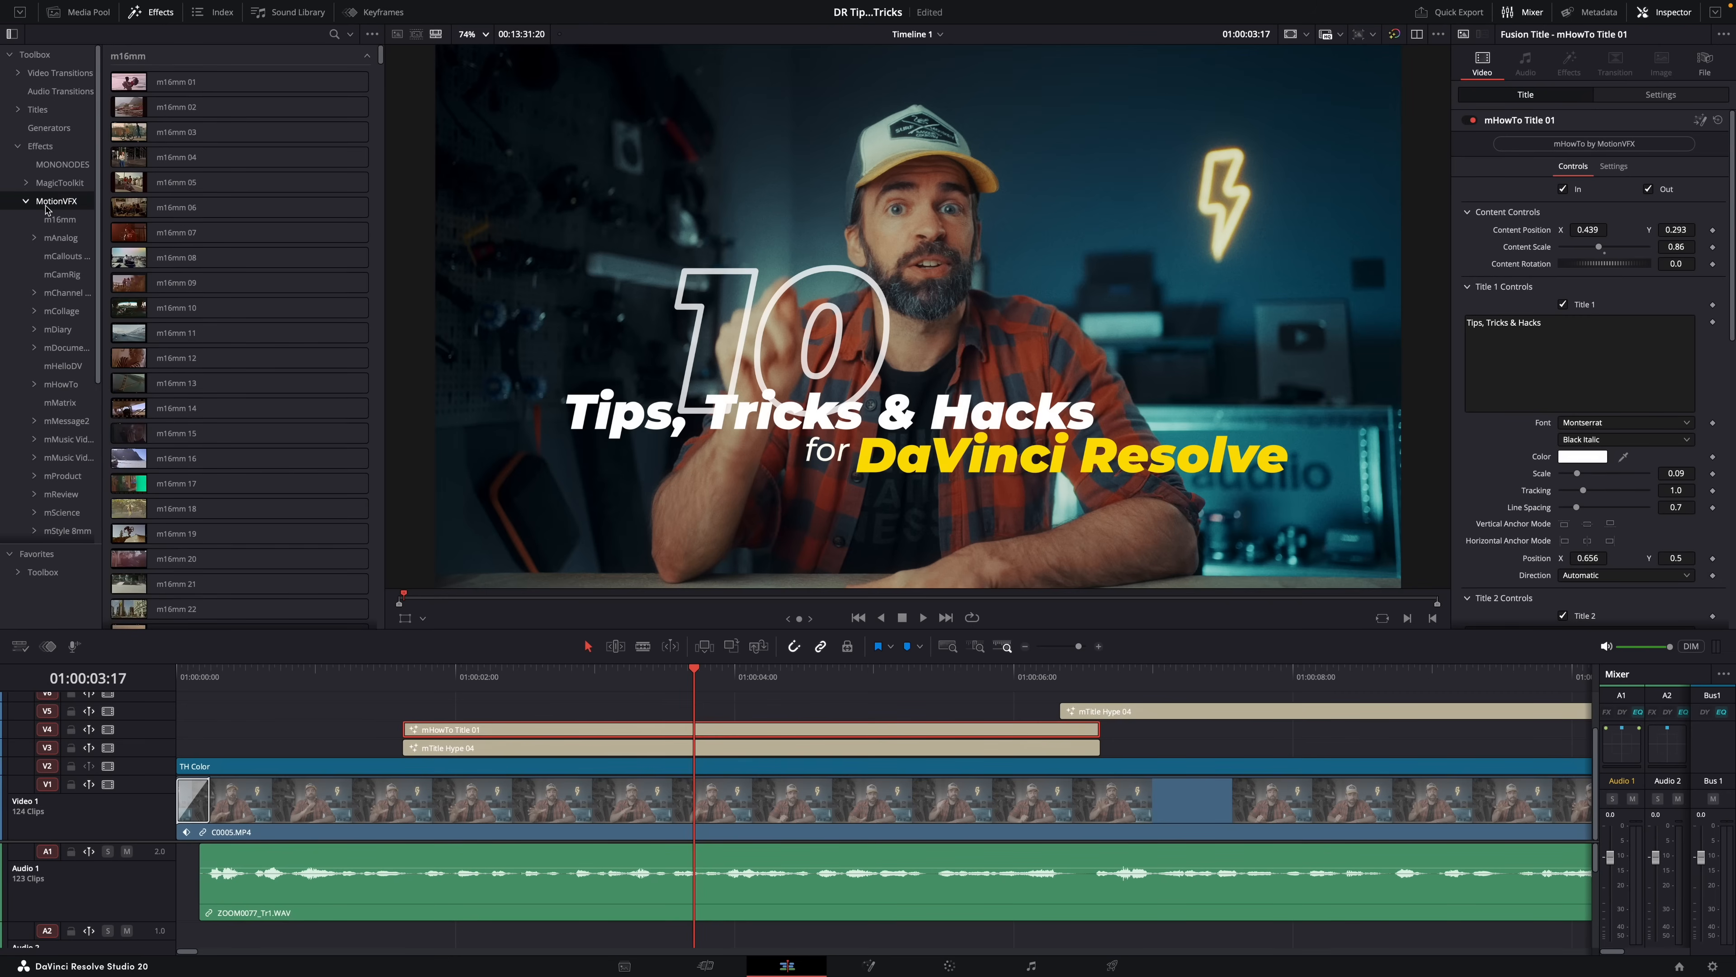
pyautogui.moveTo(48, 210)
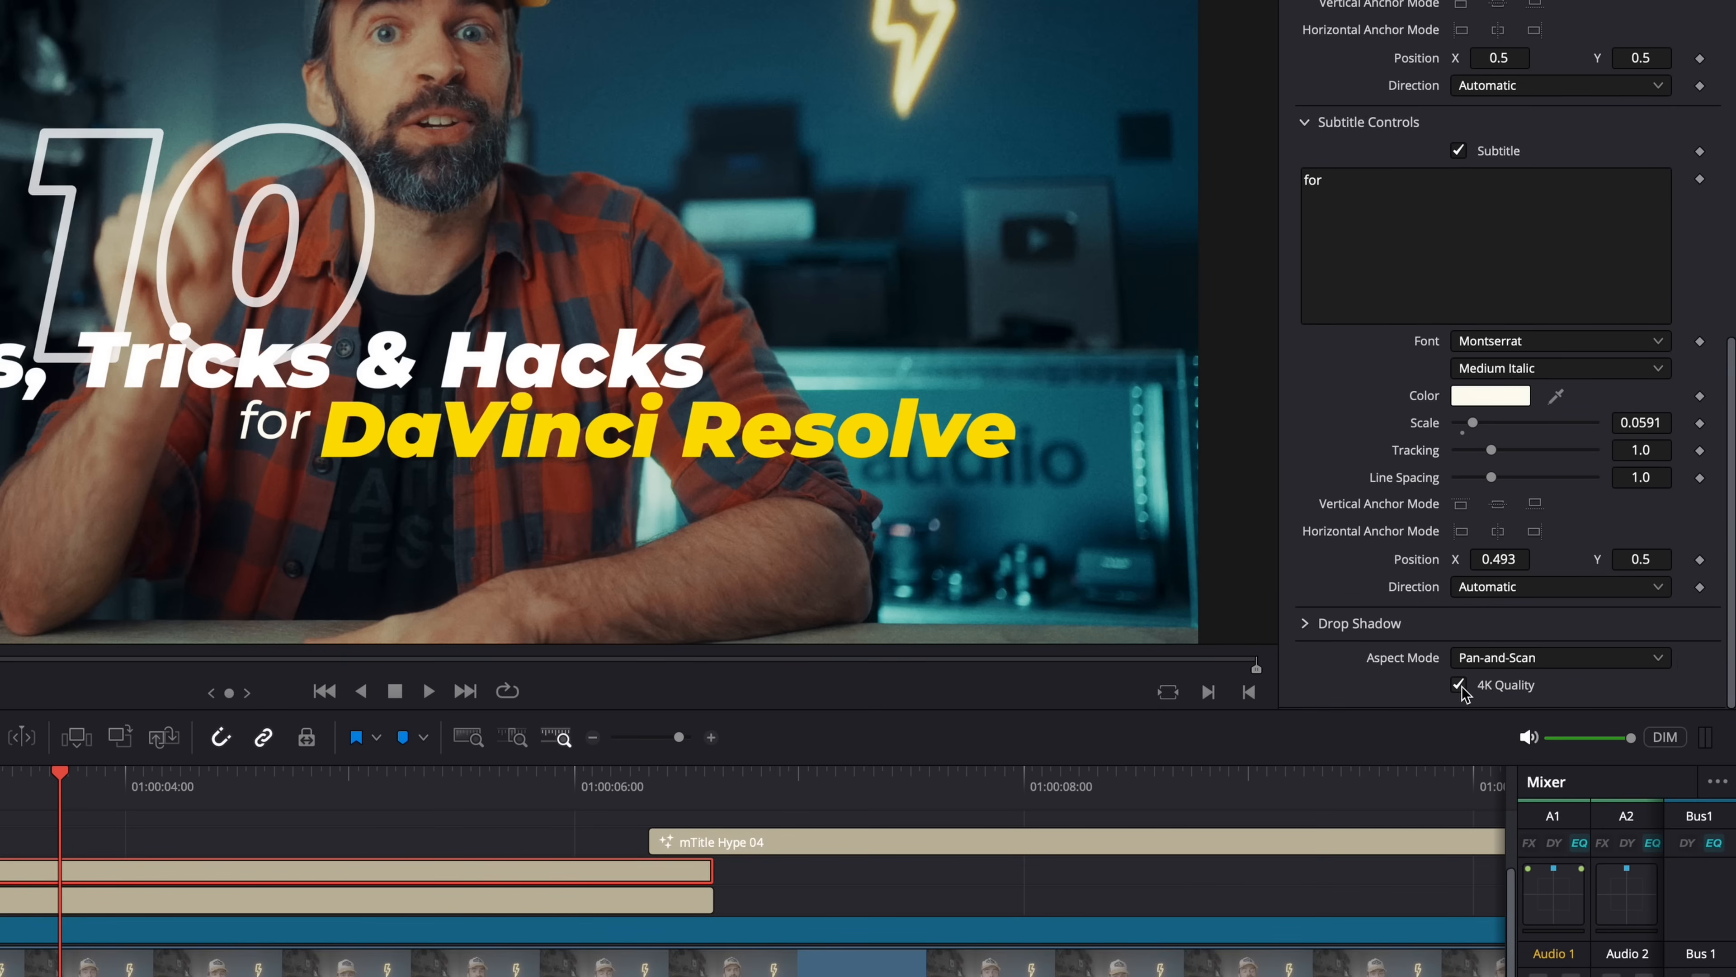
pyautogui.click(1460, 684)
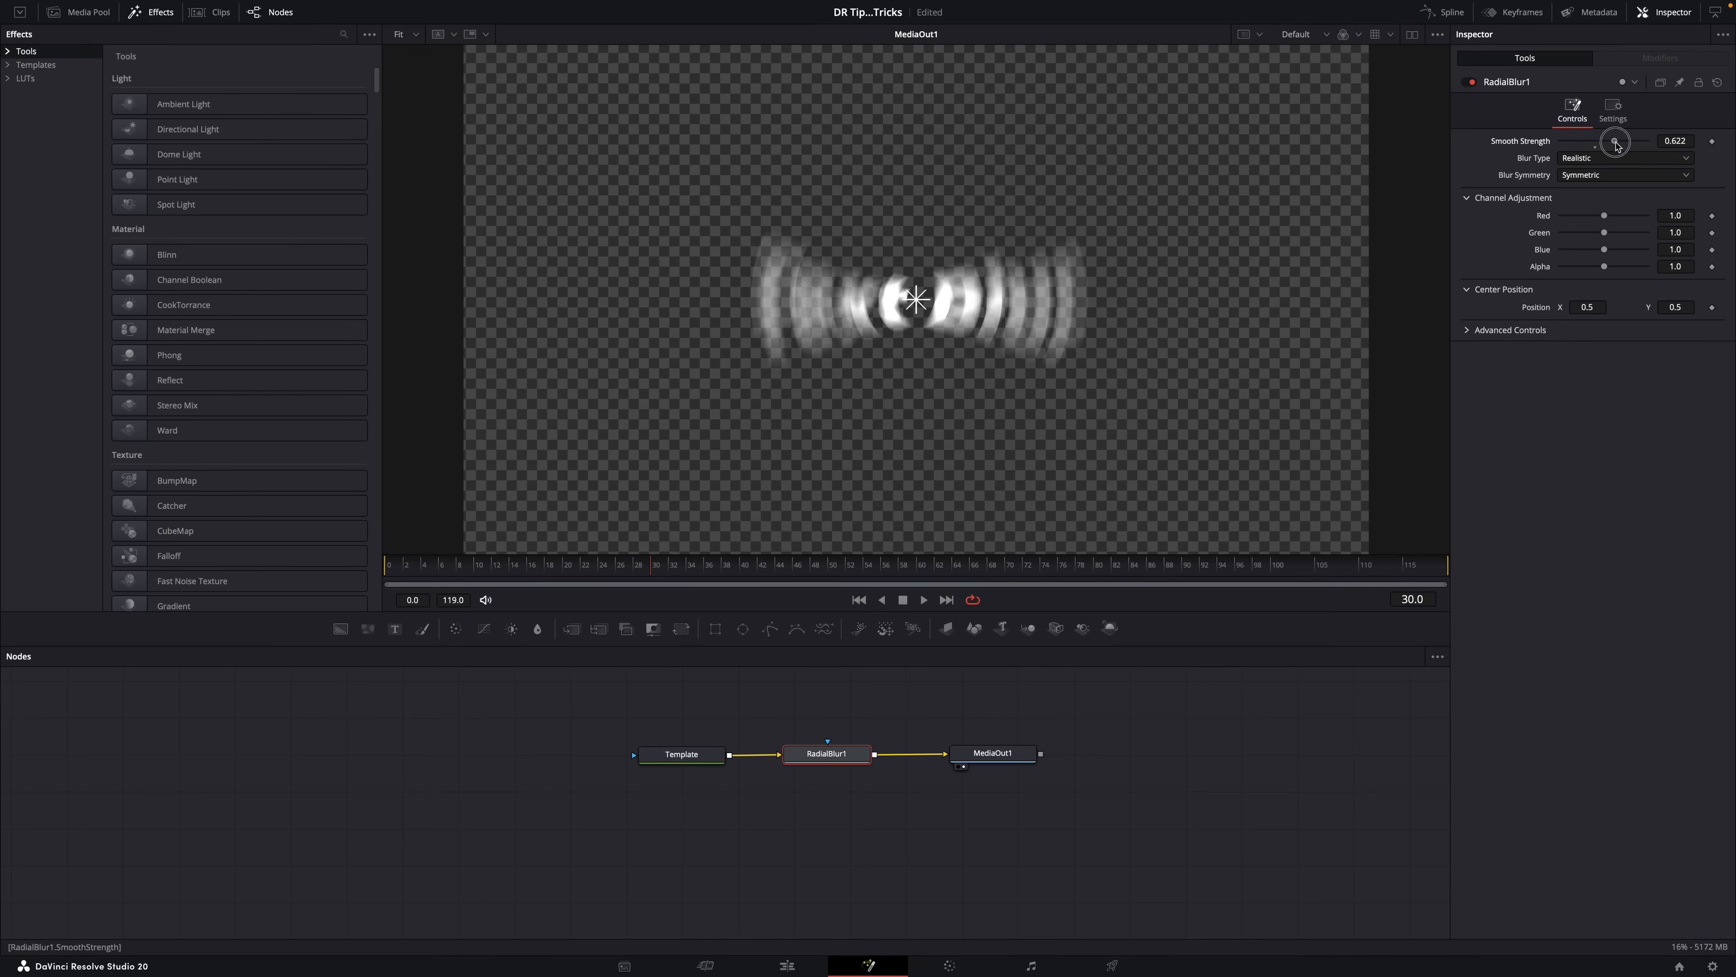
# Step: Lower RadialBlur1's Smooth Strength to about 0.614 in the Fusion Inspector
pyautogui.moveTo(1617, 142); pyautogui.dragTo(1614, 144)
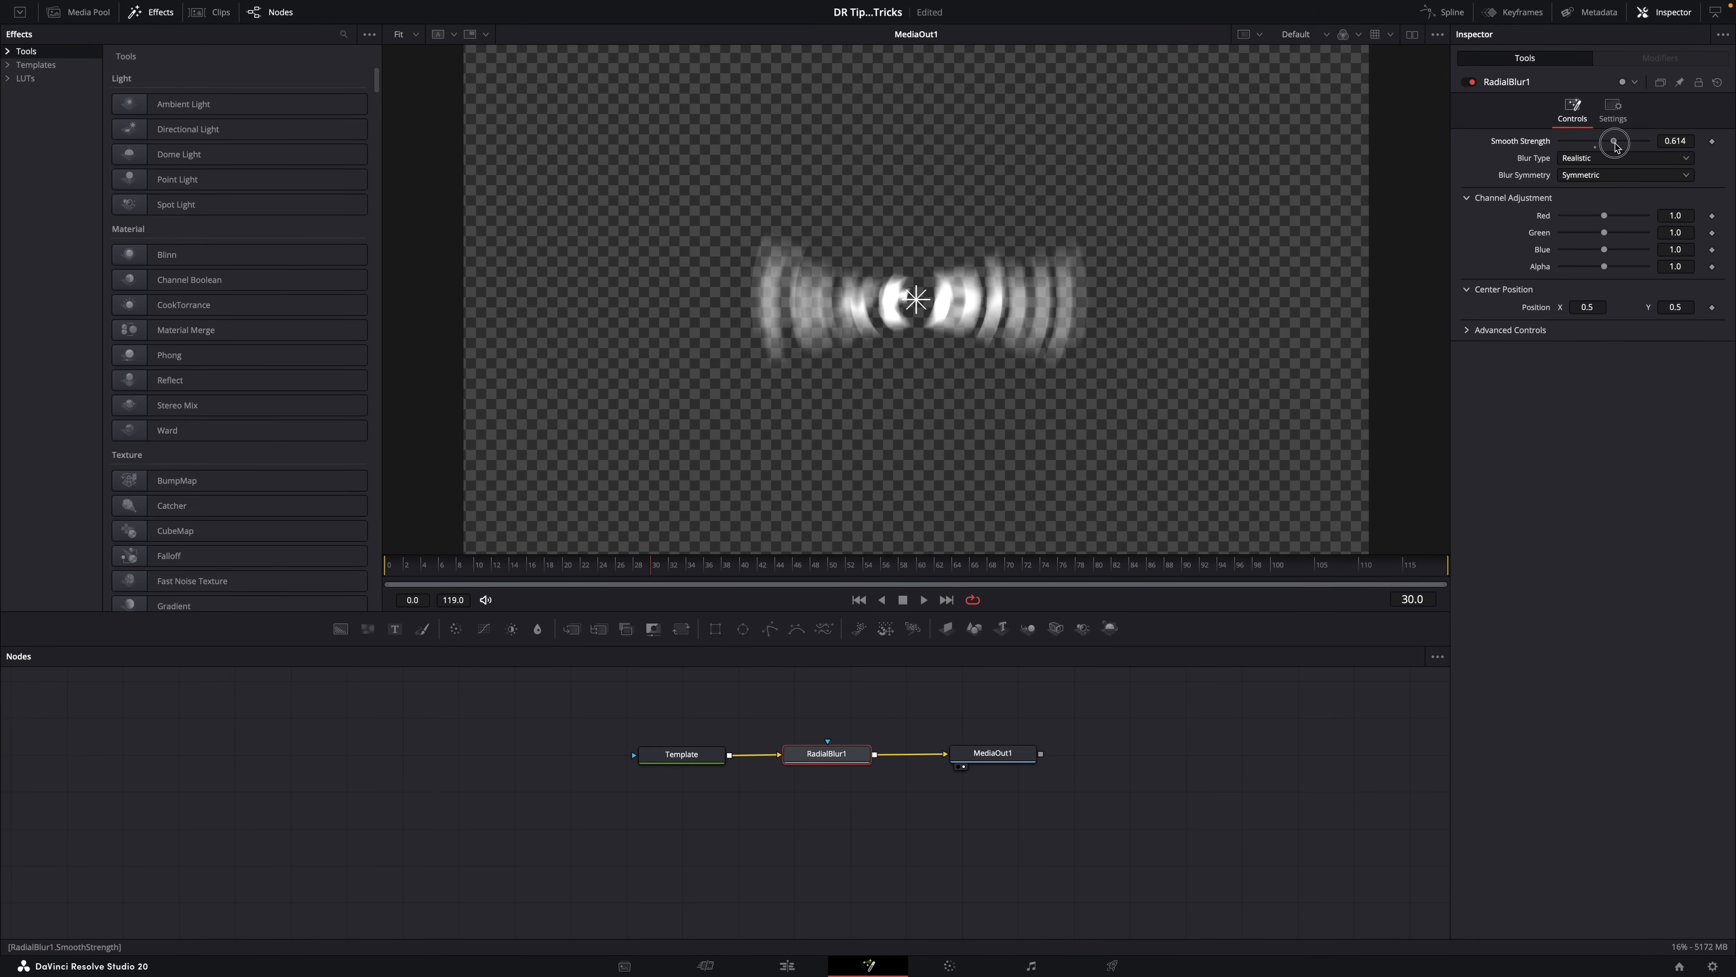
pyautogui.moveTo(1614, 141); pyautogui.dragTo(1602, 141)
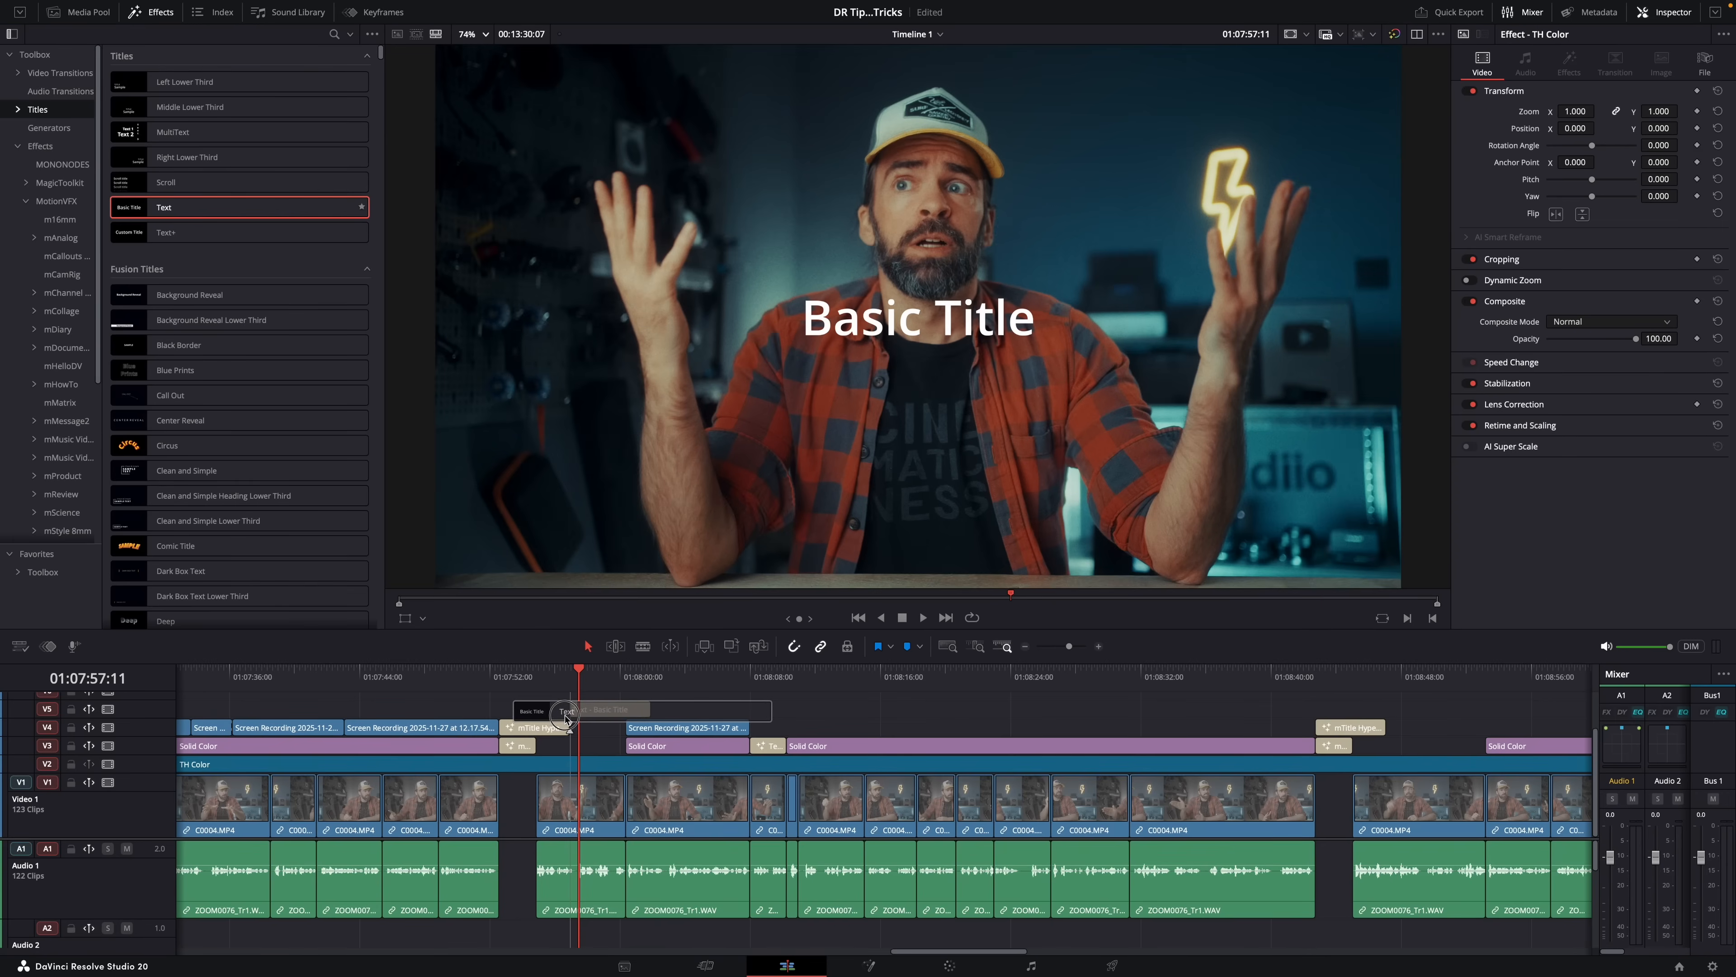
# Step: Inspect the Basic Title clip in Fusion and return to the edit timeline
pyautogui.click(570, 710)
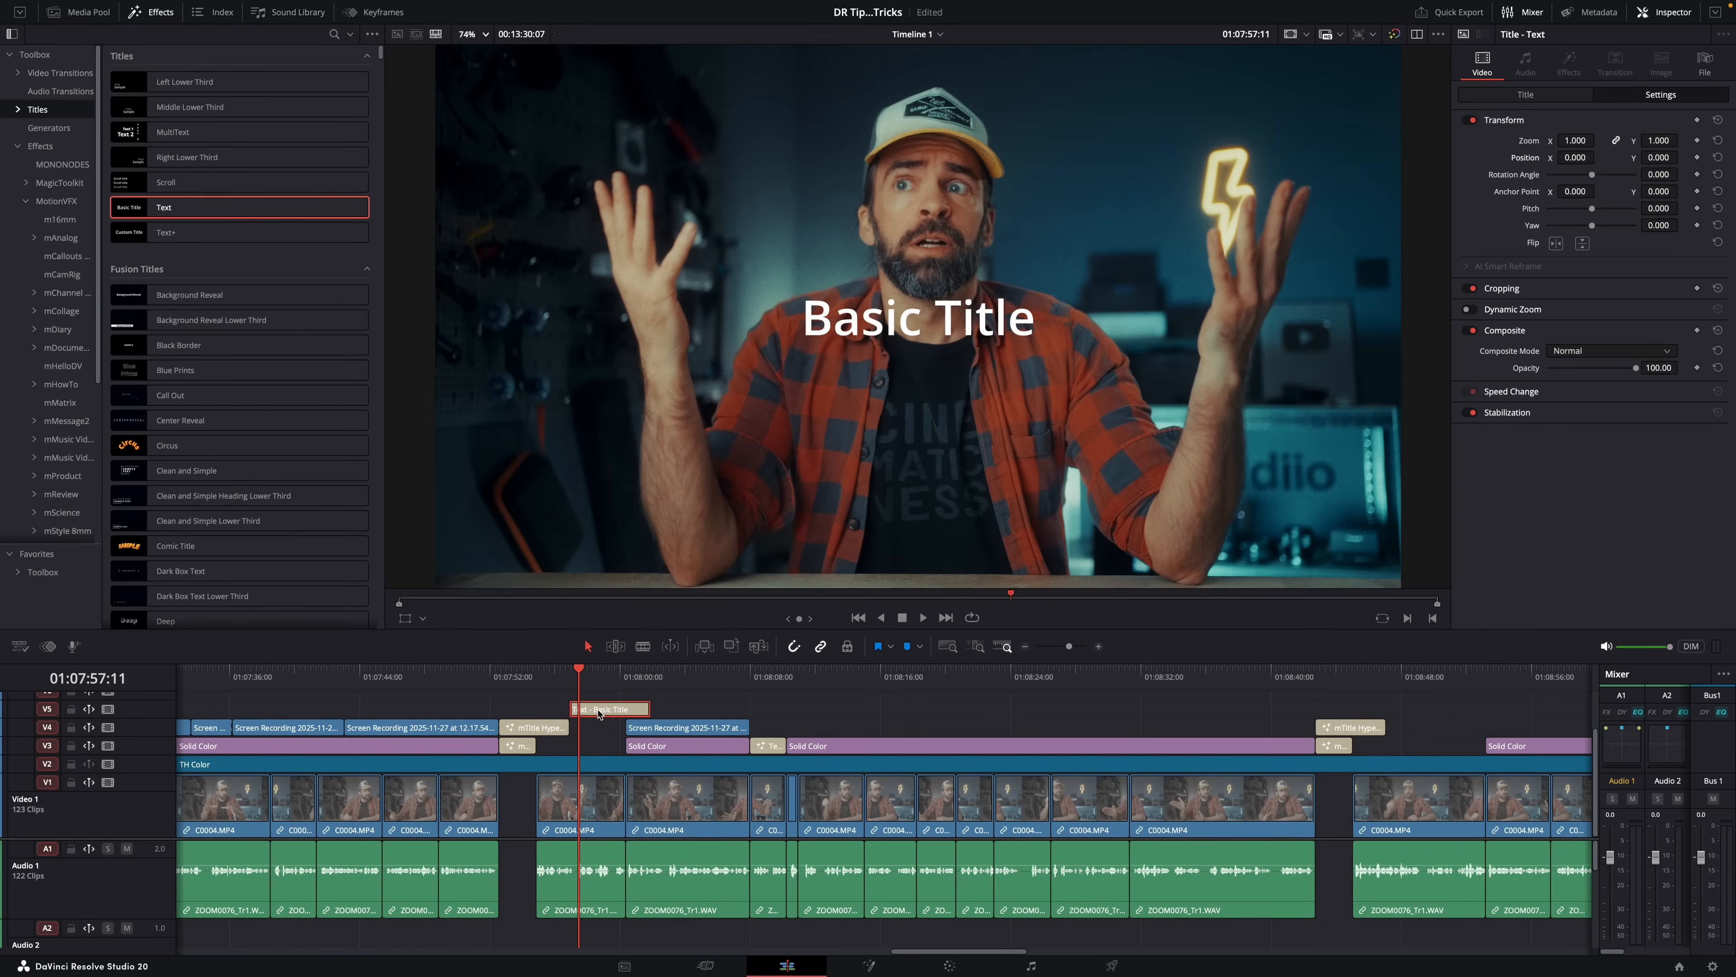
pyautogui.moveTo(855, 932)
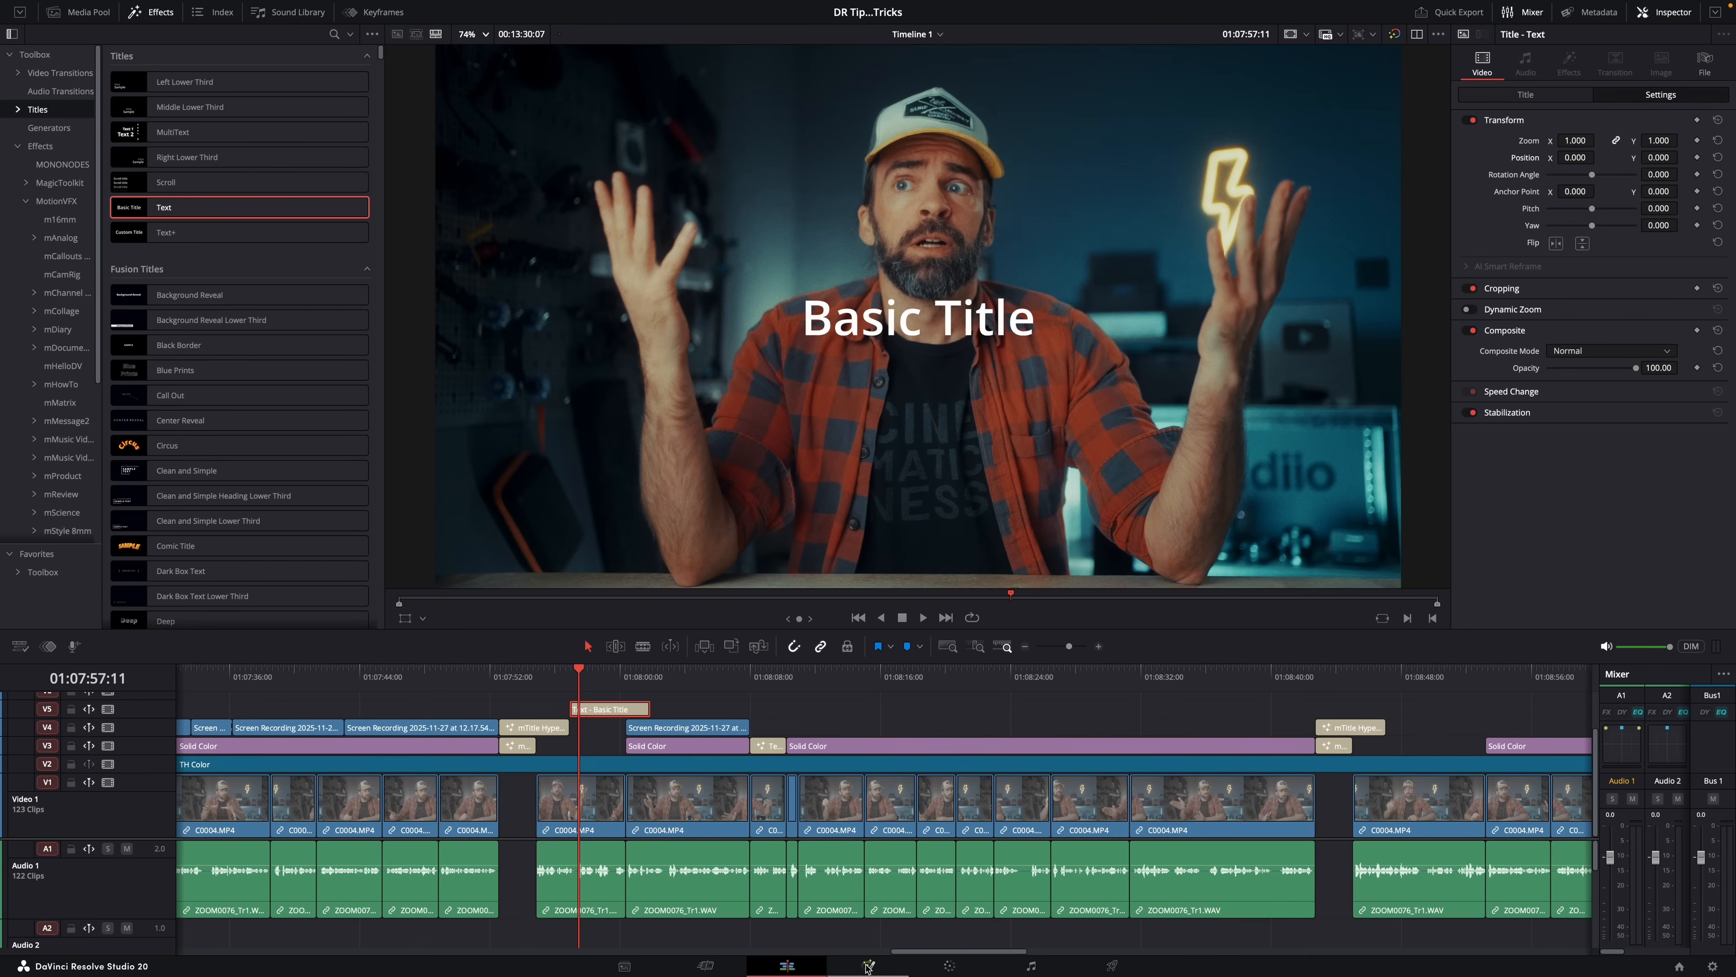
pyautogui.click(868, 966)
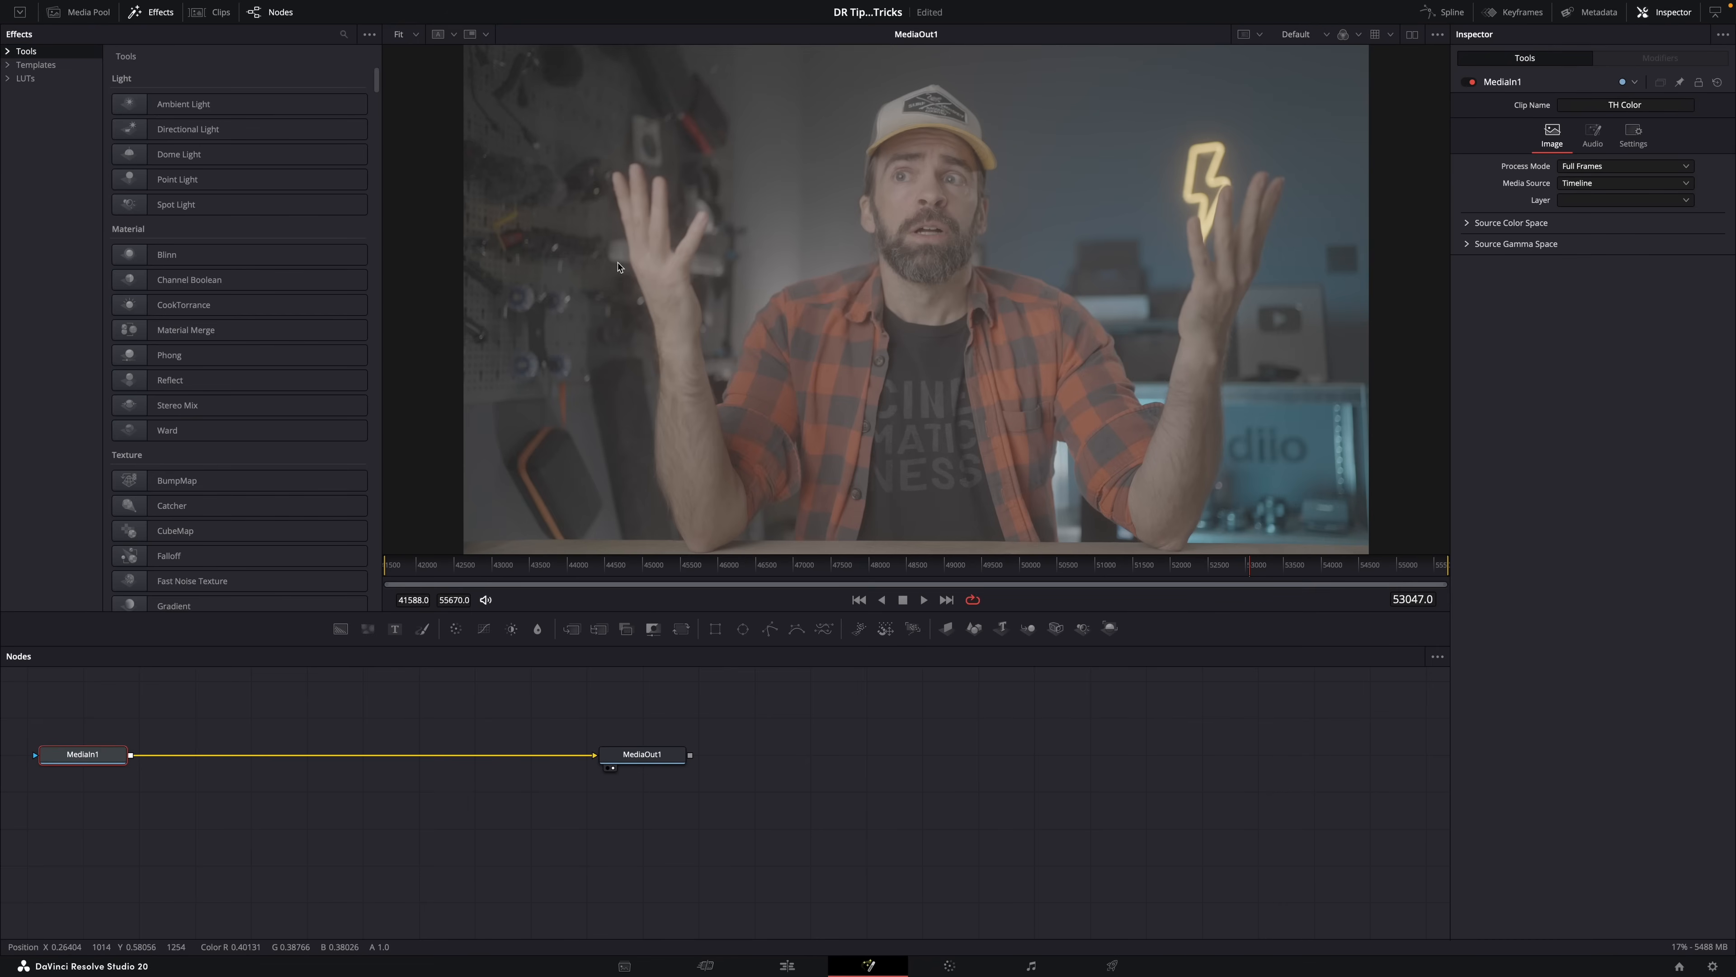
pyautogui.moveTo(942, 310)
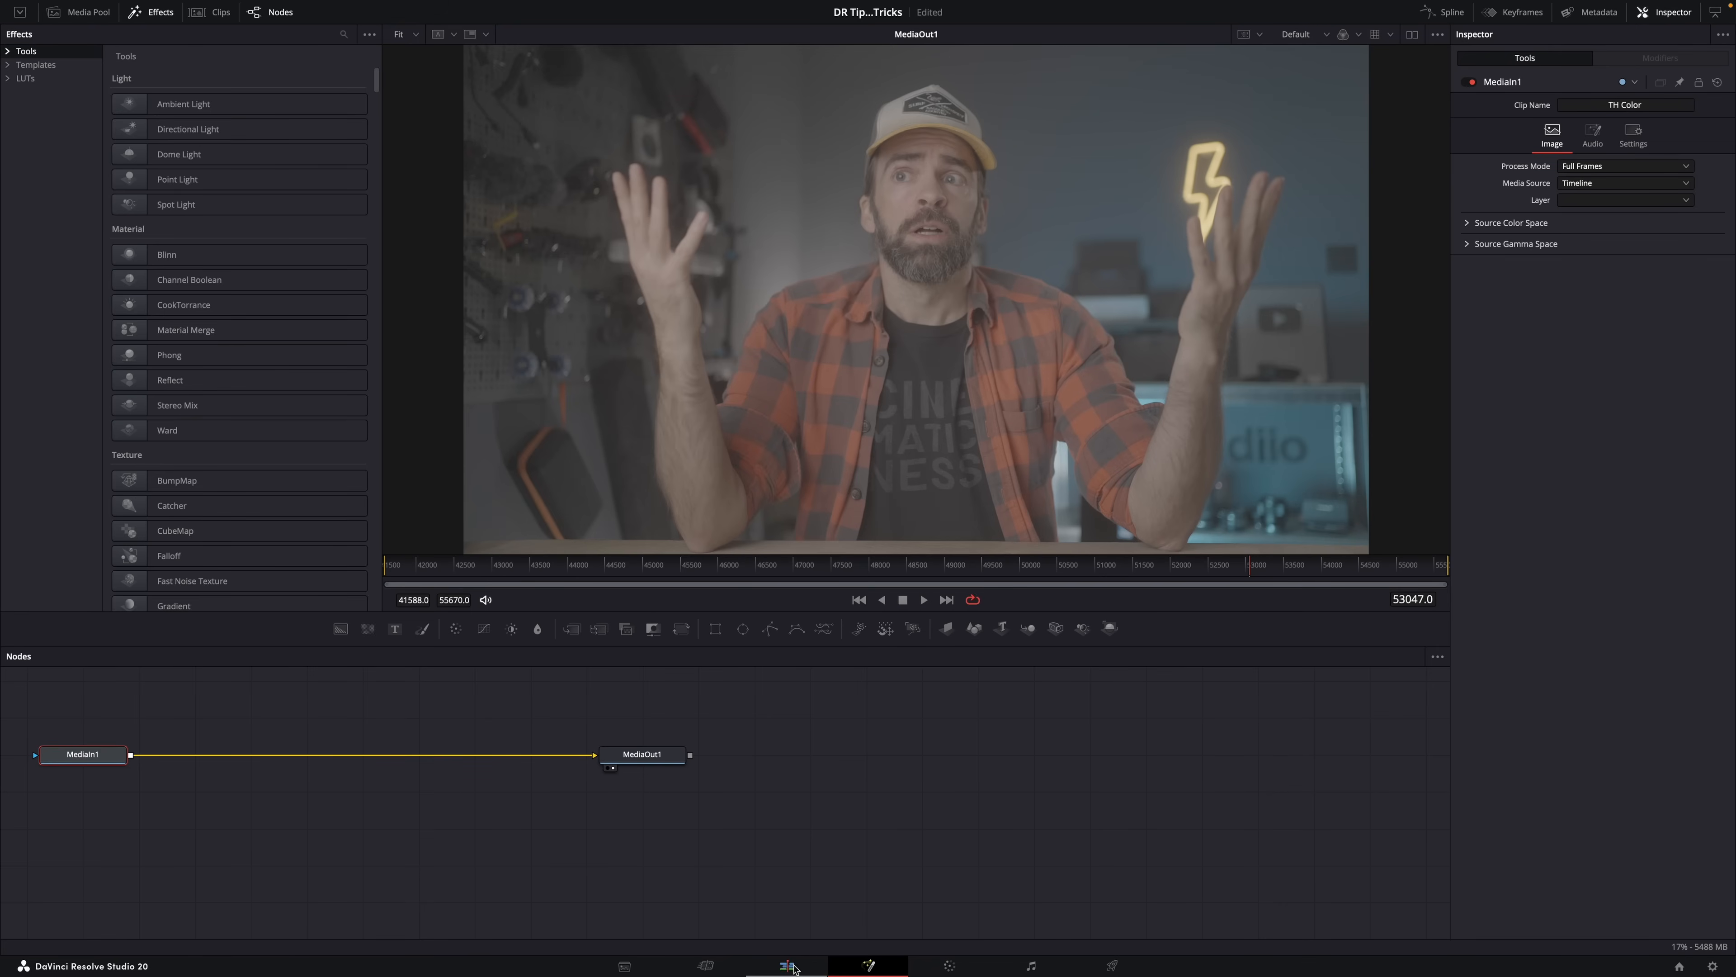
pyautogui.click(786, 966)
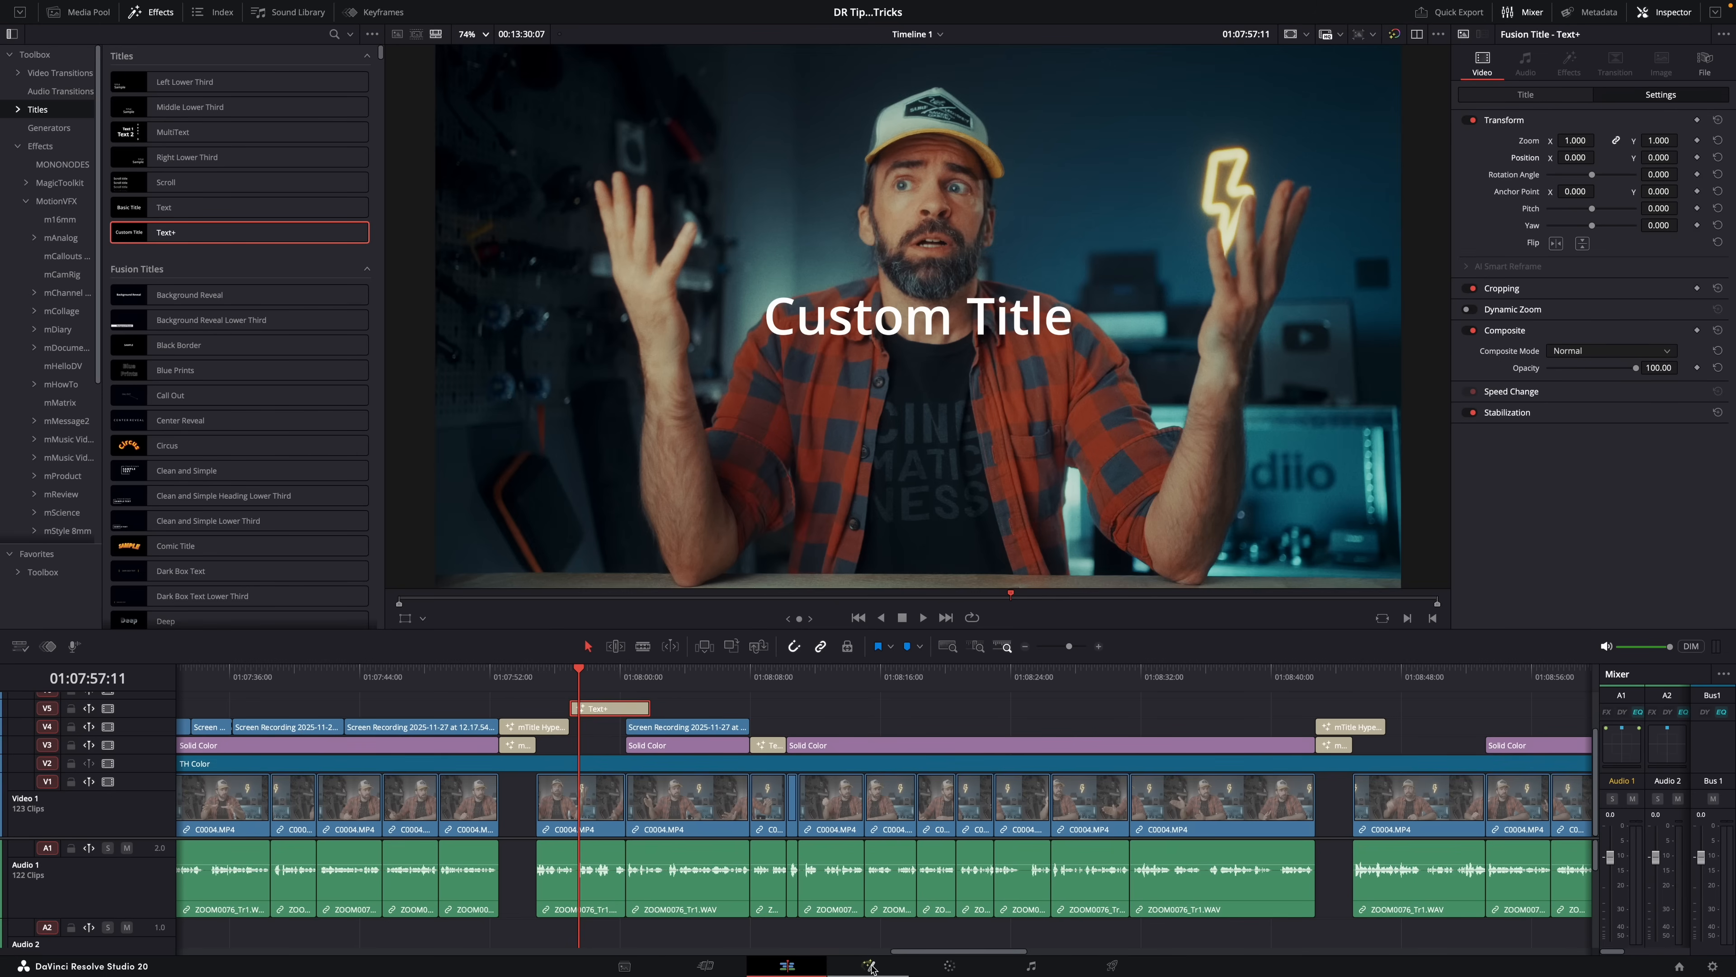
# Step: Add a Radial Blur node to the Custom Title Text+ in Fusion and adjust its Smooth Strength
pyautogui.click(869, 966)
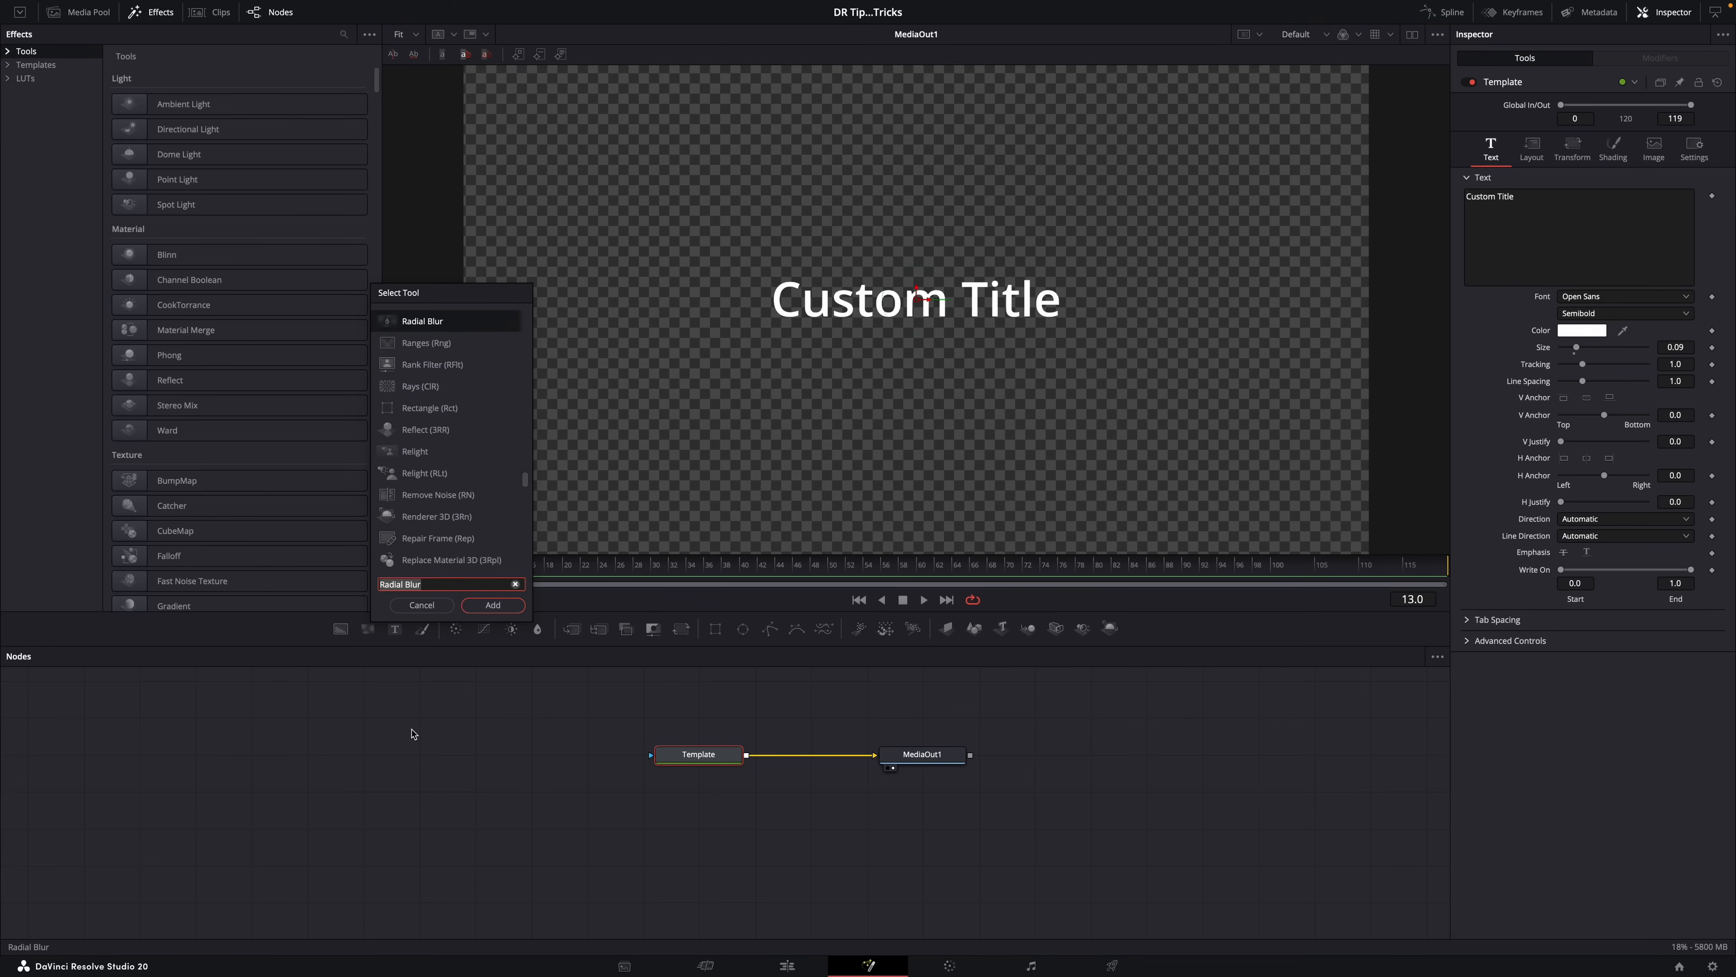
pyautogui.click(493, 605)
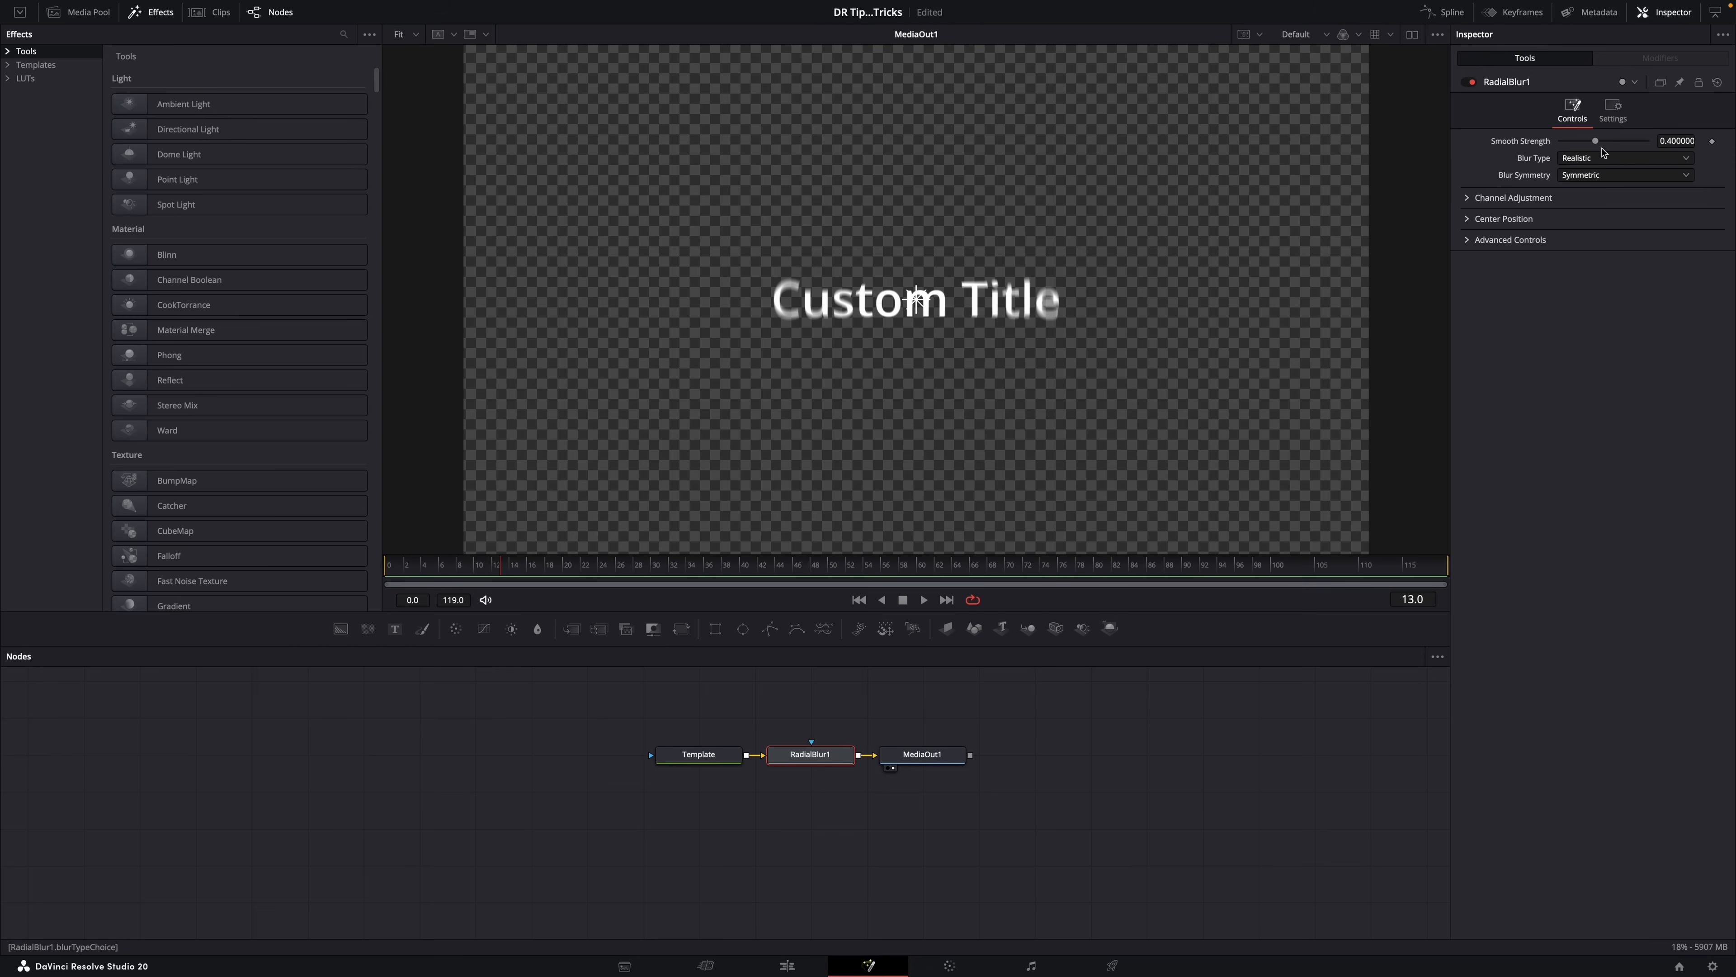
pyautogui.moveTo(1595, 141); pyautogui.dragTo(1613, 141)
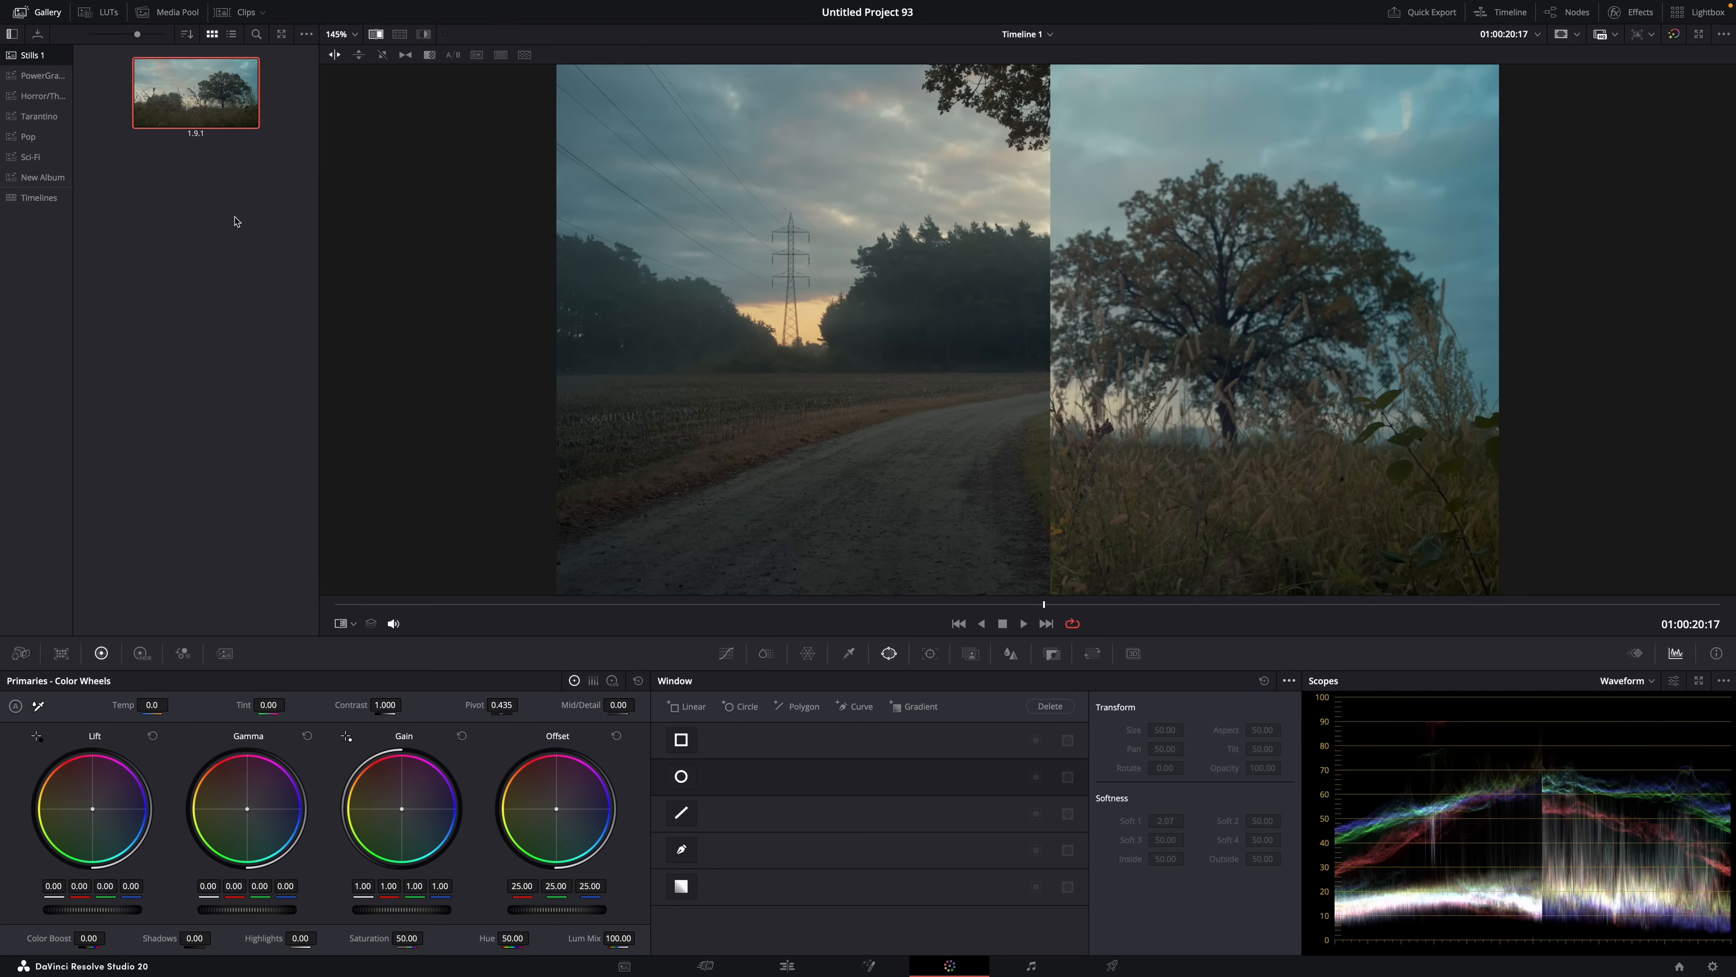
pyautogui.moveTo(966, 233)
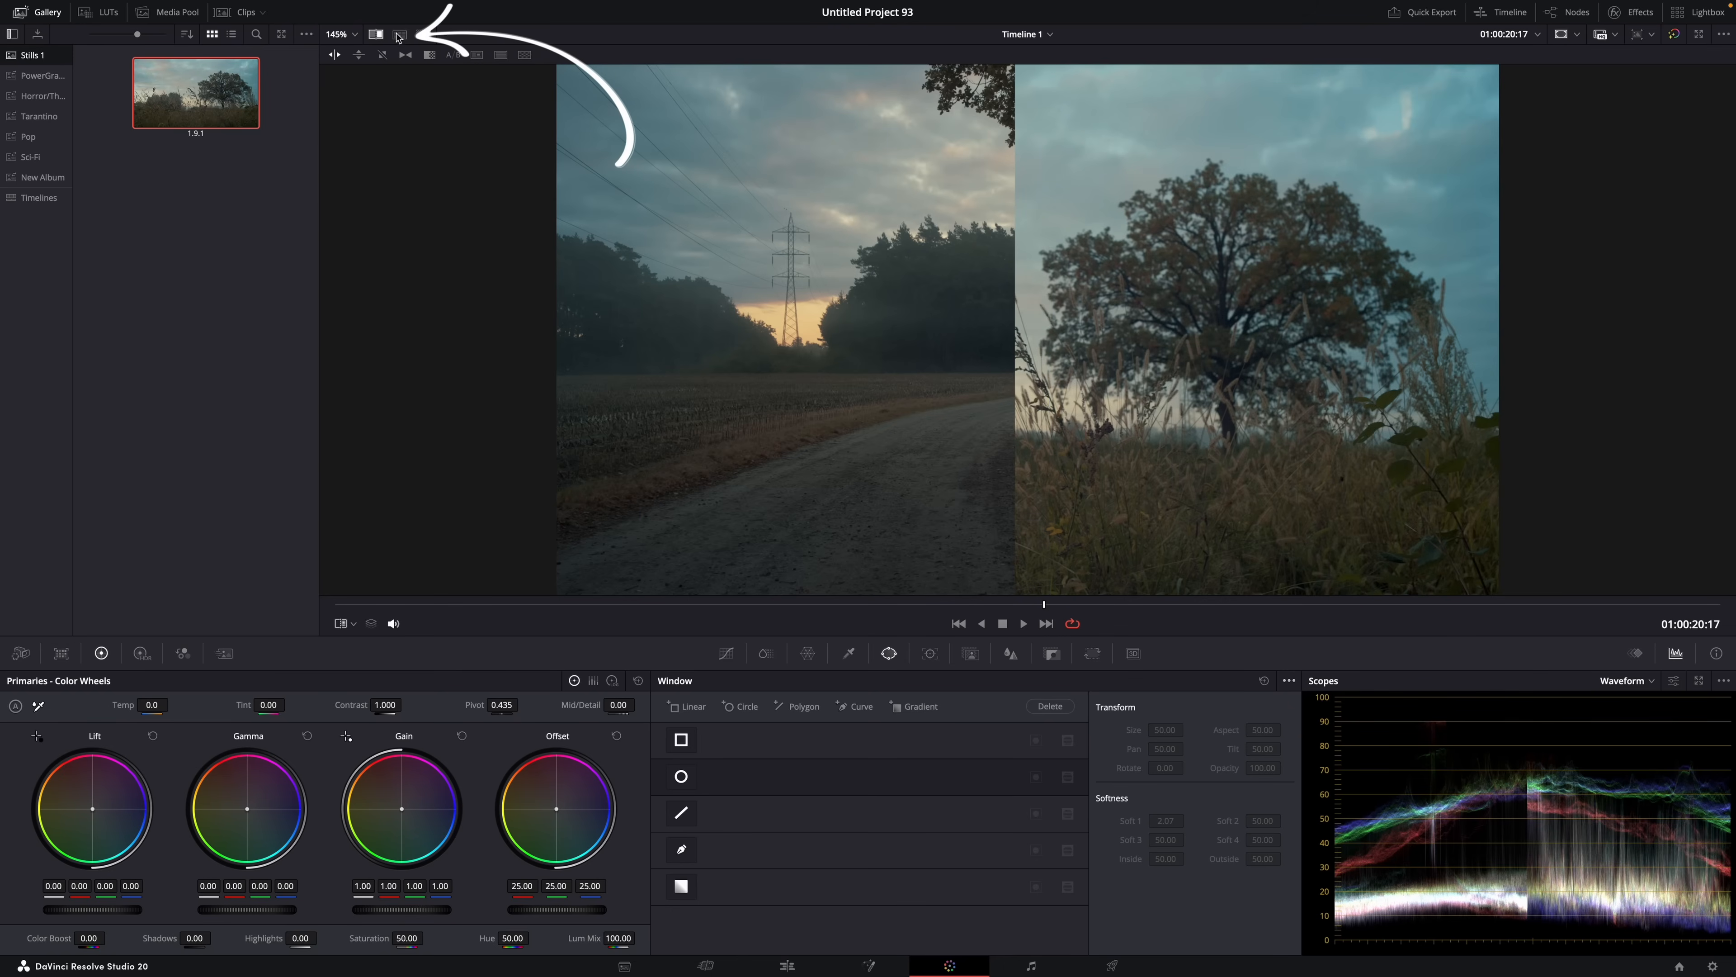
# Step: Turn on Split Screen comparison set to Selected Still Images
pyautogui.click(399, 35)
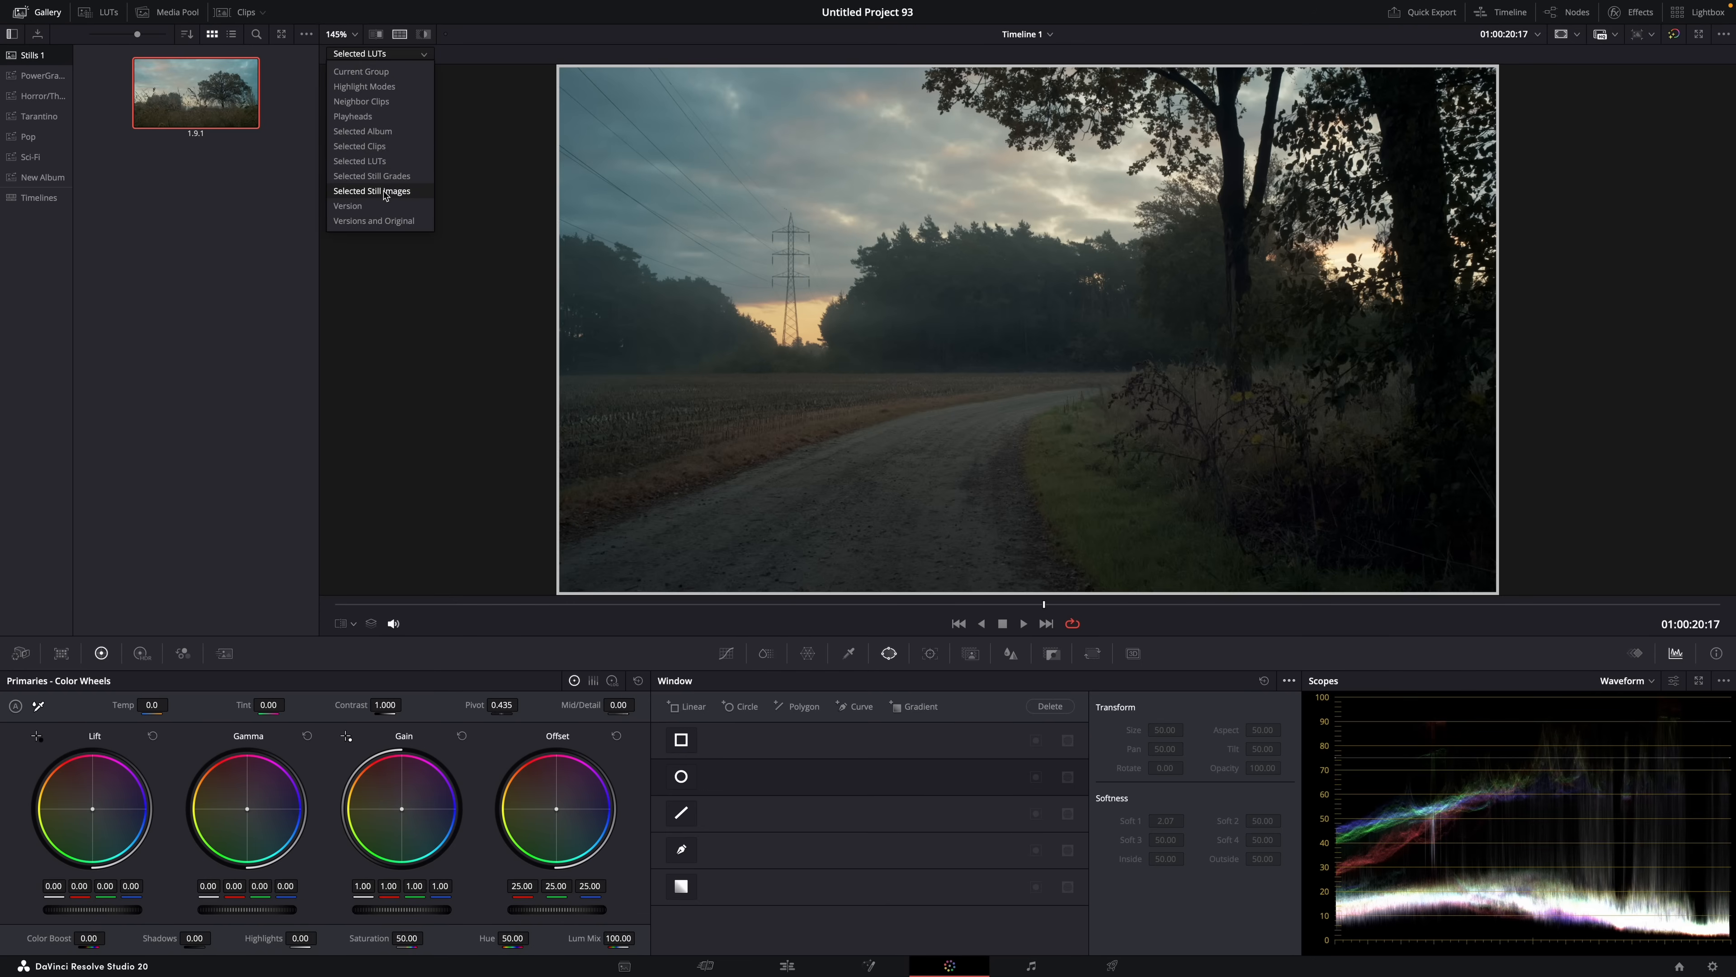
pyautogui.click(370, 191)
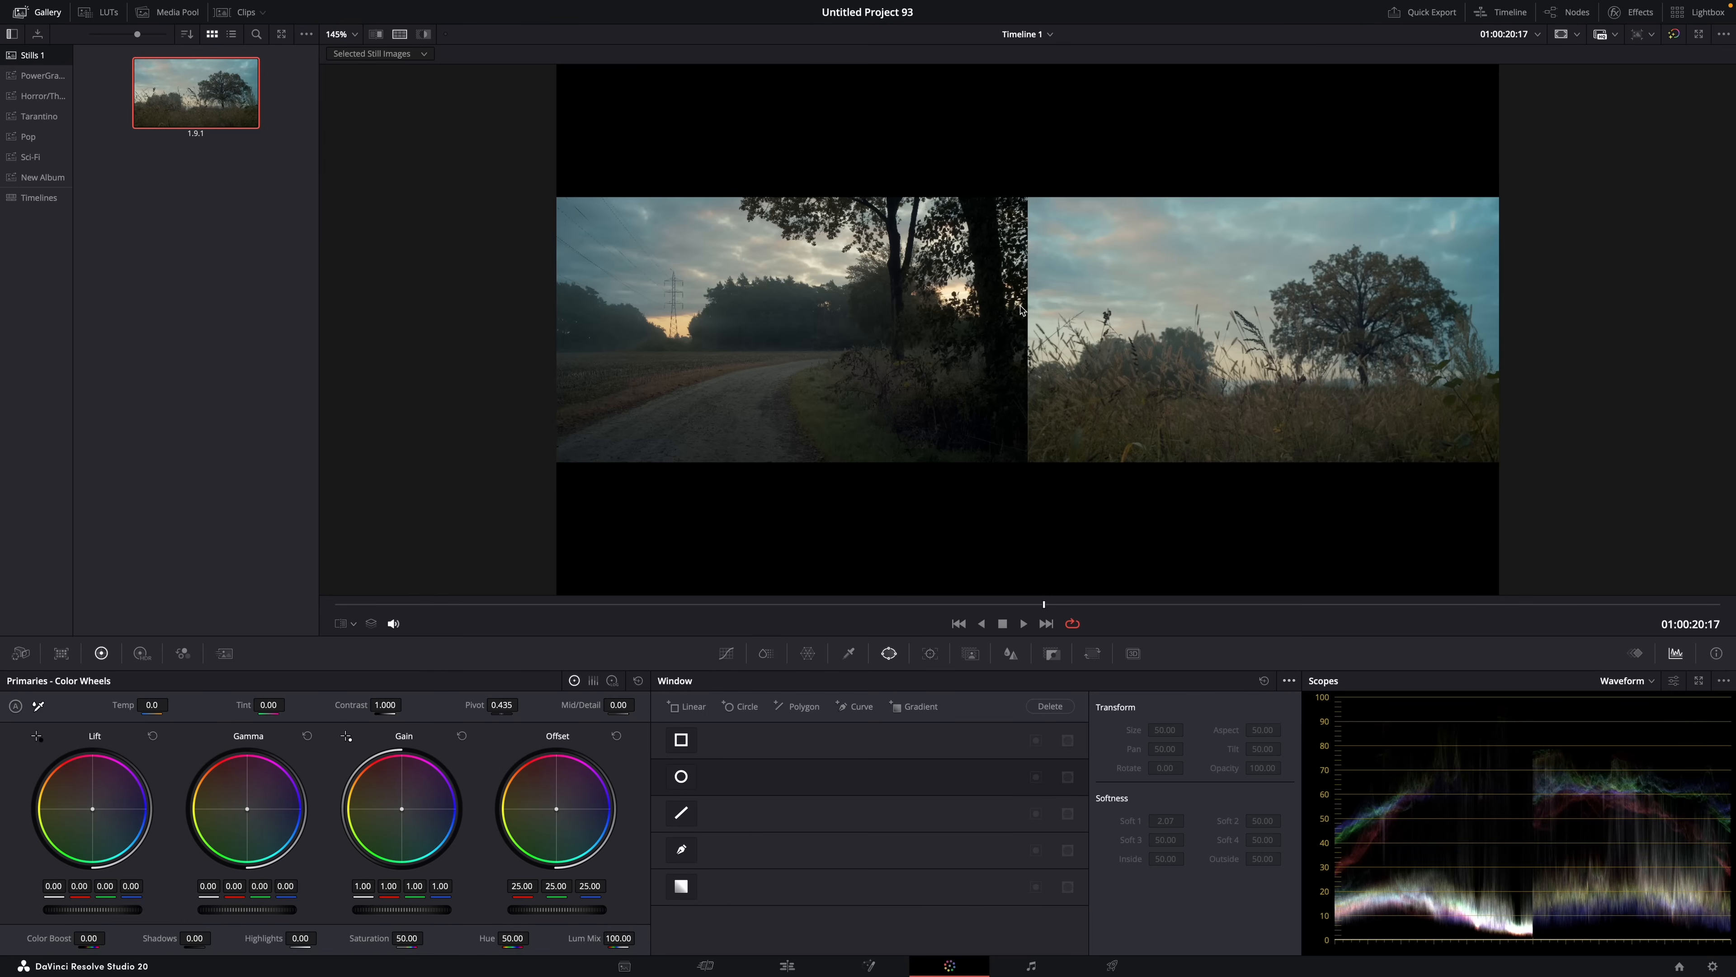
pyautogui.moveTo(1141, 340)
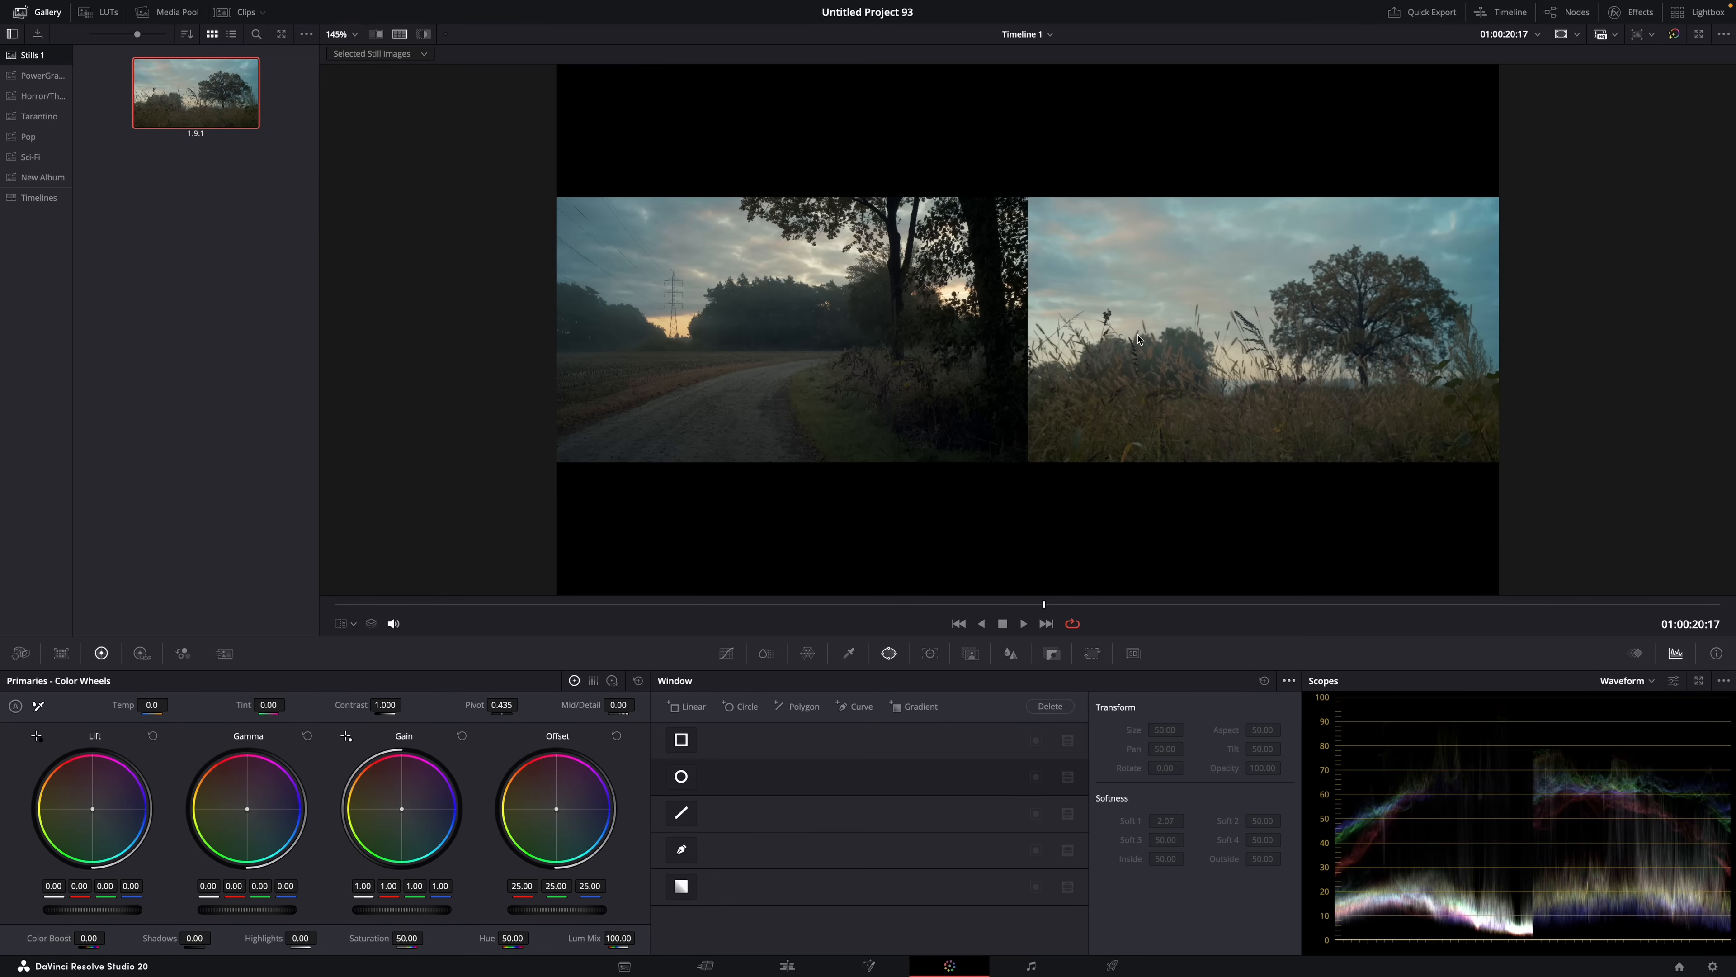
pyautogui.moveTo(1182, 395)
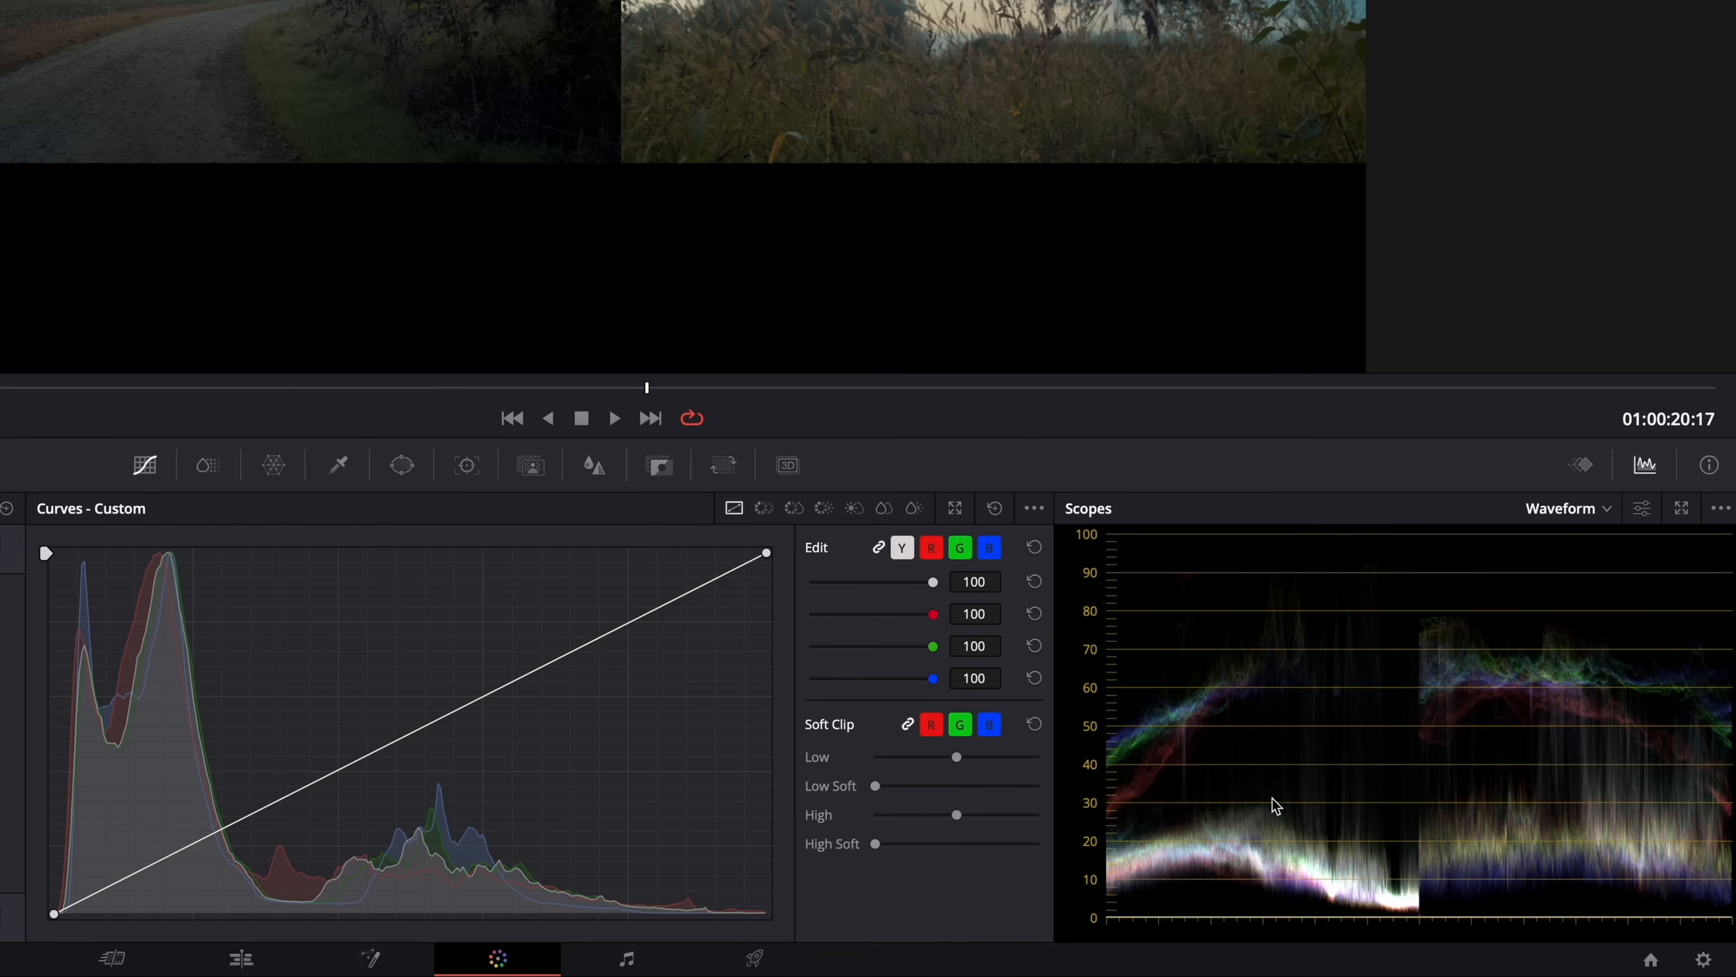
pyautogui.moveTo(1583, 788)
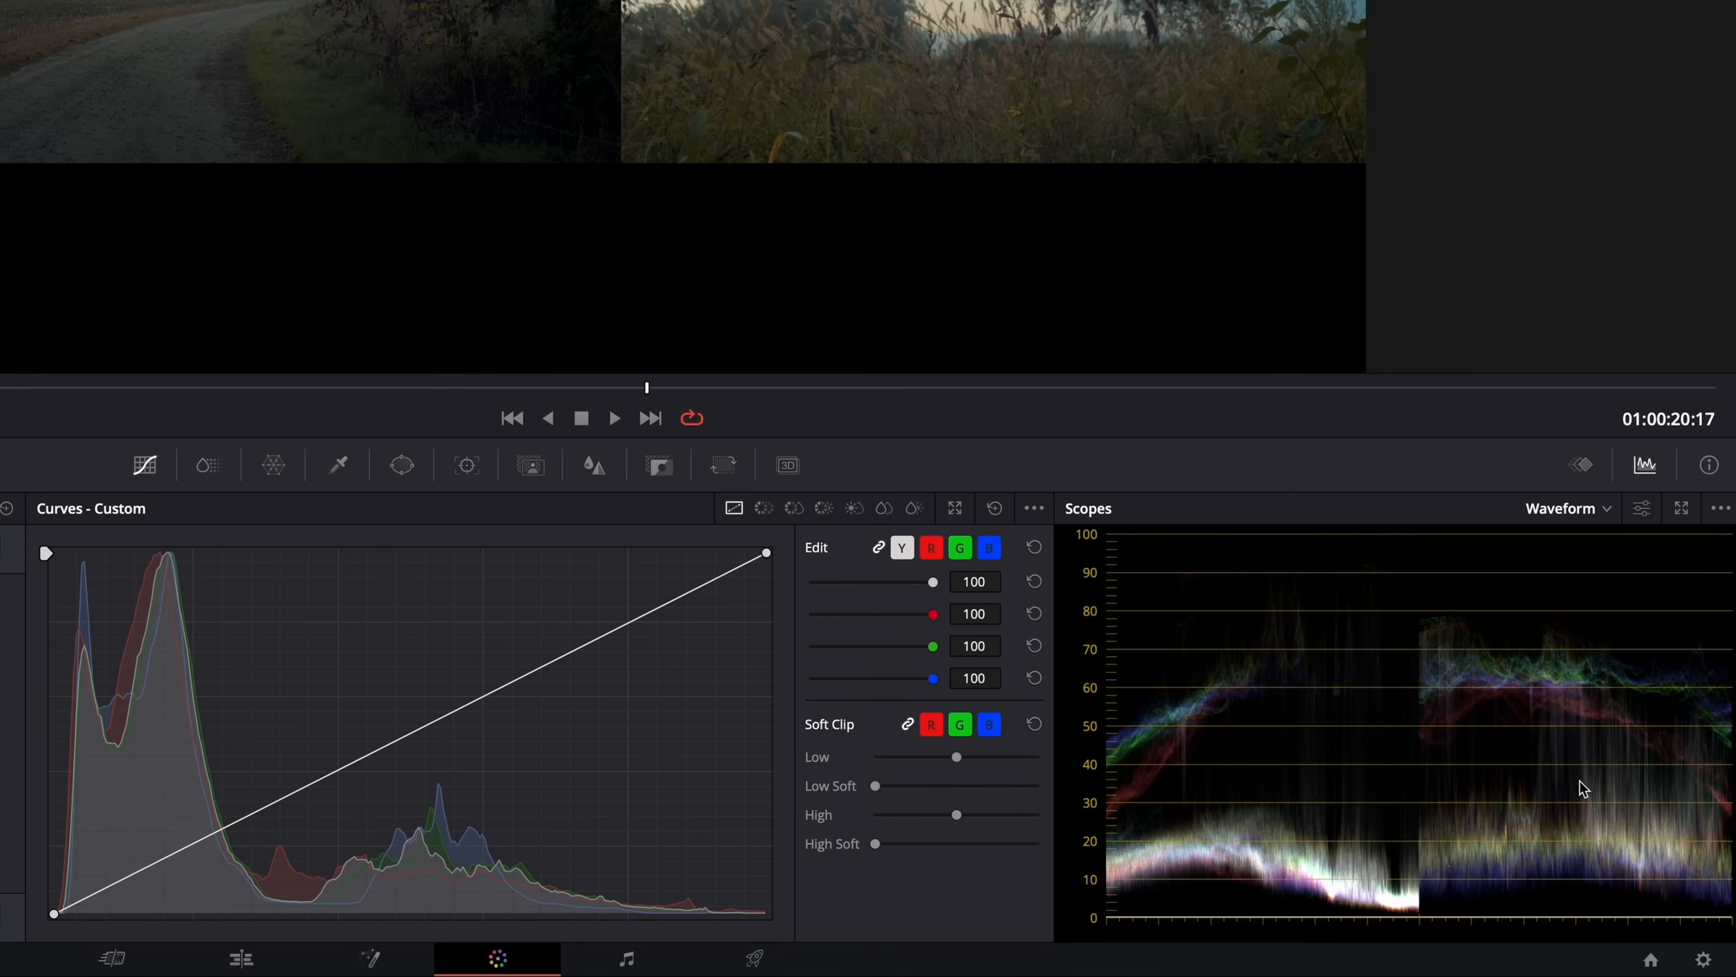
pyautogui.moveTo(1607, 753)
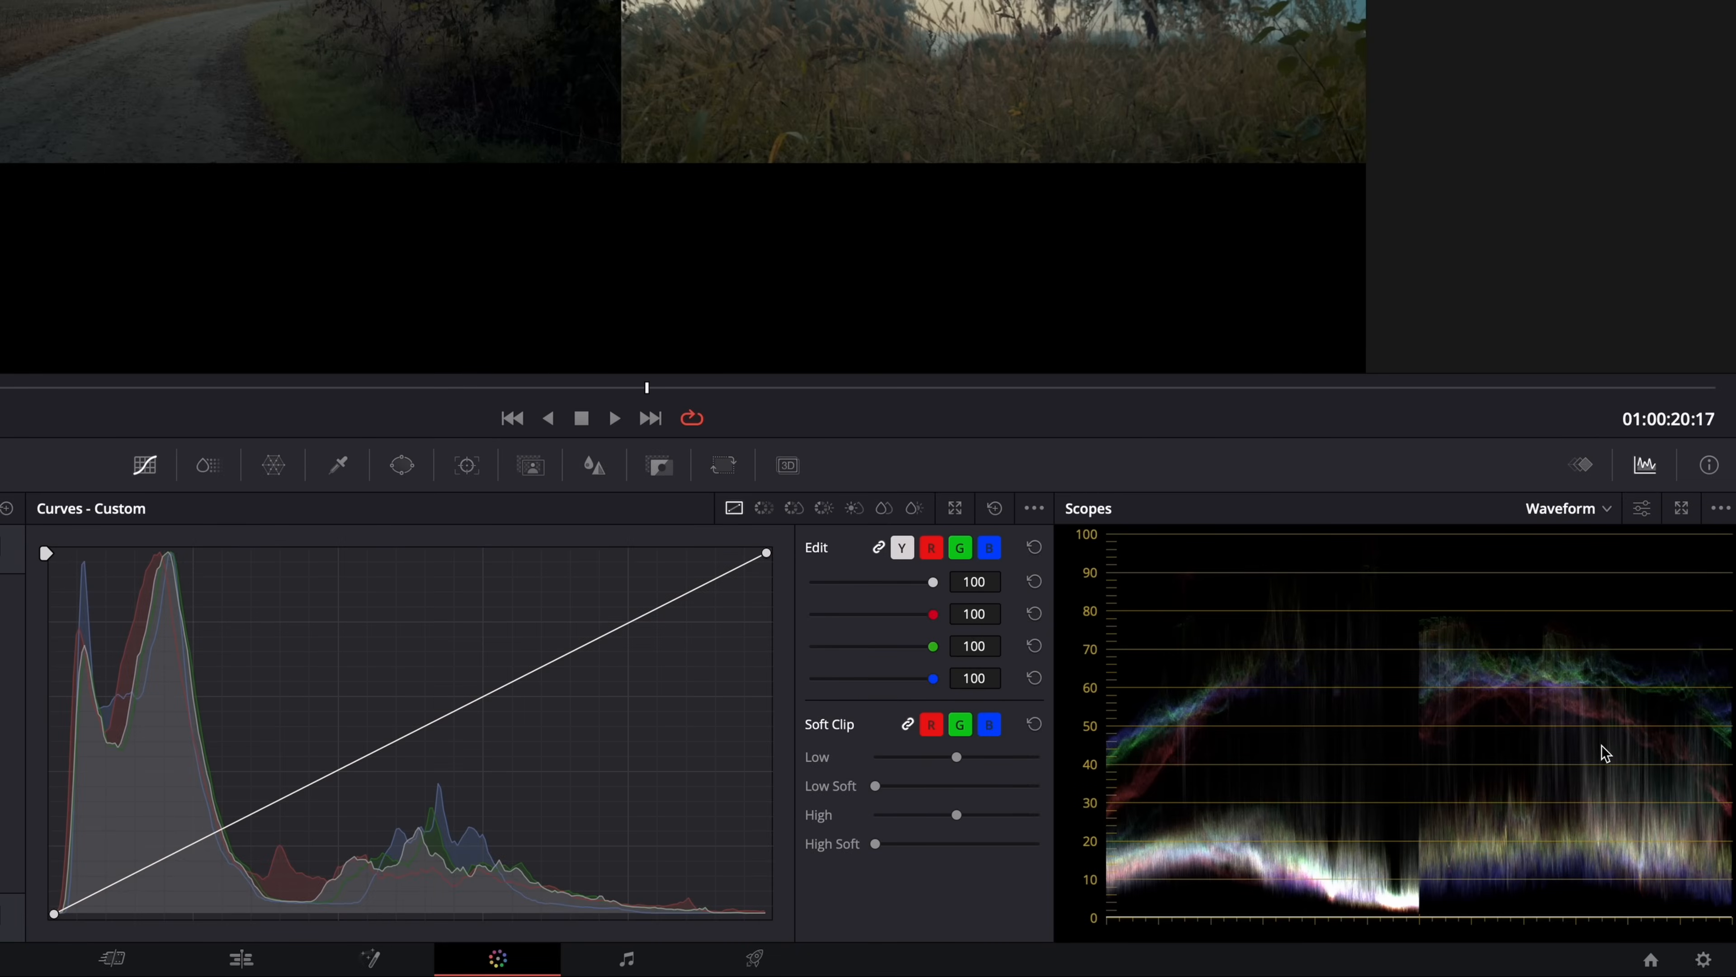
# Step: Switch the scopes to Vectorscope and nudge the Offset wheel to a subtle warm shift
pyautogui.click(1564, 508)
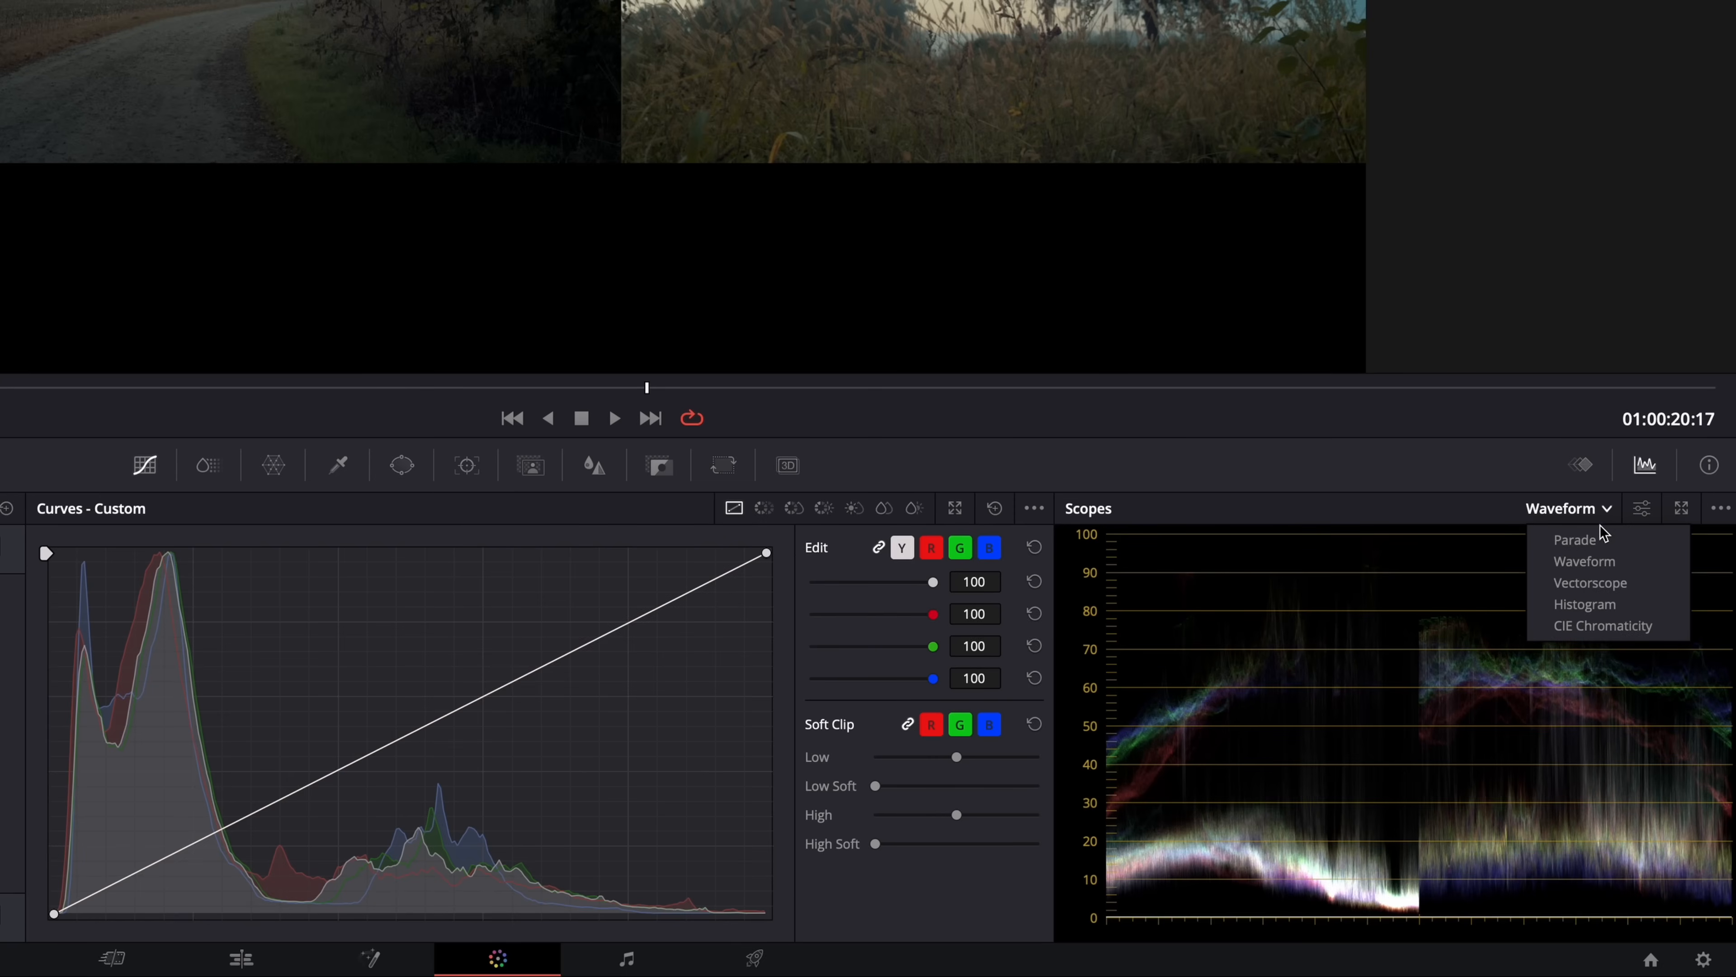
pyautogui.click(1590, 582)
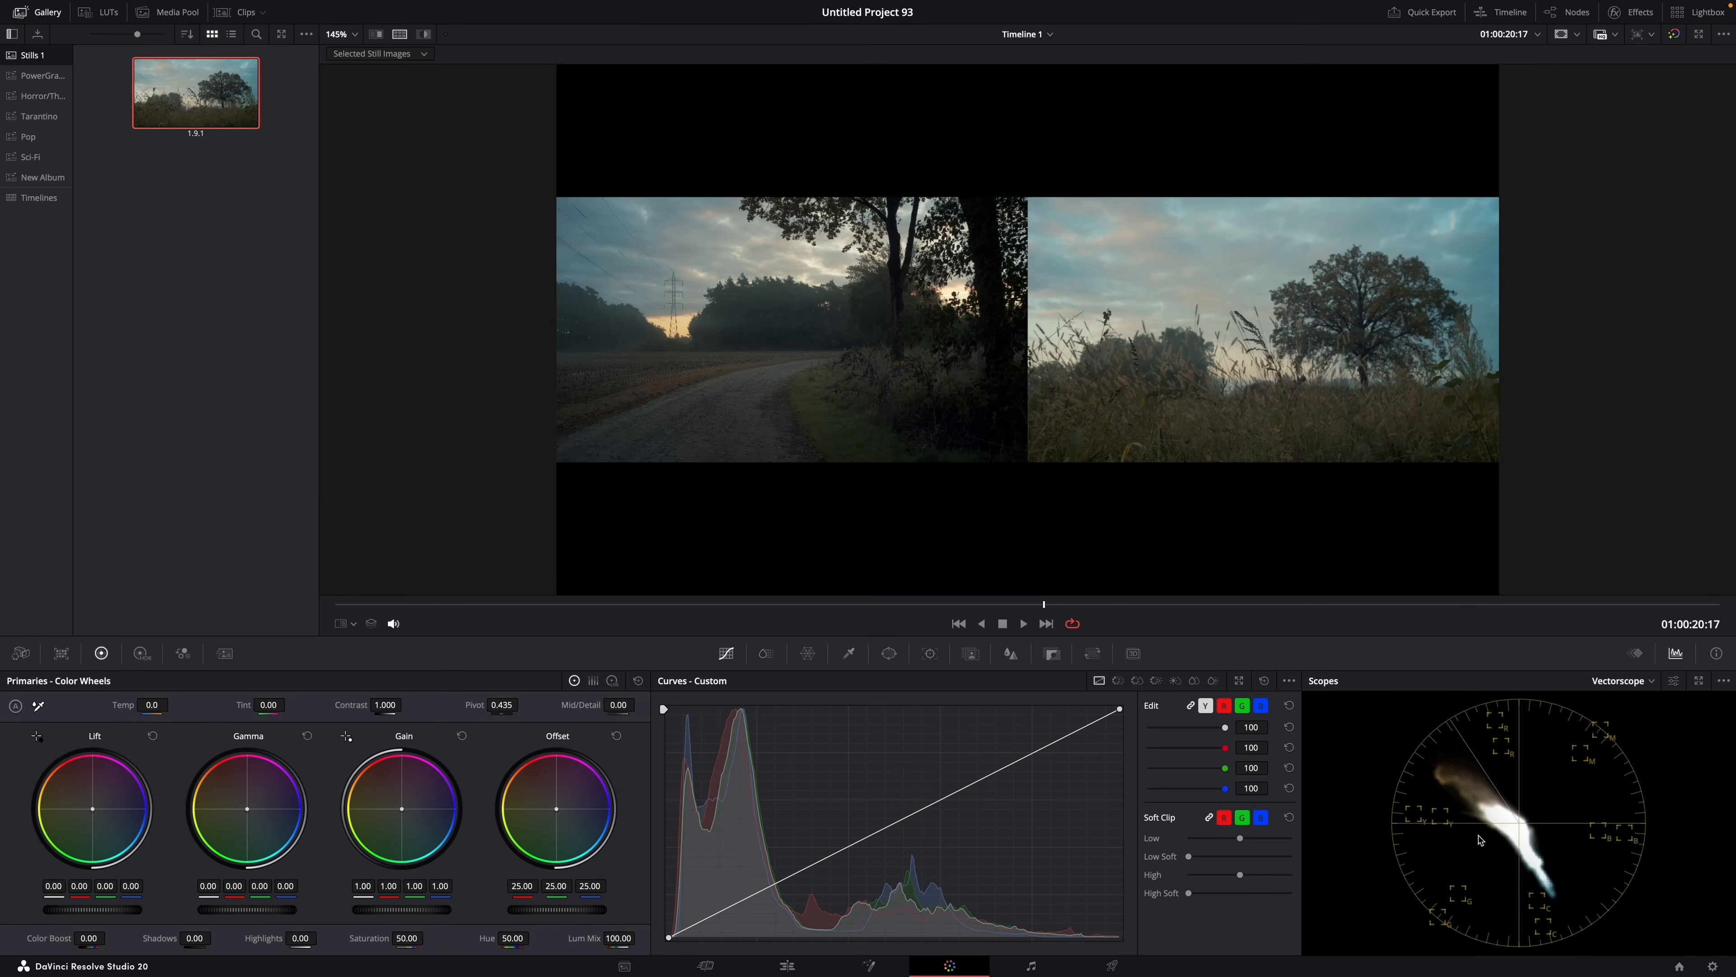
pyautogui.moveTo(544, 836)
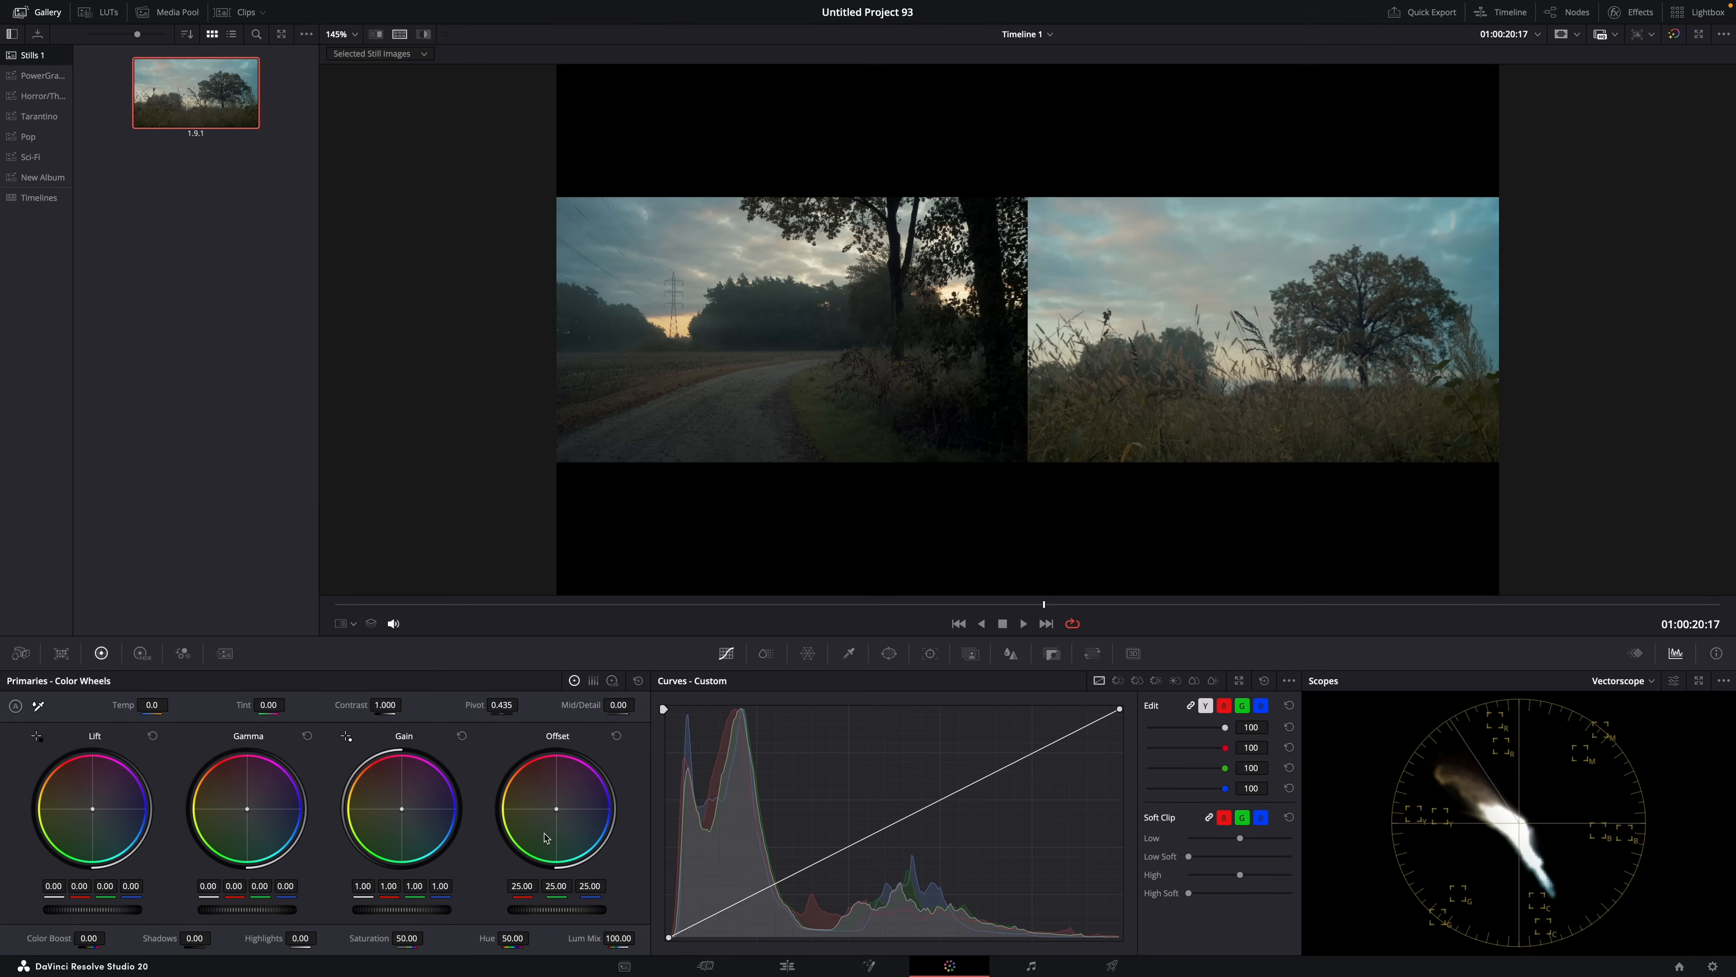
pyautogui.moveTo(557, 809); pyautogui.dragTo(592, 799)
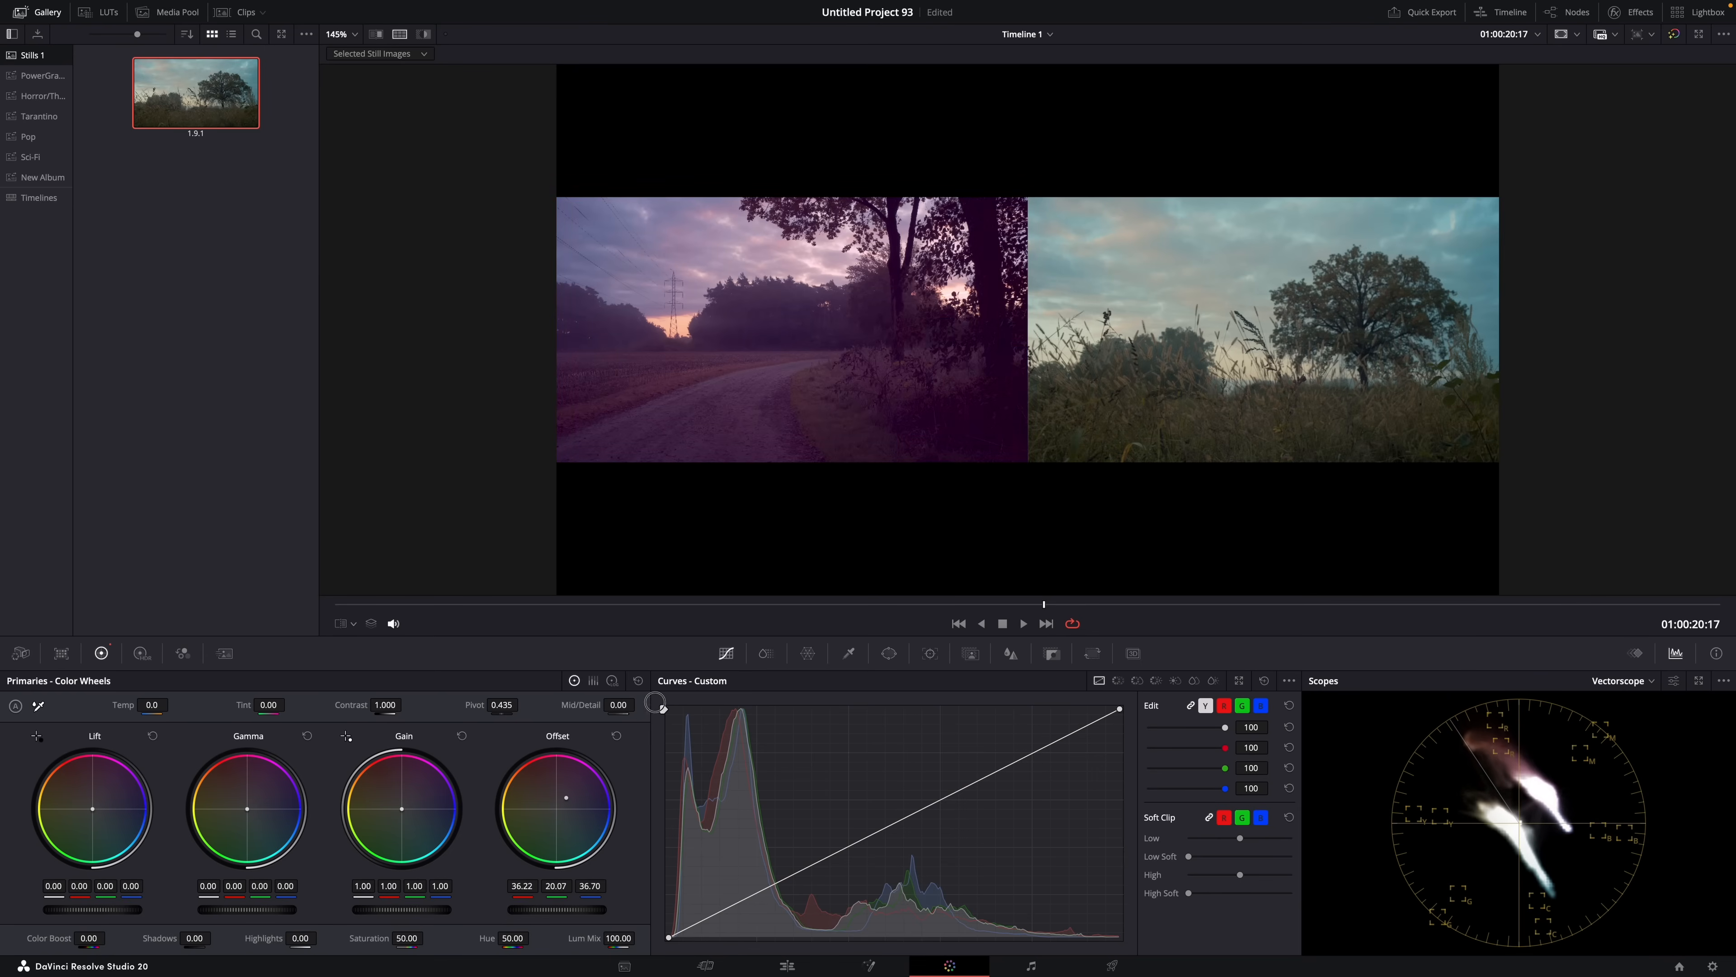
pyautogui.moveTo(556, 806); pyautogui.dragTo(575, 776)
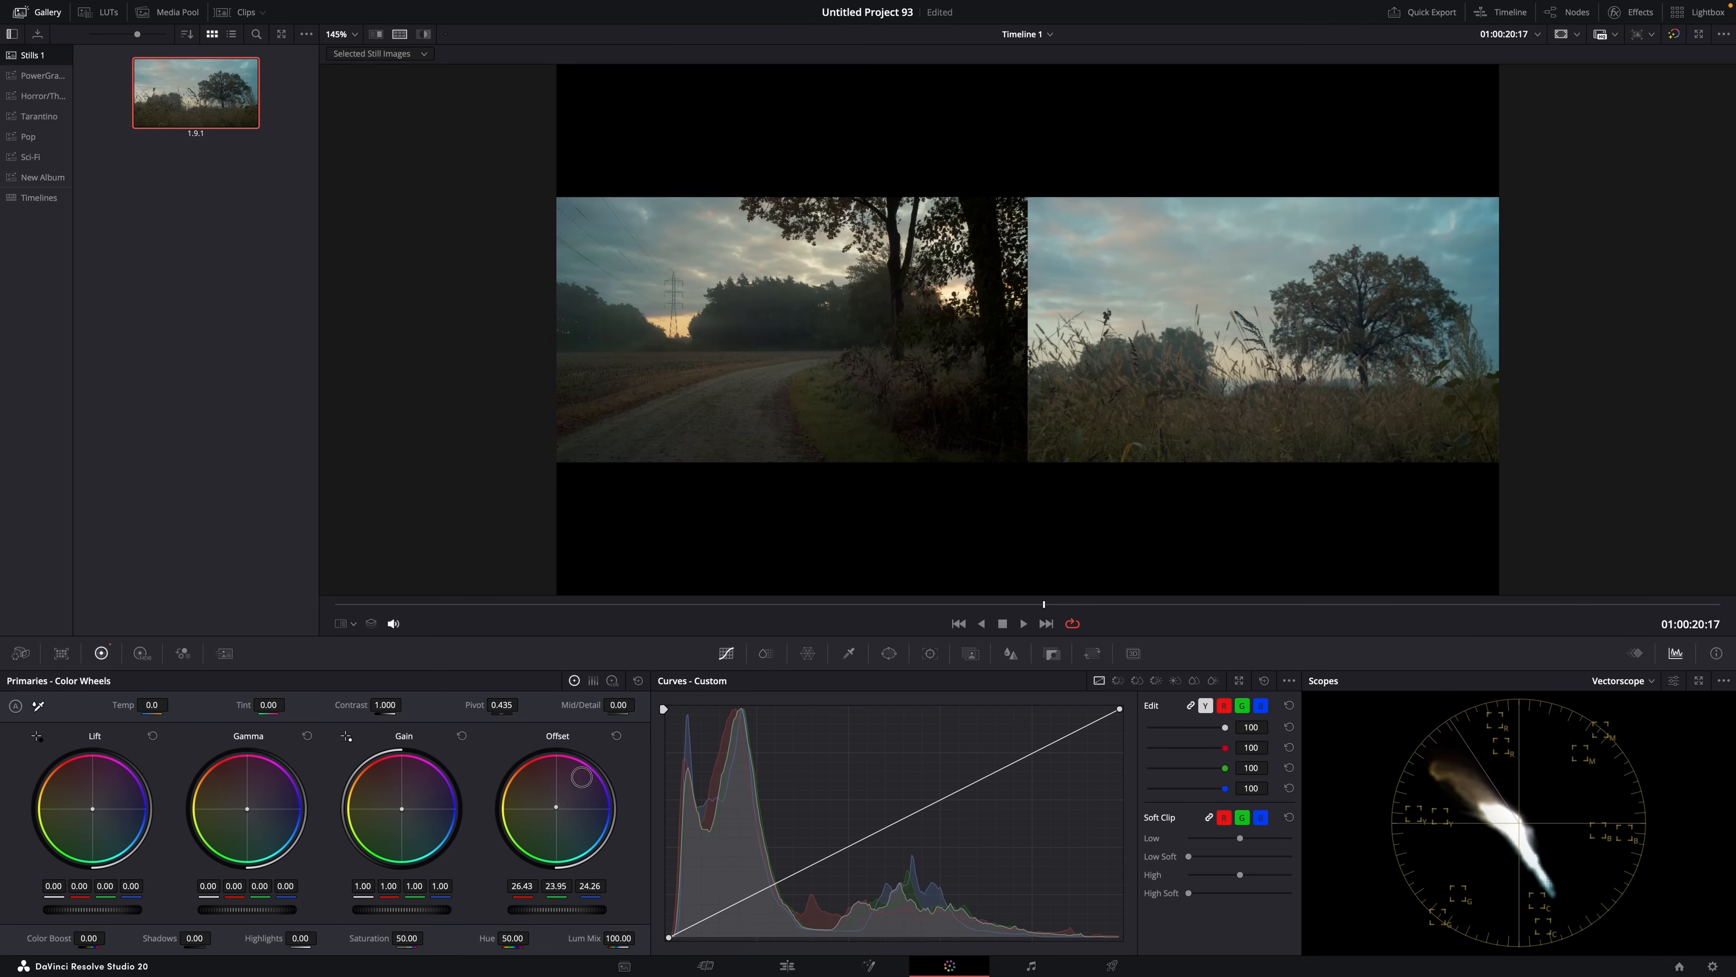